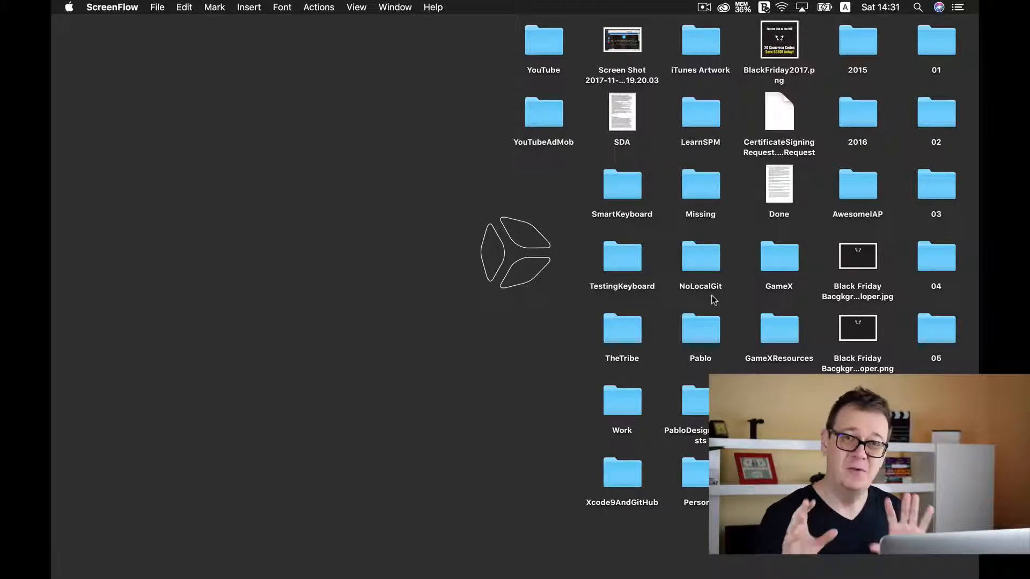
{"action": "mouse_move", "coordinate": [256, 105]}
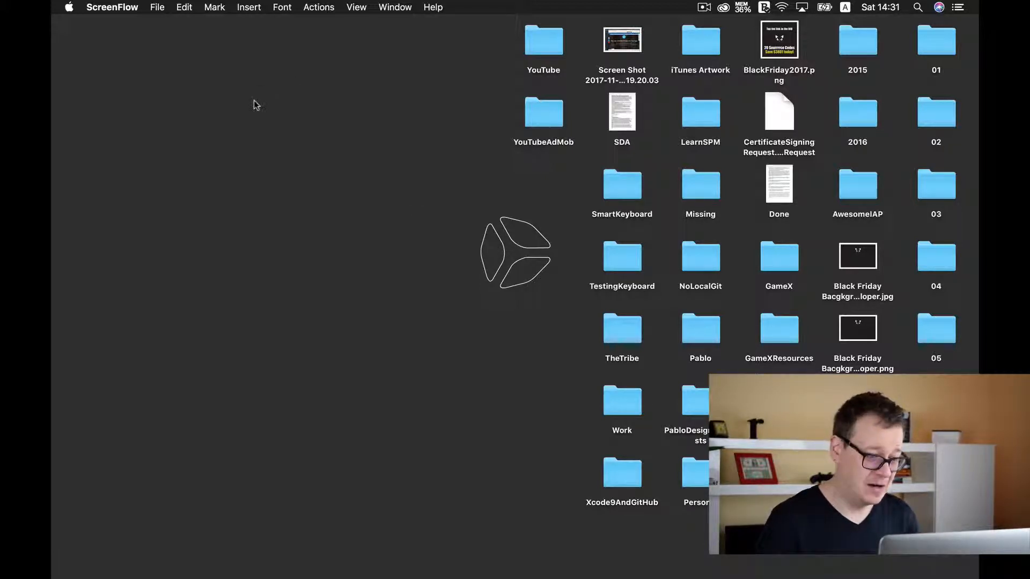
Launch Xcode by searching 'xcode' in Spotlight.
{"action": "type", "text": "xcode"}
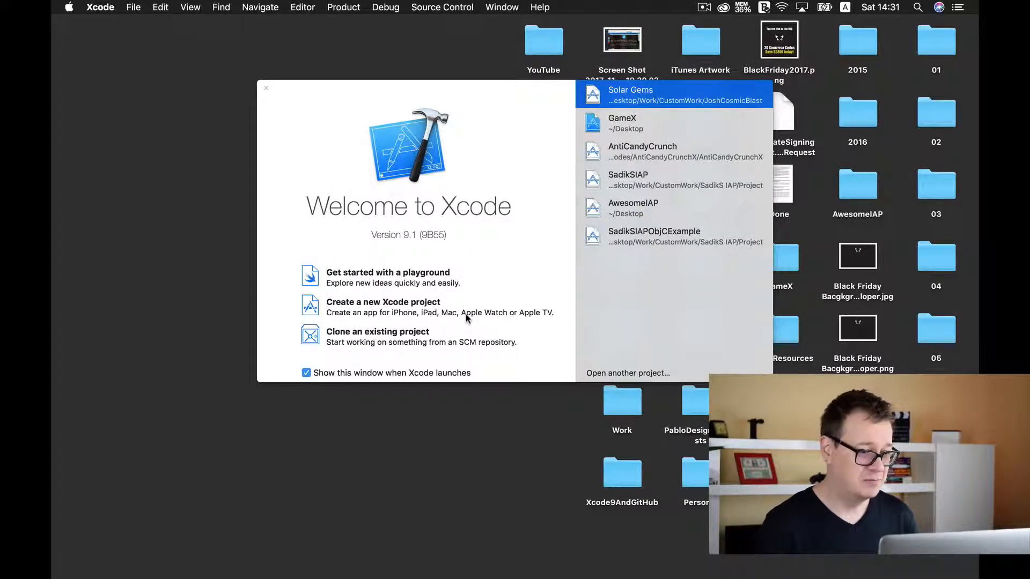
Create the NamedColors project from the iOS Game template in a new NamedColors folder.
{"action": "left_click", "coordinate": [266, 87]}
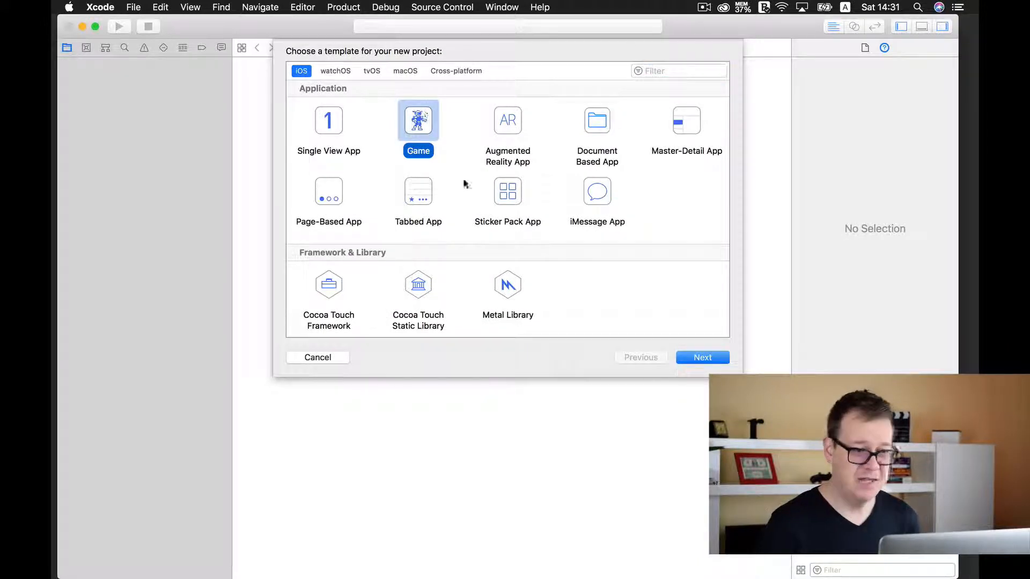
{"action": "left_click", "coordinate": [702, 357]}
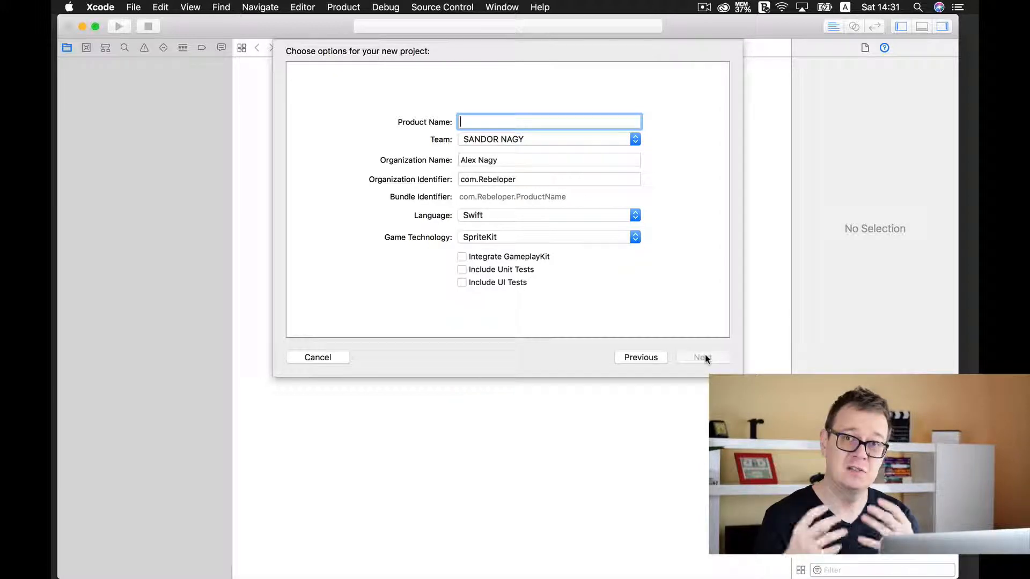
{"action": "mouse_move", "coordinate": [548, 340]}
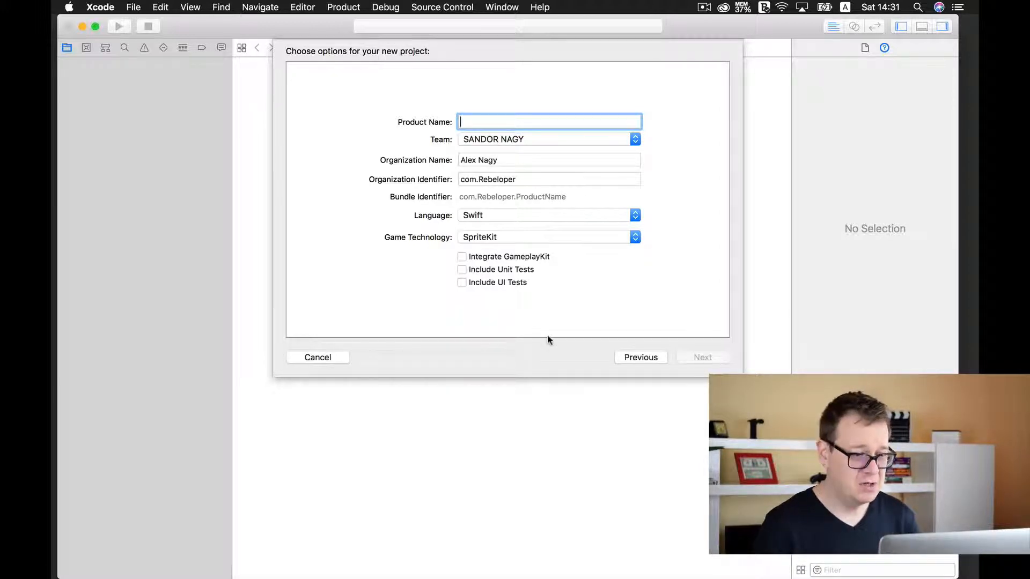
{"action": "mouse_move", "coordinate": [663, 310]}
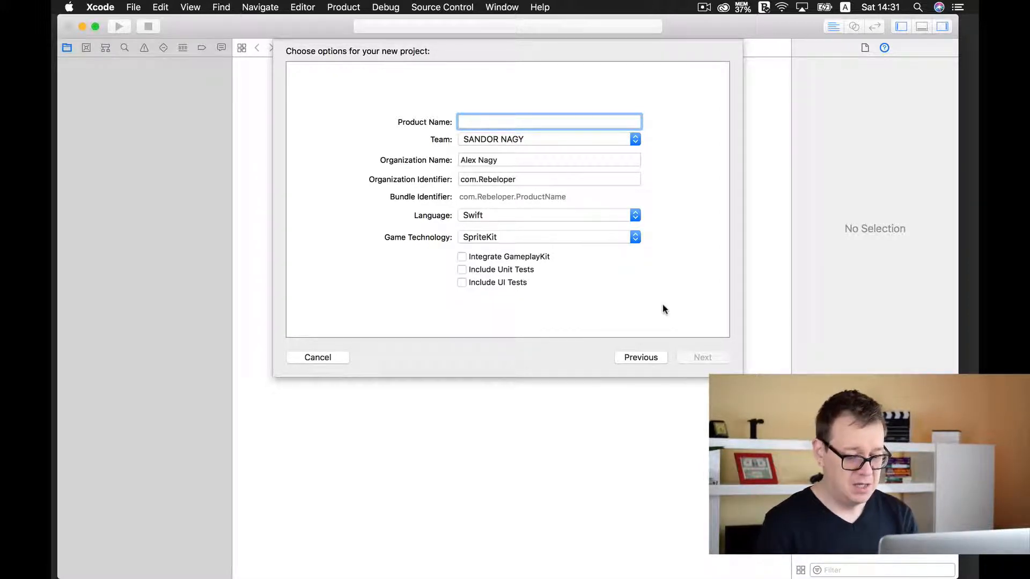
{"action": "type", "text": "NamedColors"}
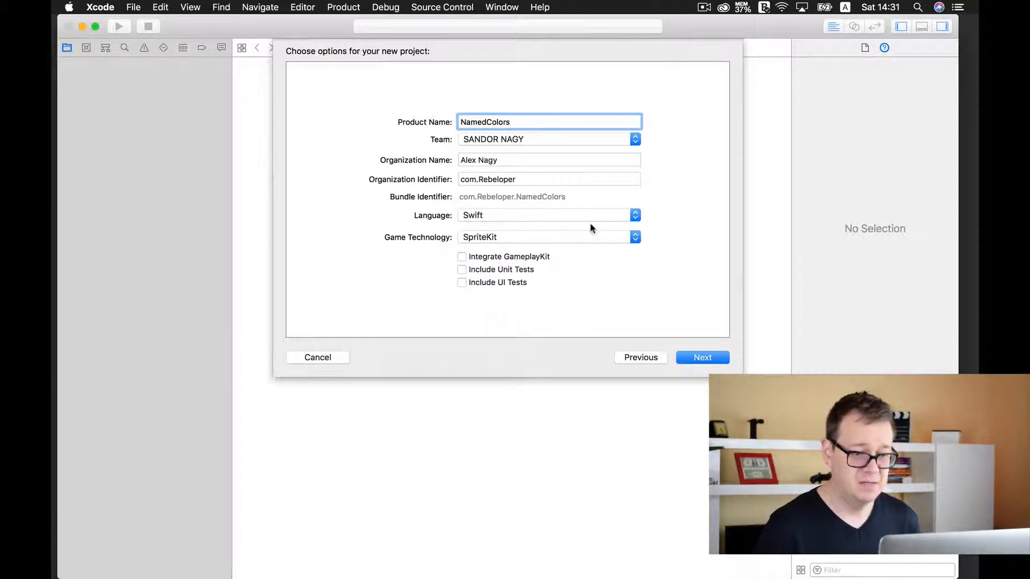
{"action": "mouse_move", "coordinate": [702, 357]}
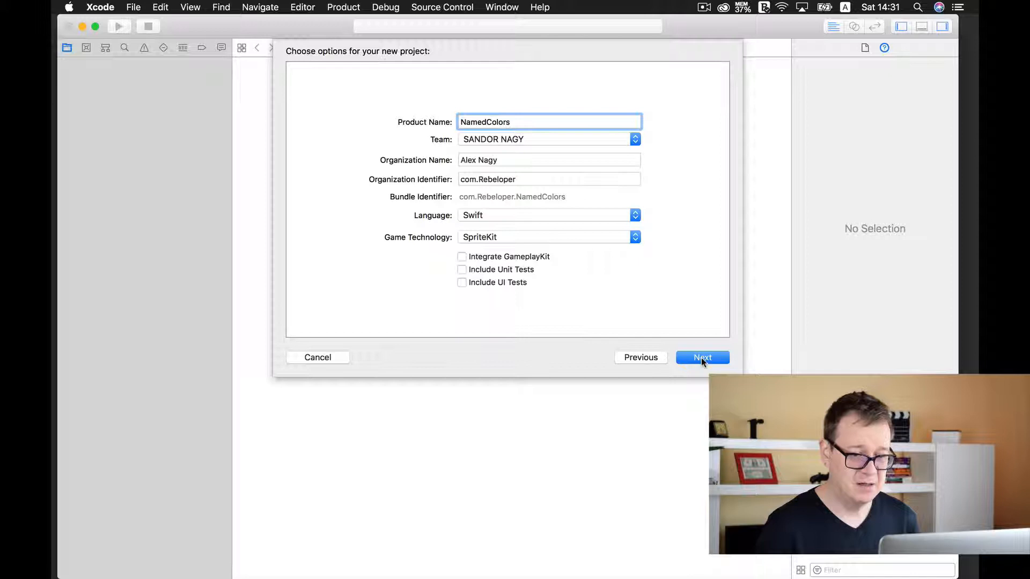
{"action": "left_click", "coordinate": [702, 357]}
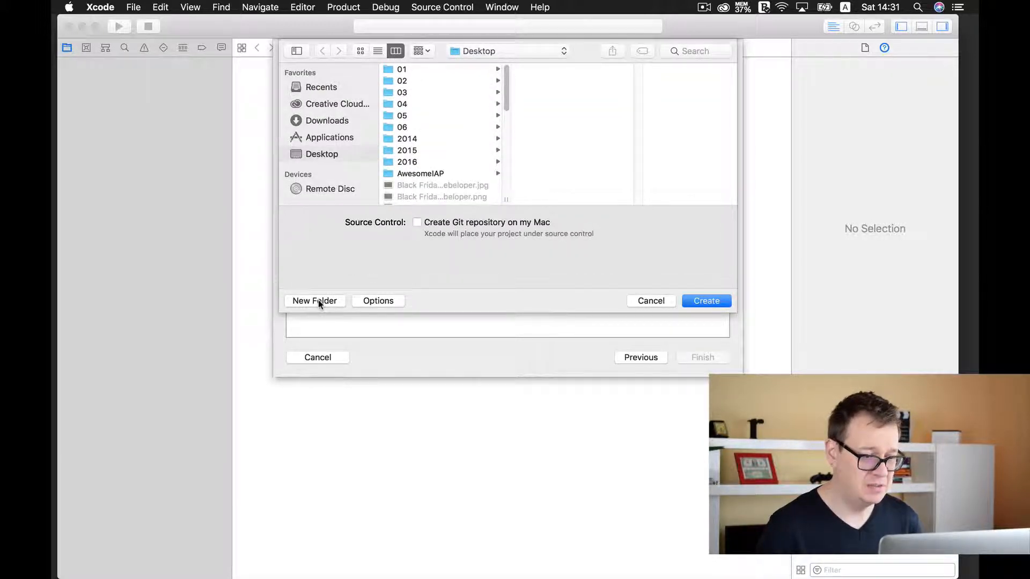
{"action": "left_click", "coordinate": [314, 301]}
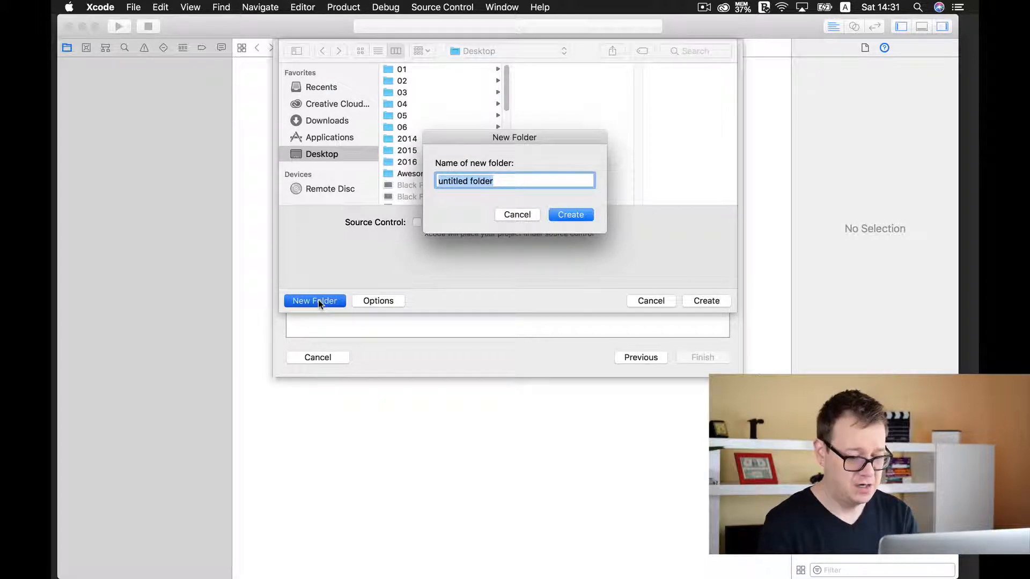
{"action": "left_click", "coordinate": [569, 215]}
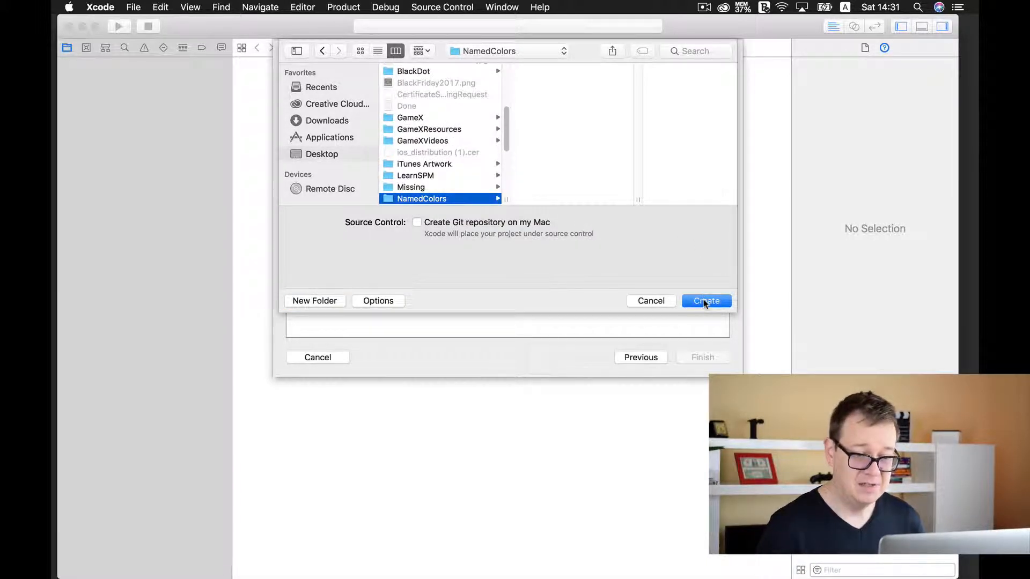
{"action": "left_click", "coordinate": [706, 301]}
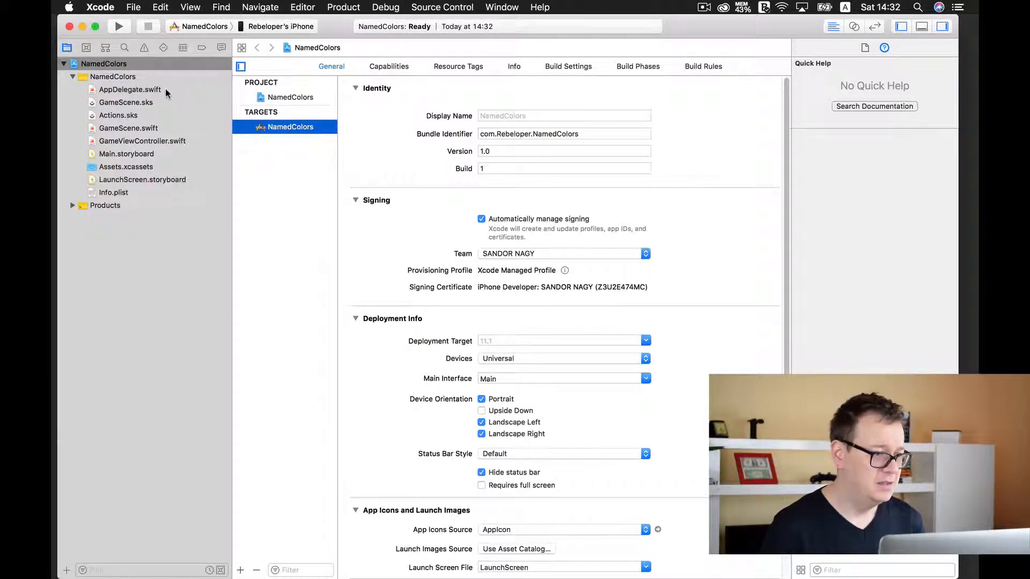
Open GameScene.swift and scroll through its template touch and update code.
{"action": "left_click", "coordinate": [128, 129]}
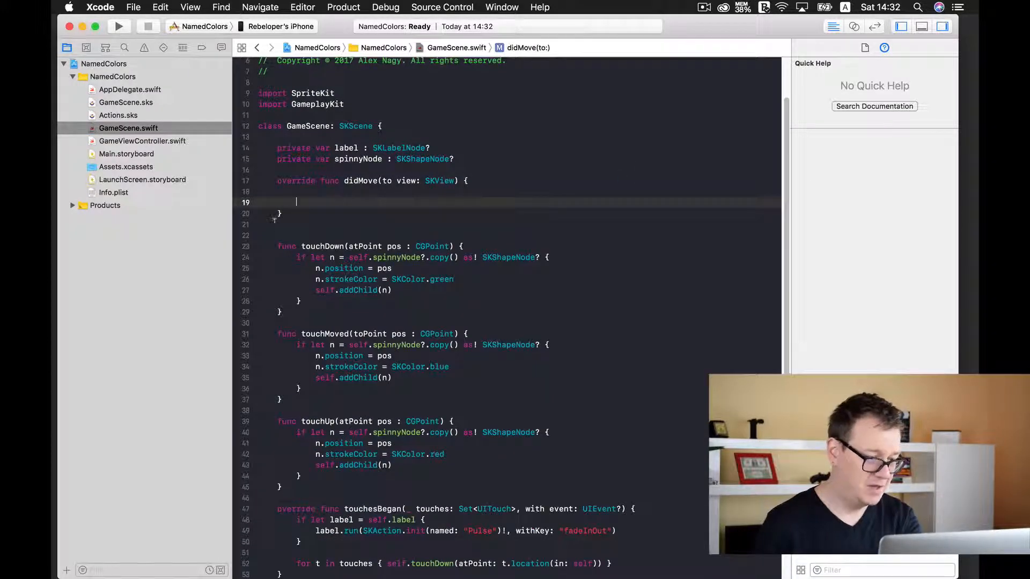
{"action": "scroll", "scroll_direction": "down", "scroll_amount": 3}
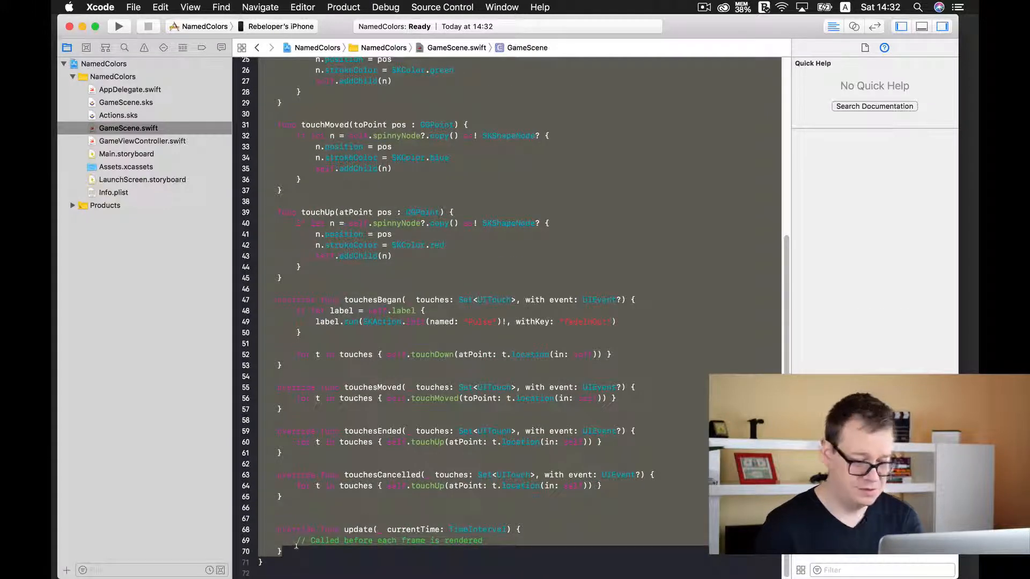
{"action": "scroll", "scroll_direction": "up", "scroll_amount": 3}
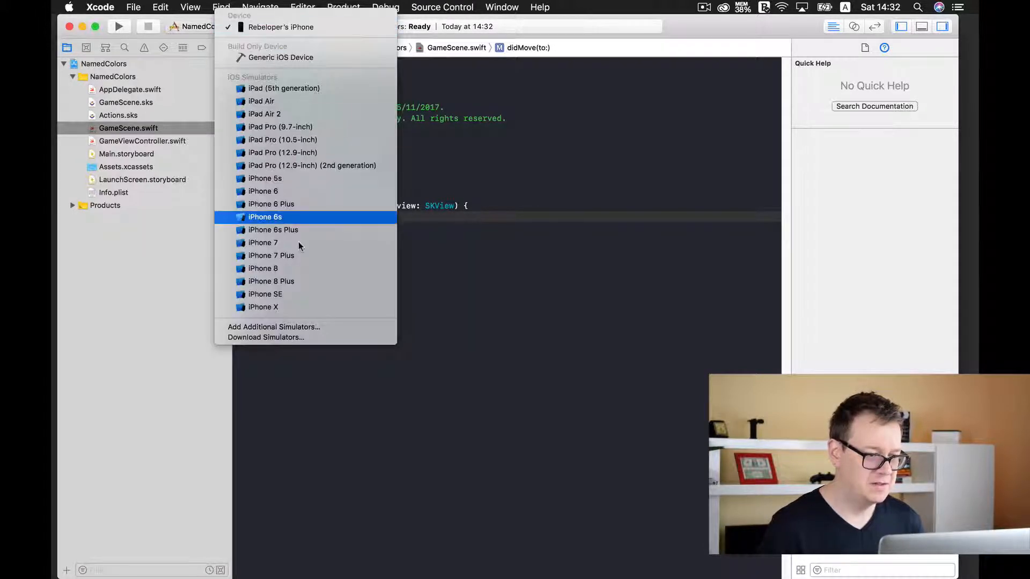
Run on the iPhone X simulator, delete helloLabel from GameScene.sks, and hide the inspector.
{"action": "left_click", "coordinate": [263, 307]}
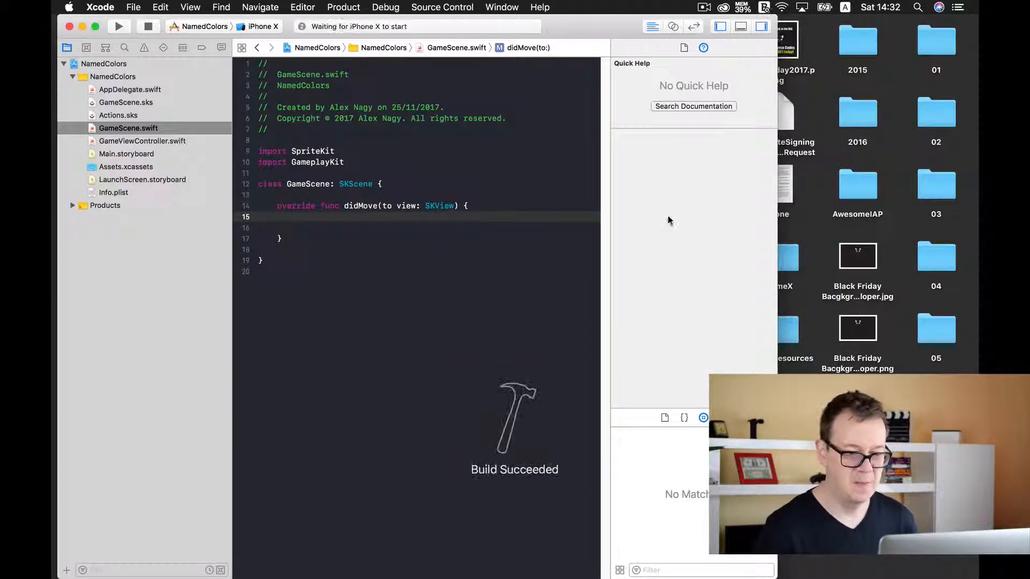
{"action": "left_click", "coordinate": [119, 26]}
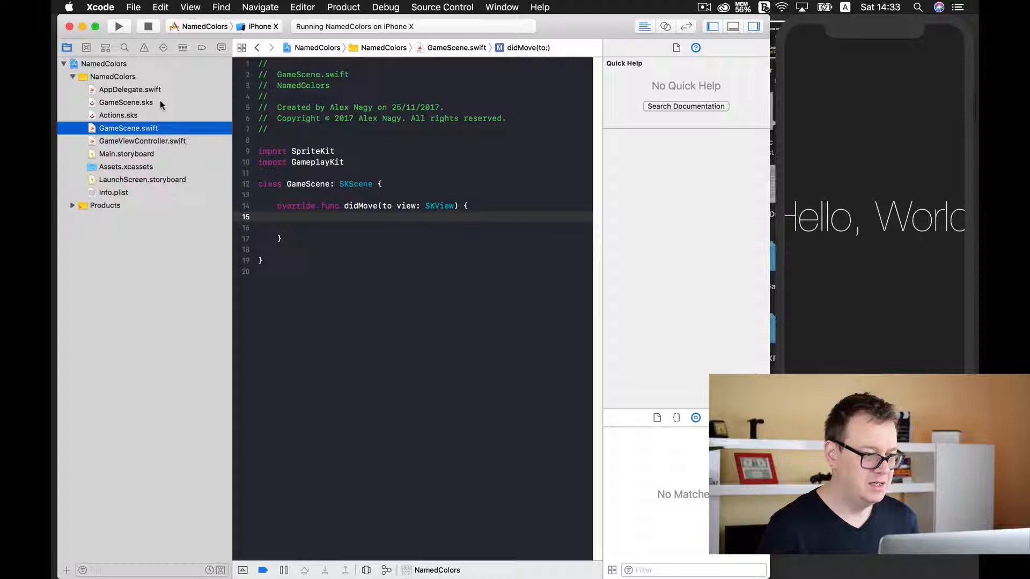
{"action": "left_click", "coordinate": [126, 101]}
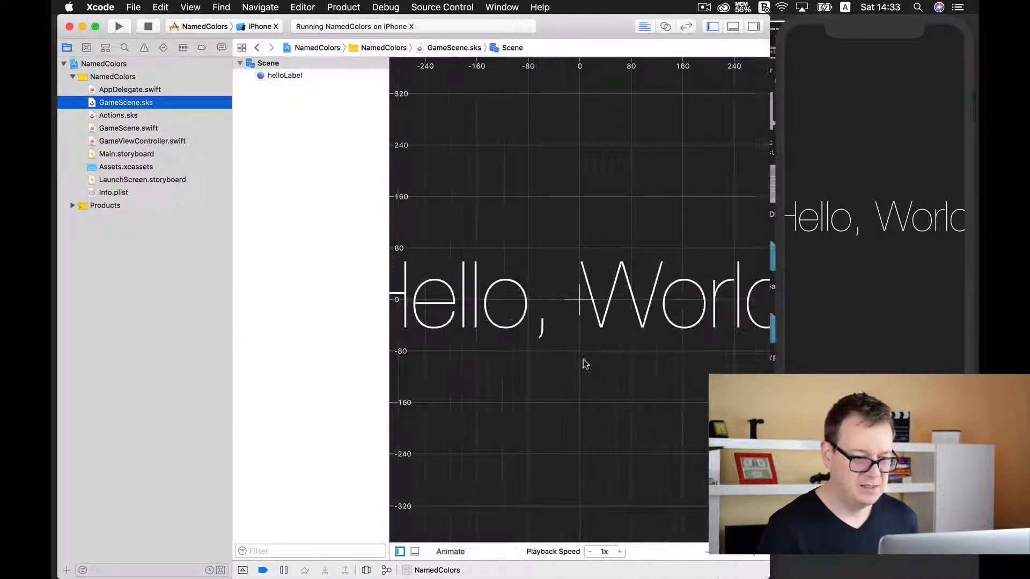
{"action": "left_click", "coordinate": [284, 75]}
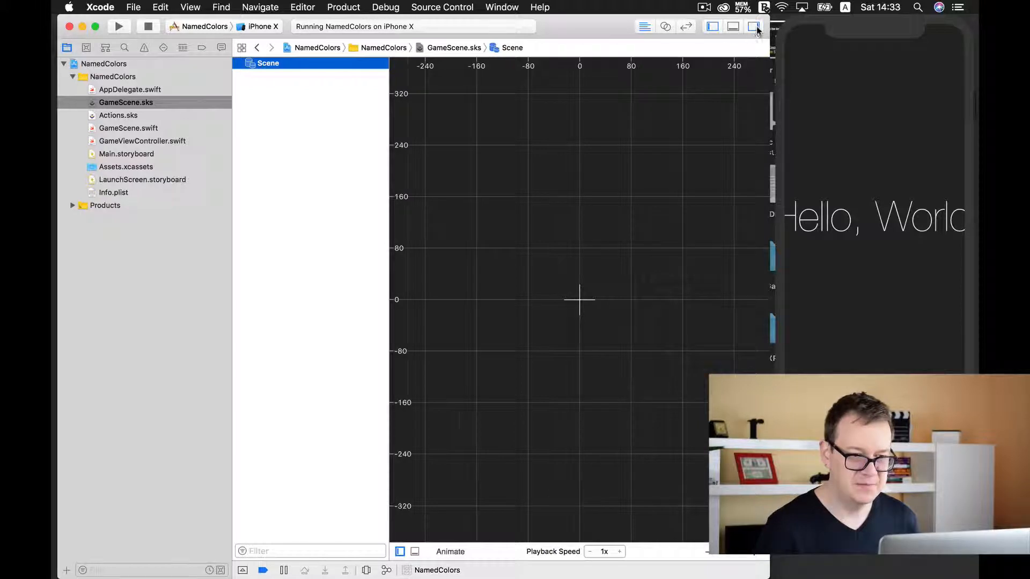
{"action": "left_click", "coordinate": [128, 128]}
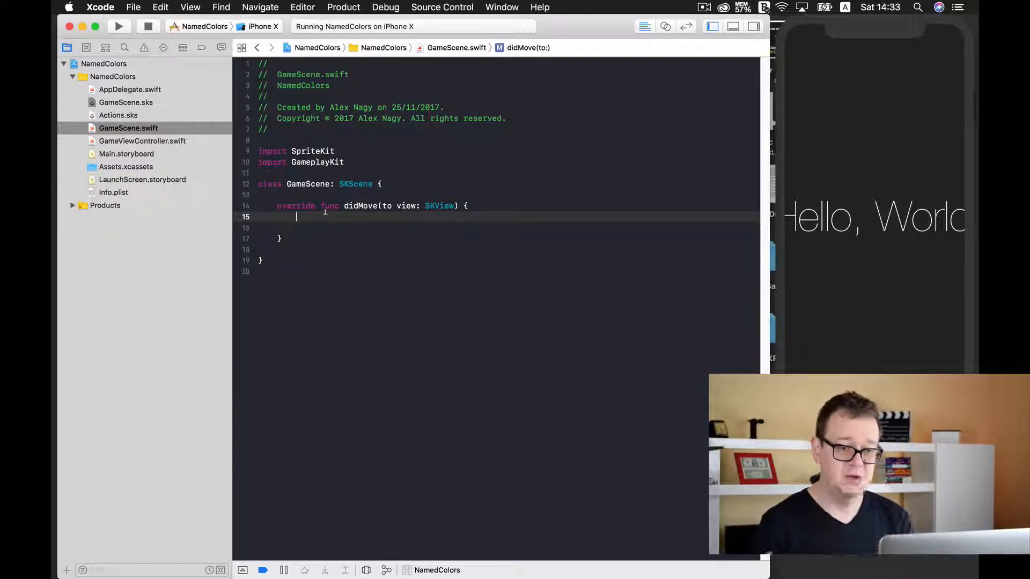
Add a red SKSpriteNode background sized view.scene!.size, addChild it, and rerun the app.
{"action": "left_click", "coordinate": [118, 26]}
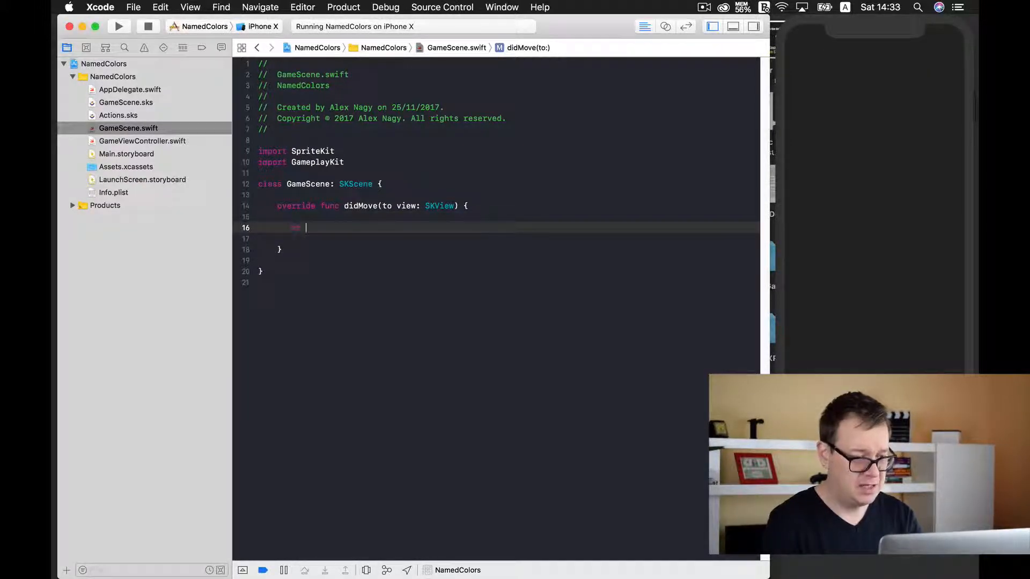
{"action": "type", "text": "let back"}
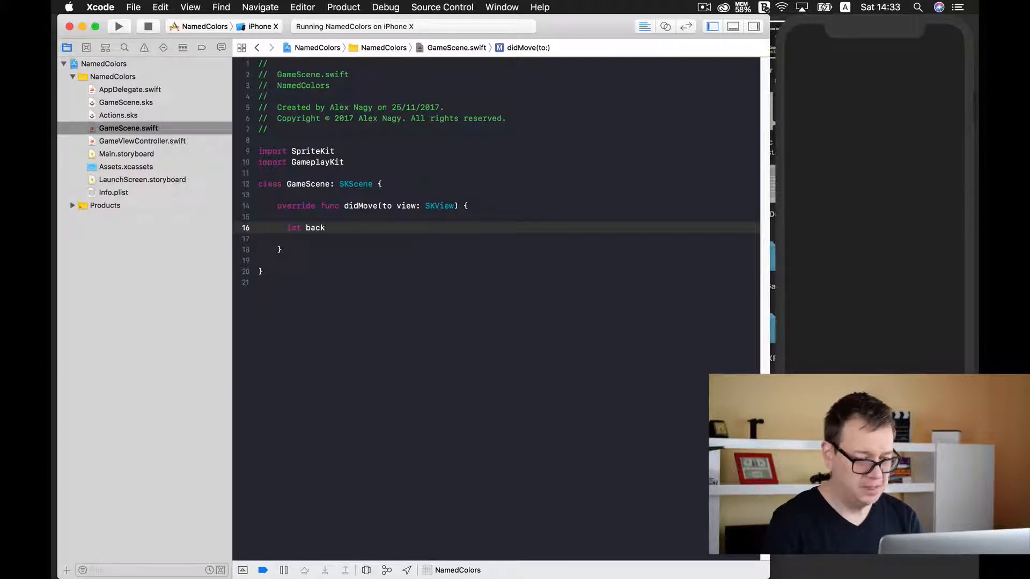
{"action": "type", "text": "ground ="}
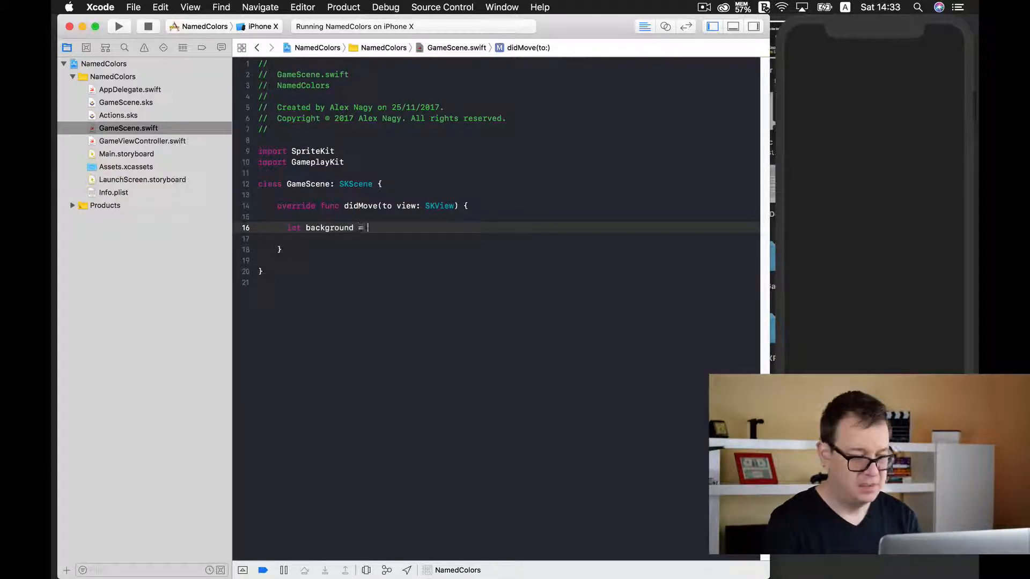
{"action": "type", "text": "SKSpriteNode("}
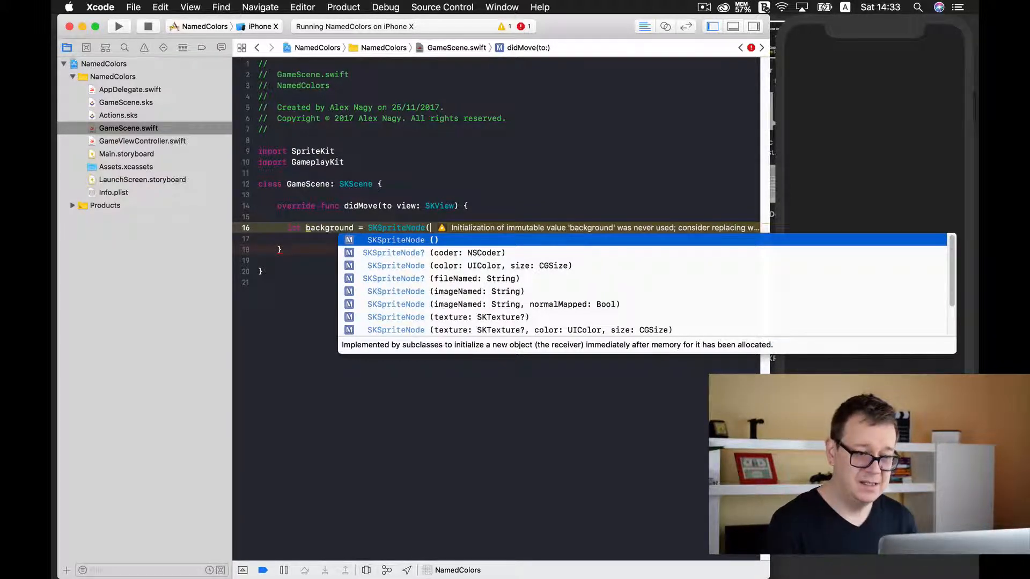
{"action": "left_click", "coordinate": [468, 265]}
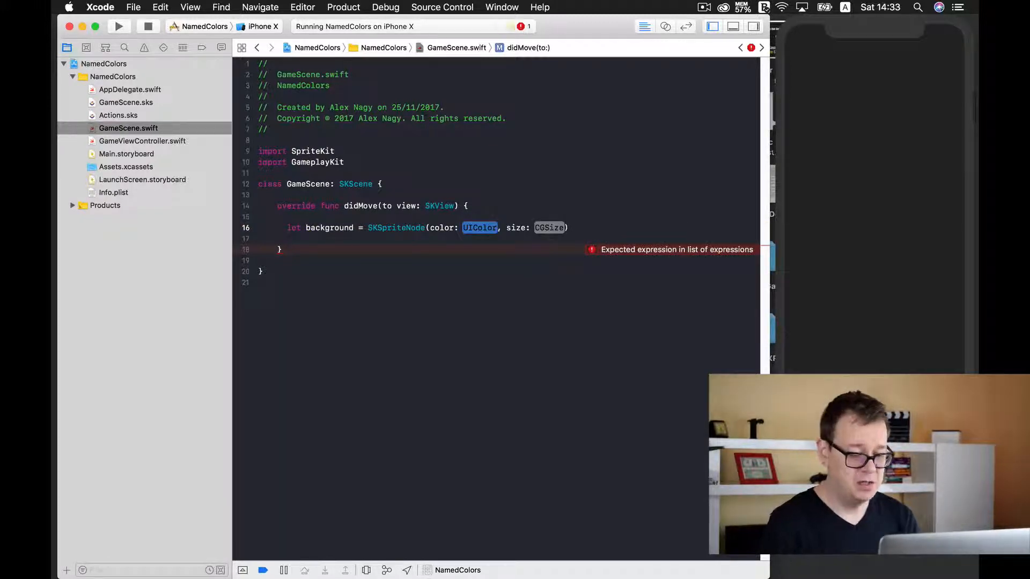
{"action": "type", "text": ".red"}
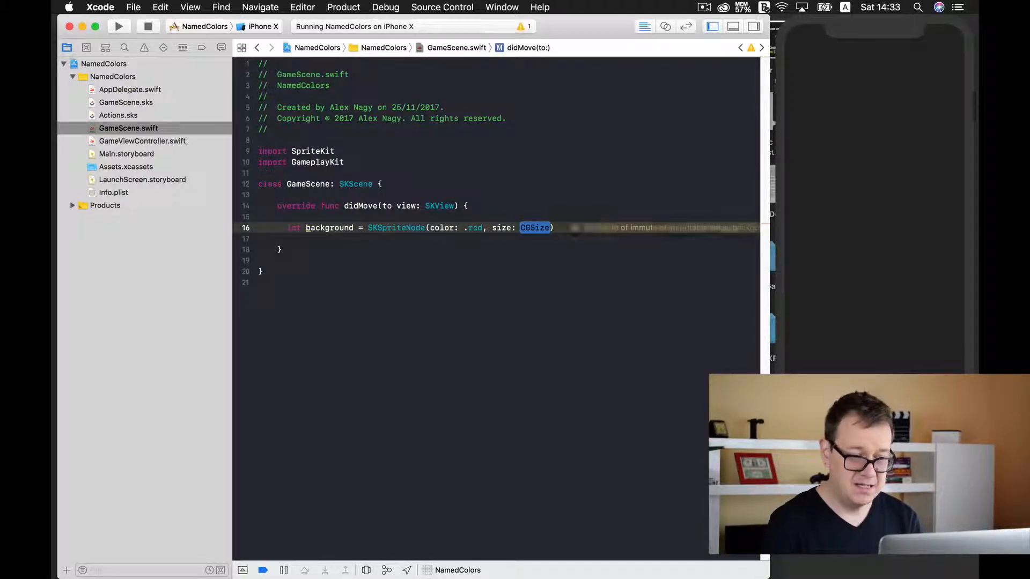
{"action": "type", "text": "view"}
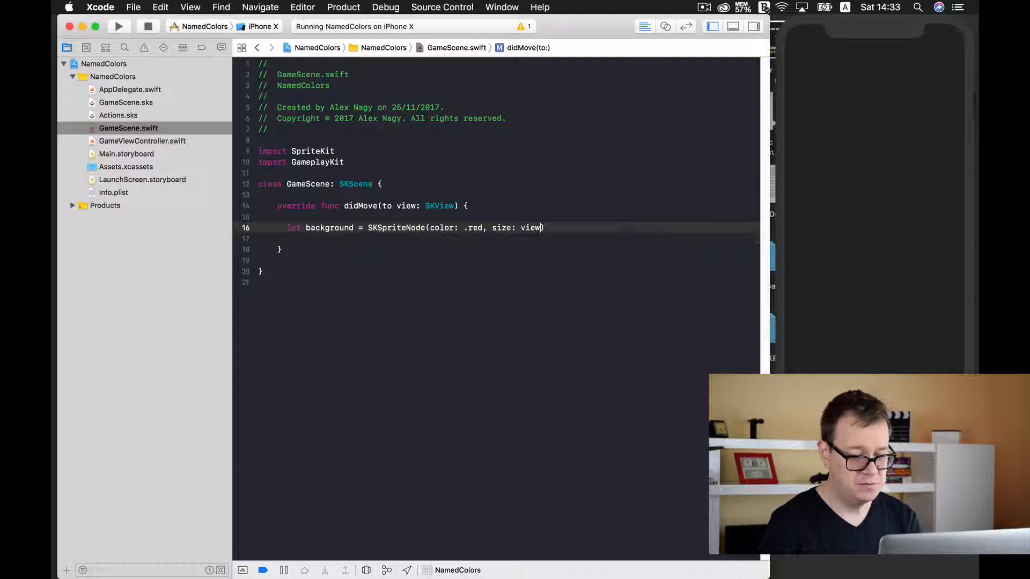
{"action": "type", "text": ".scene"}
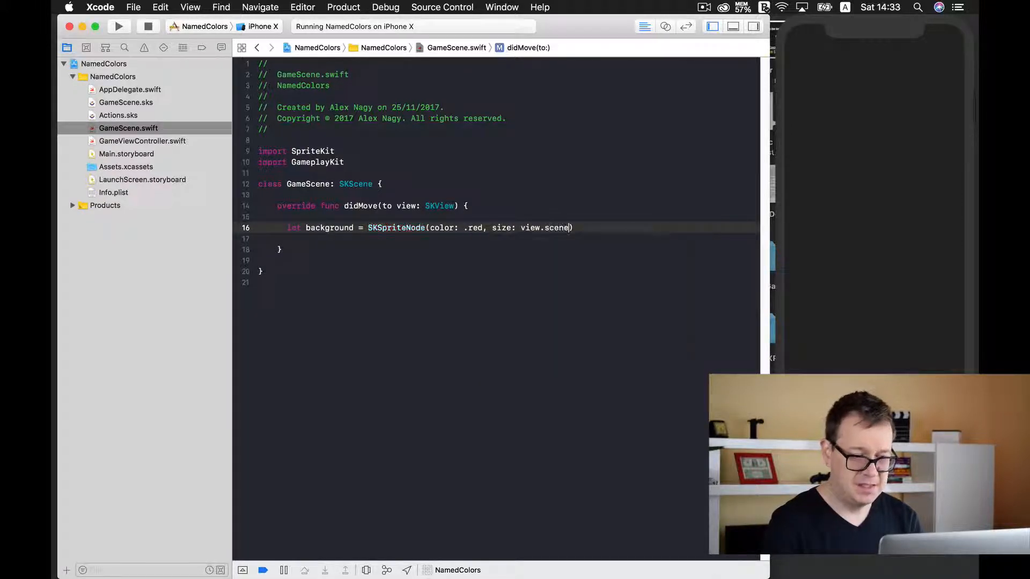
{"action": "type", "text": ".size"}
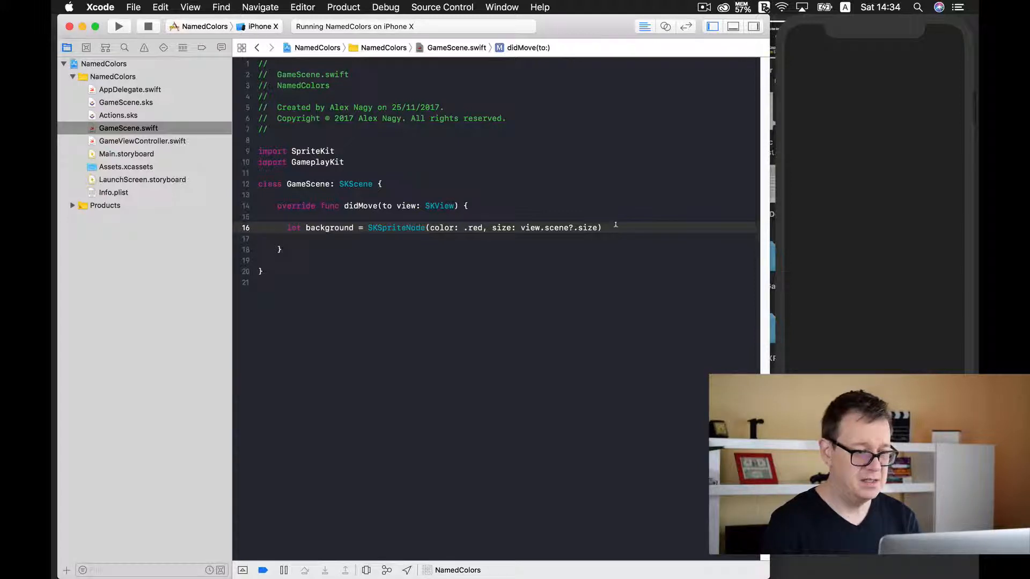
{"action": "key", "text": "return"}
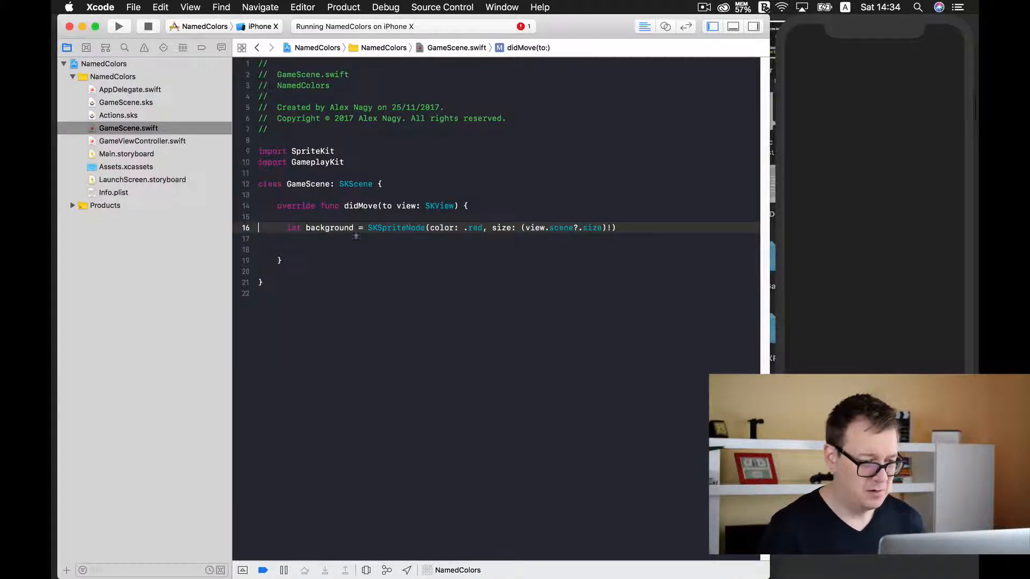
{"action": "type", "text": "addChild(background"}
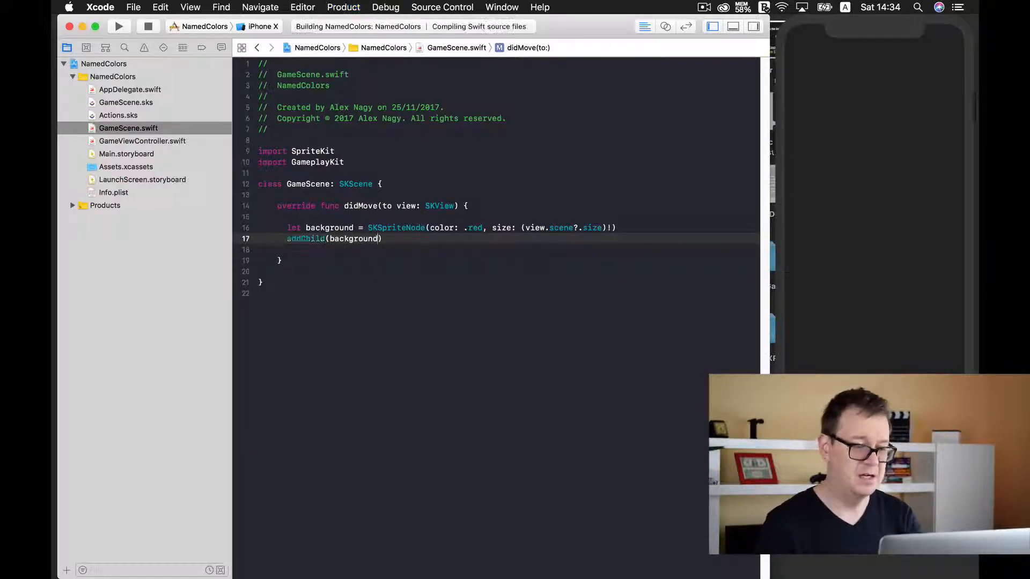
{"action": "left_click", "coordinate": [118, 26]}
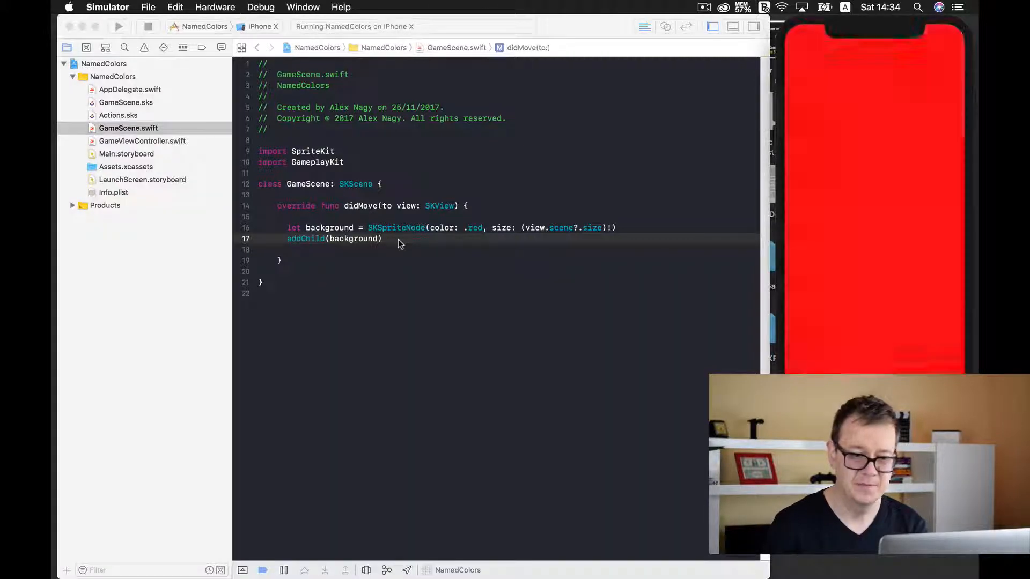
{"action": "mouse_move", "coordinate": [432, 256]}
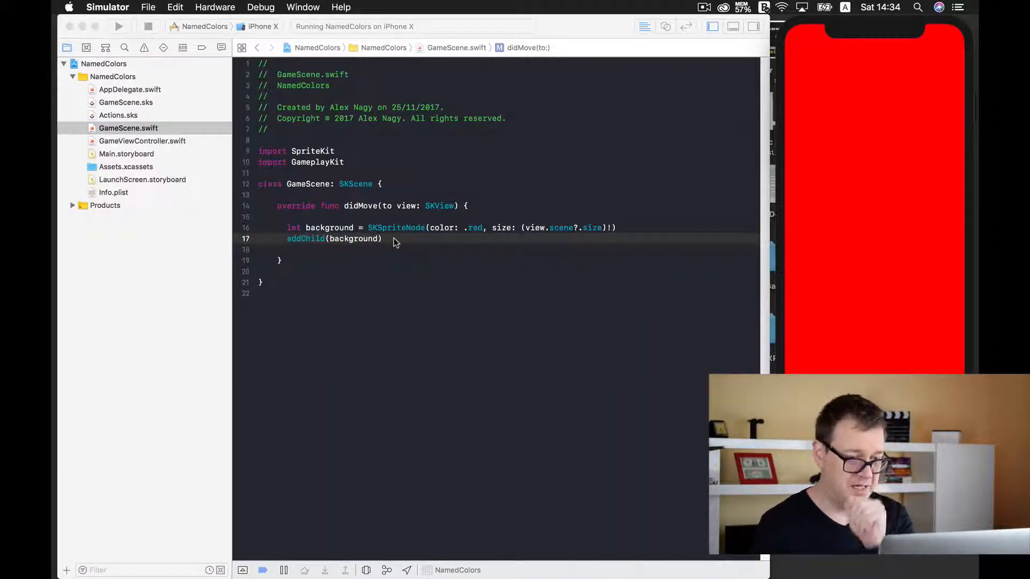
Confirm the red simulator screen, then add a blank line below addChild(background).
{"action": "left_click", "coordinate": [394, 238]}
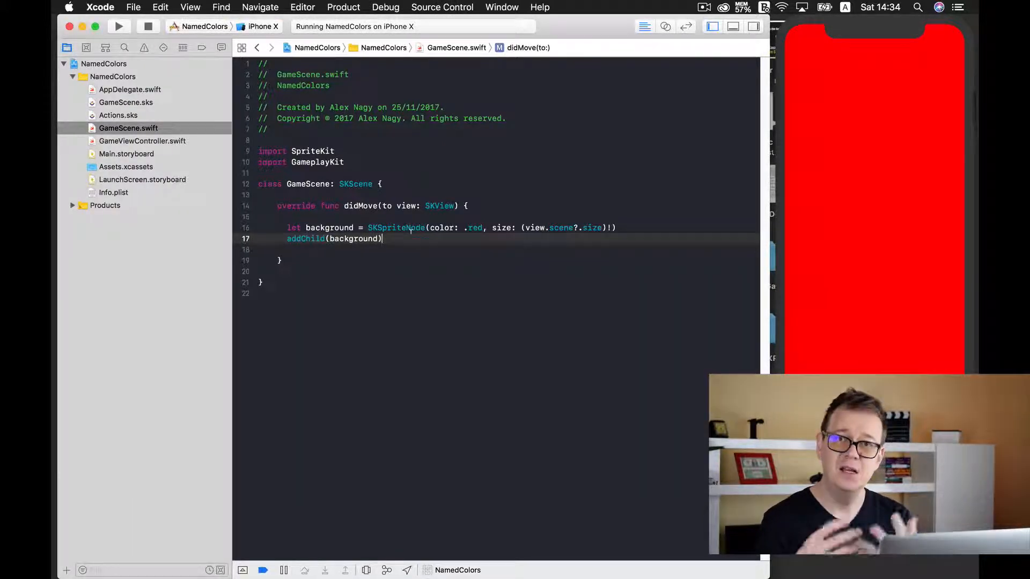
{"action": "key", "text": "Return"}
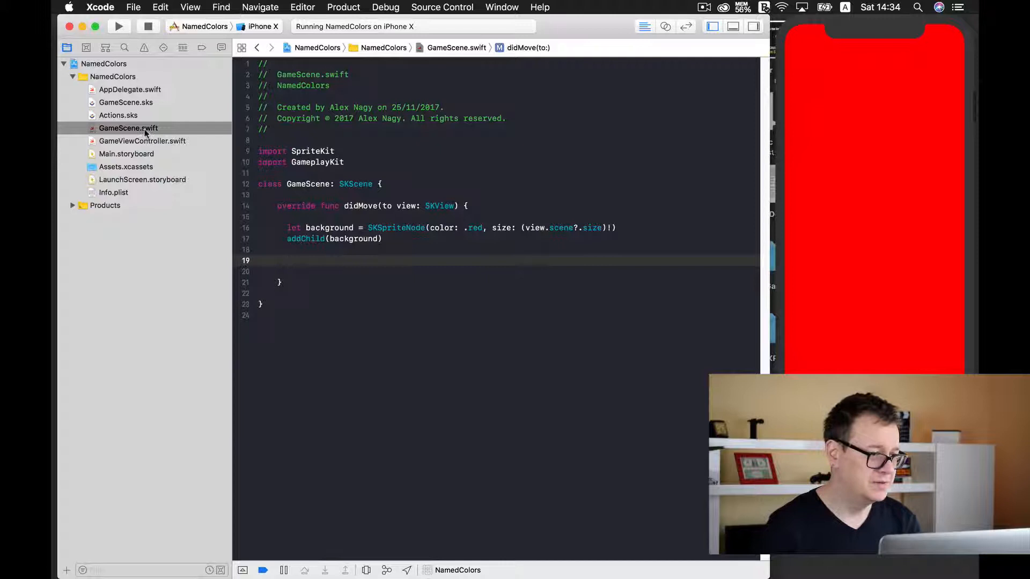
Add logo.png to Assets.xcassets as the logo image set and reopen GameScene.swift.
{"action": "left_click", "coordinate": [126, 166]}
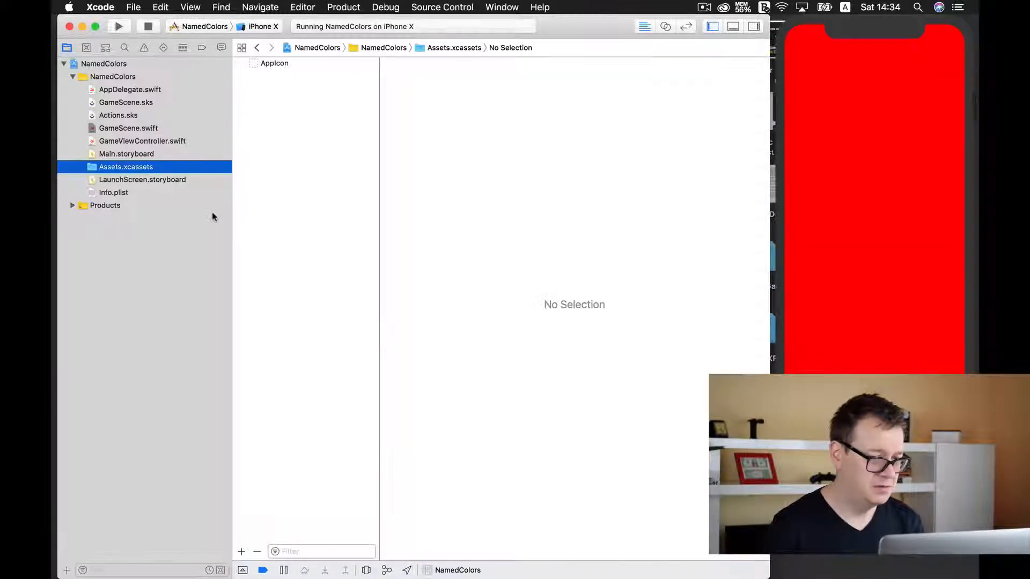
{"action": "mouse_move", "coordinate": [77, 181]}
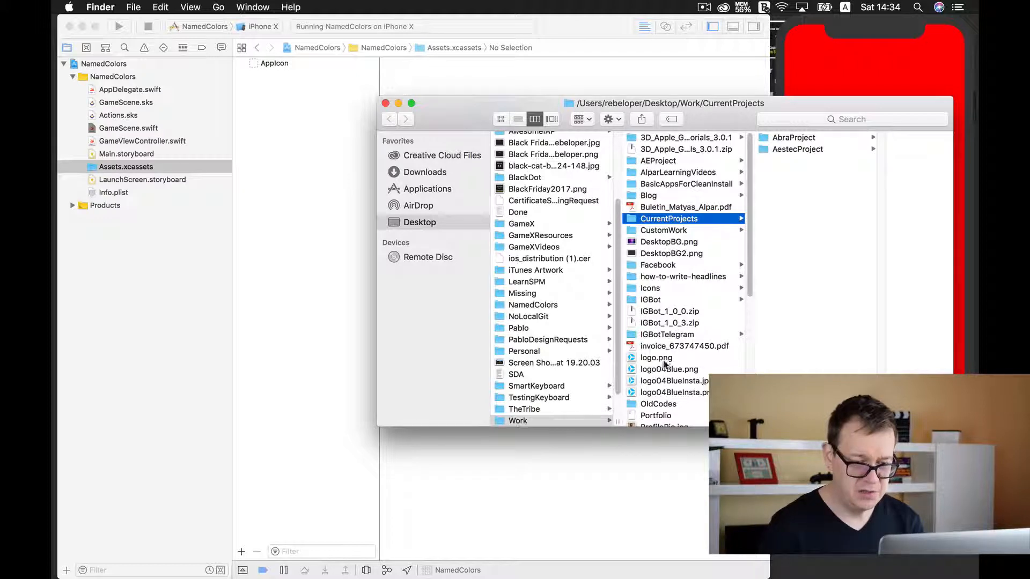
{"action": "left_click", "coordinate": [656, 357]}
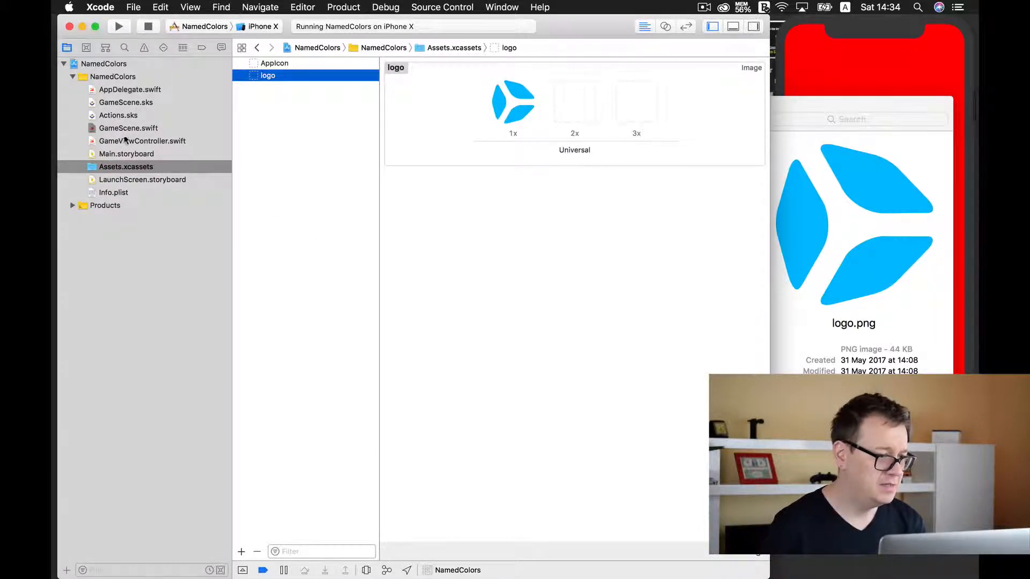
{"action": "left_click", "coordinate": [129, 128]}
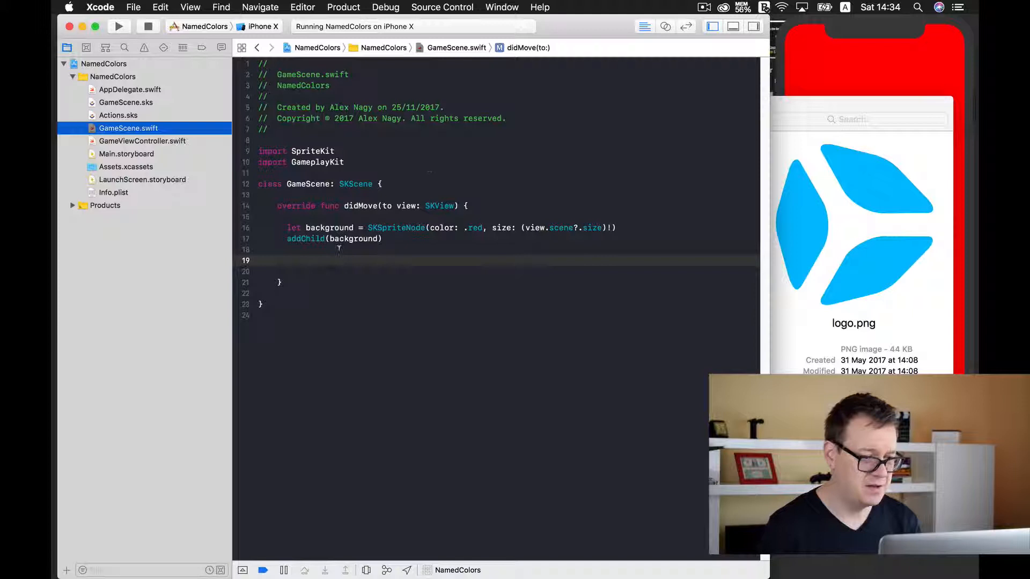
Create logoSprite with SKSpriteNode(imageNamed: "logo"), checking the asset name in the catalog.
{"action": "type", "text": "let logo"}
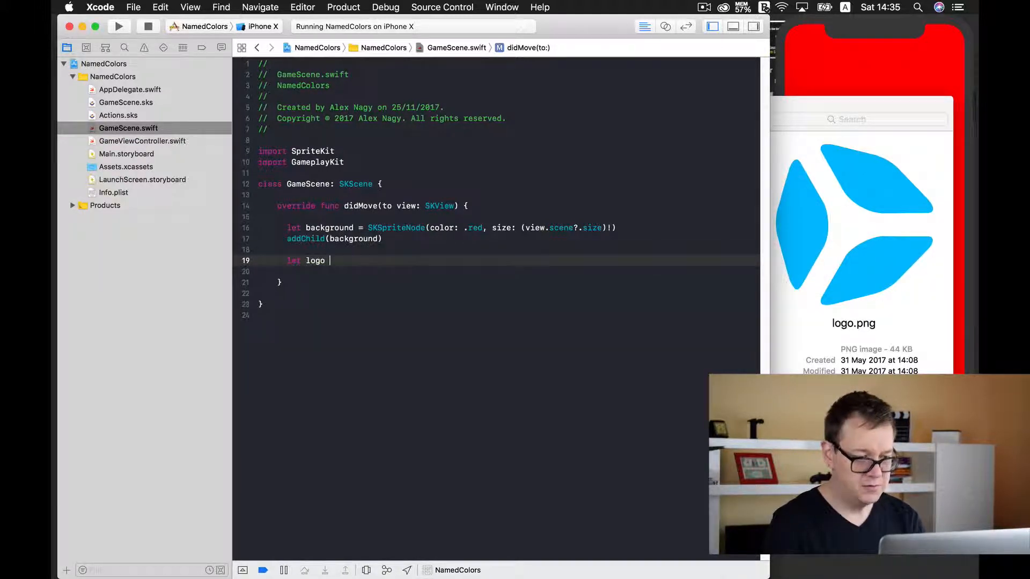
{"action": "type", "text": "= SKSpriteNode"}
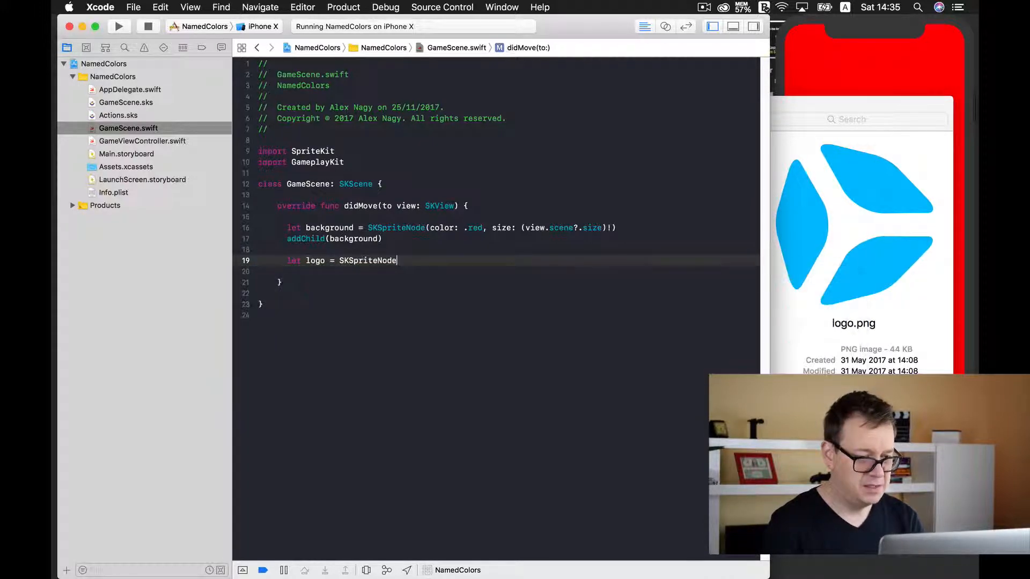
{"action": "type", "text": "("}
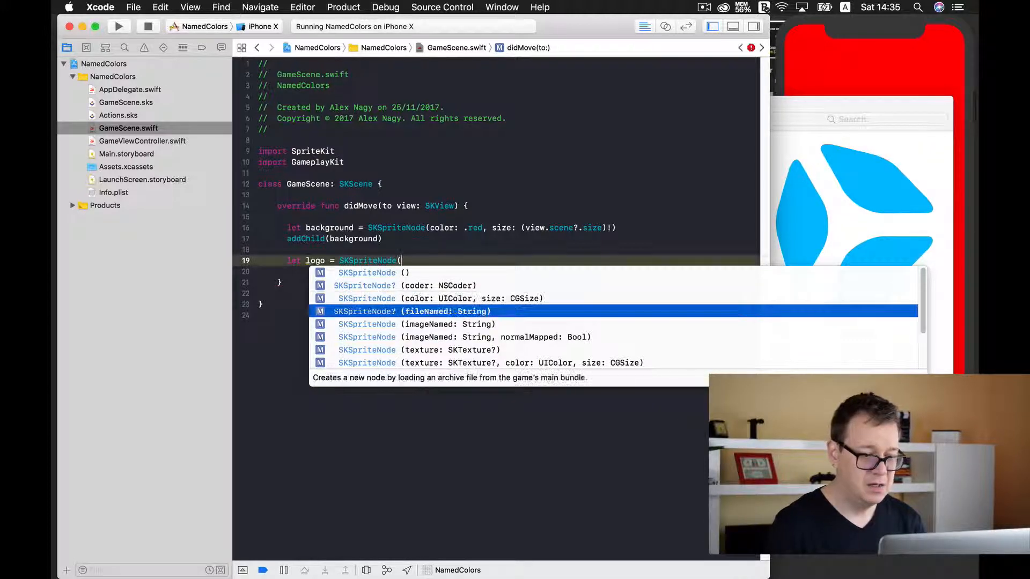
{"action": "key", "text": "Down"}
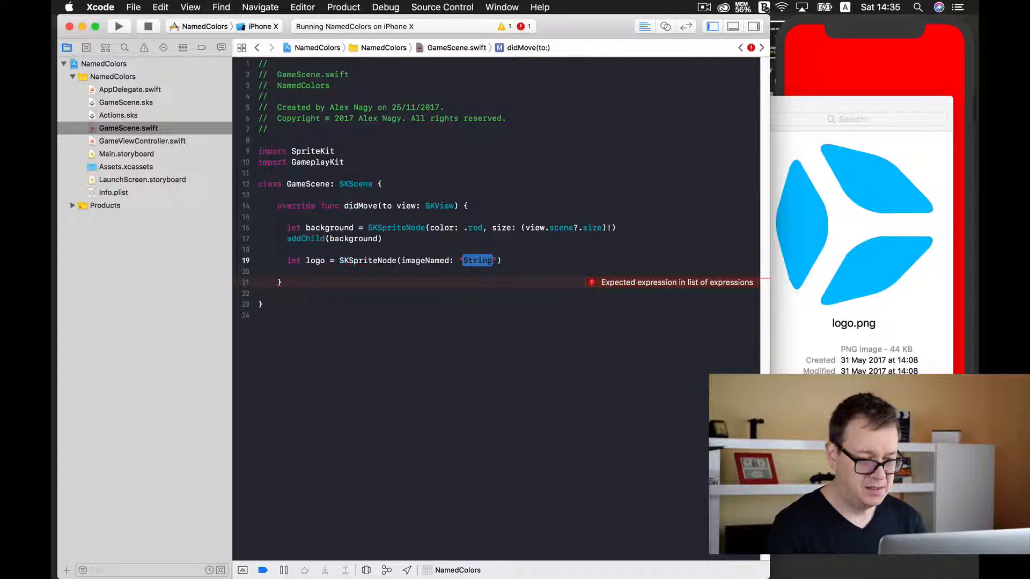
{"action": "type", "text": "\"logo\""}
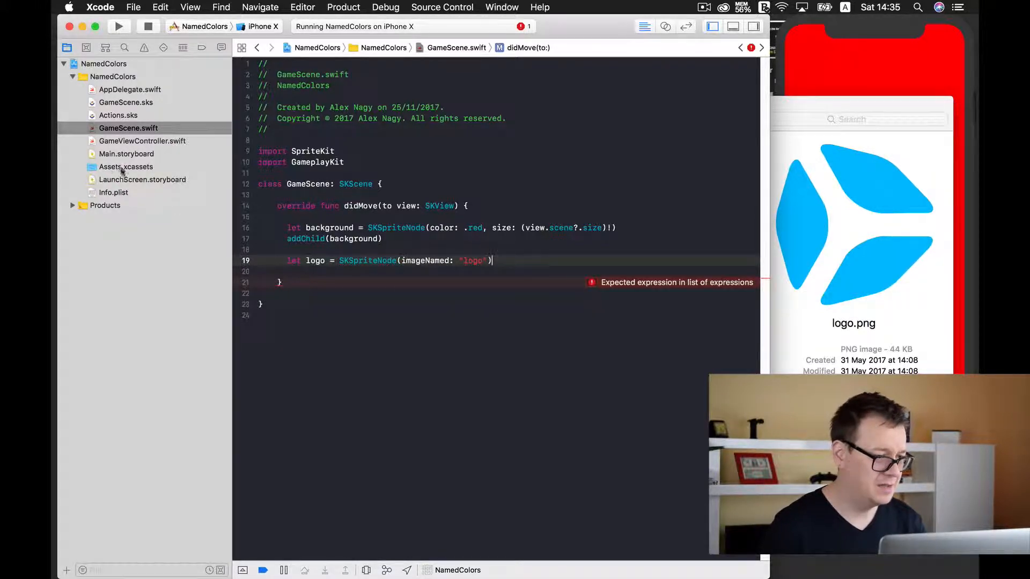
{"action": "left_click", "coordinate": [126, 167]}
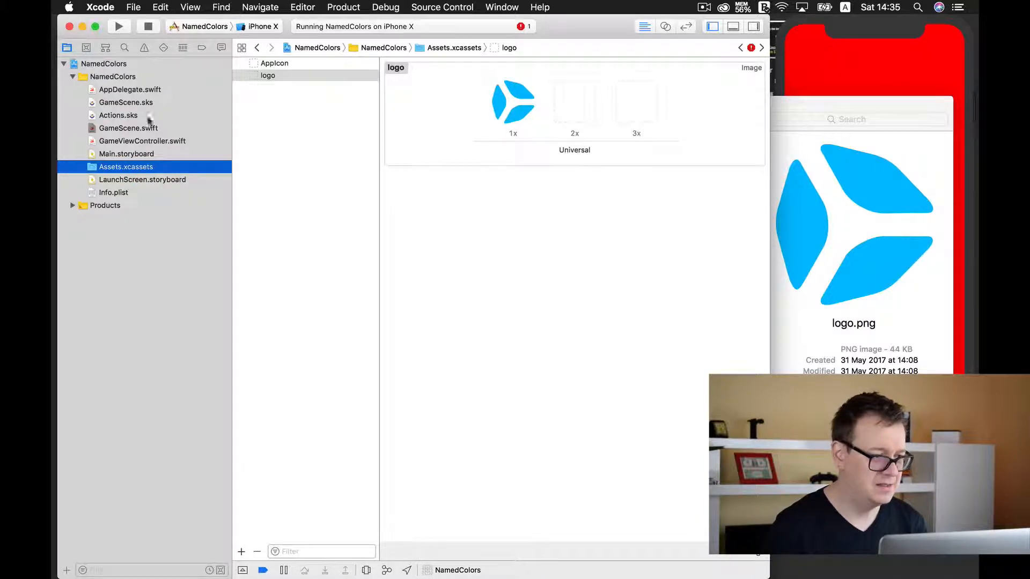
{"action": "left_click", "coordinate": [128, 128]}
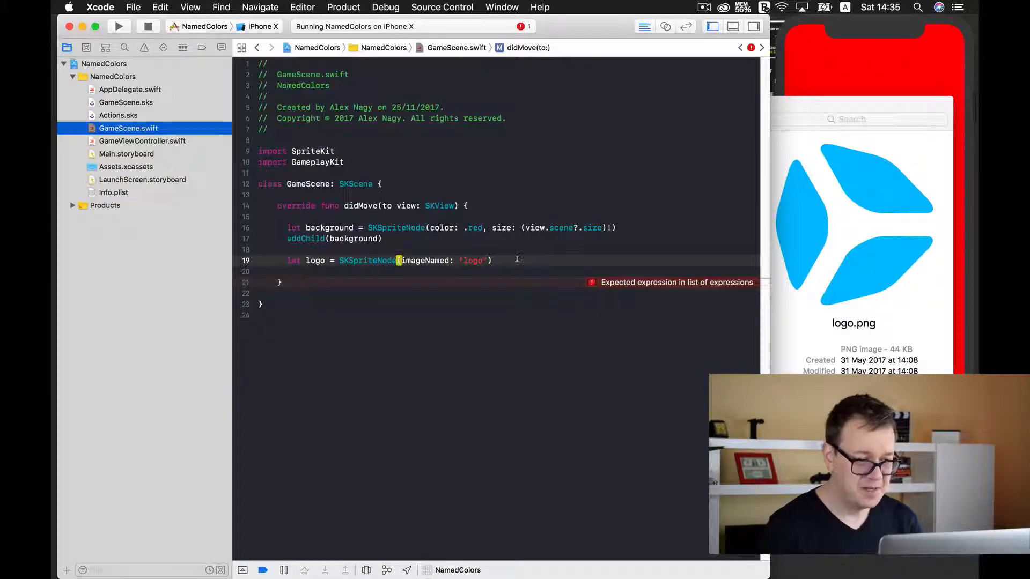
Set logoSprite.position to CGPoint.zero.
{"action": "key", "text": "return"}
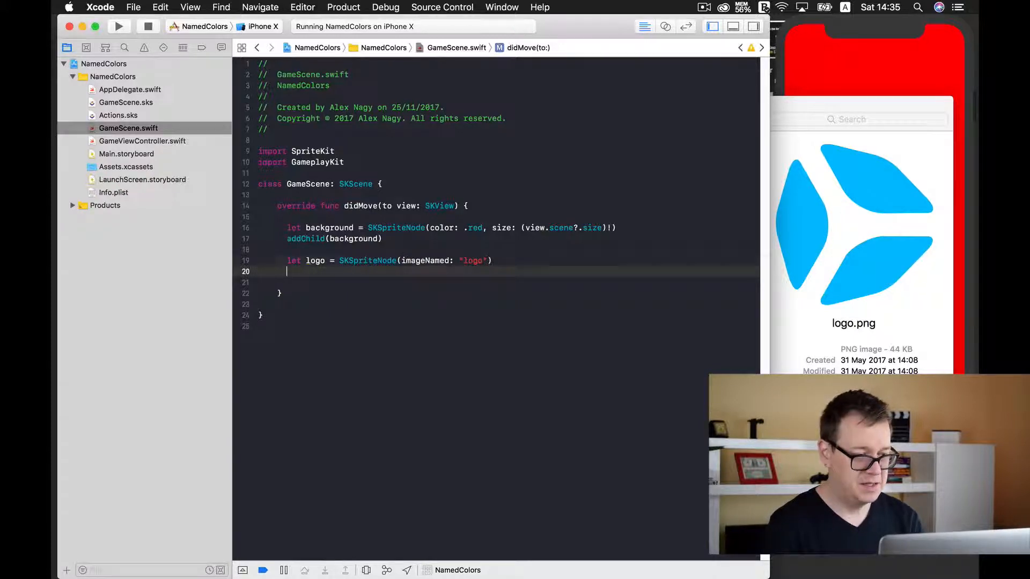
{"action": "type", "text": "lo"}
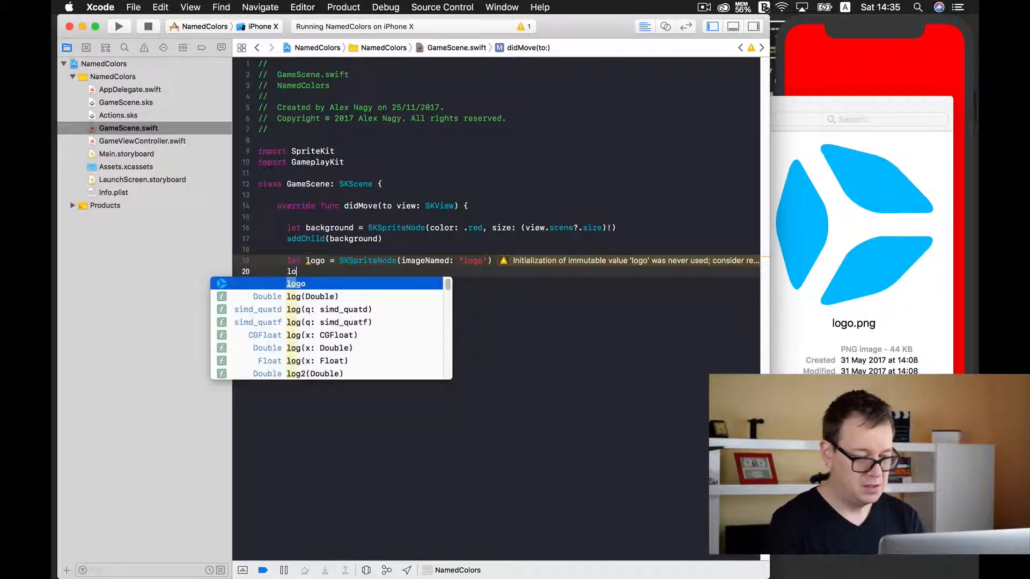
{"action": "type", "text": "go"}
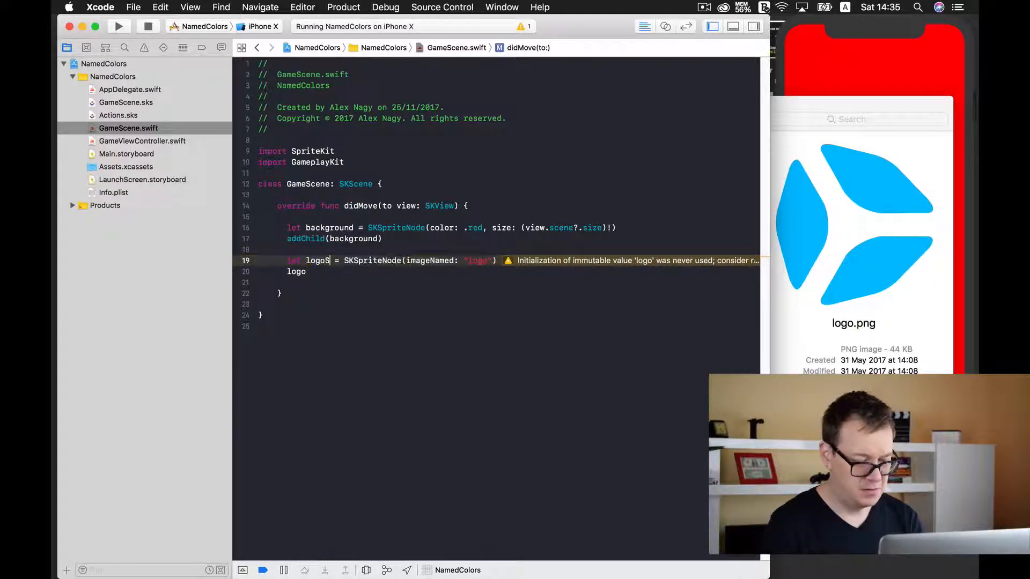
{"action": "type", "text": "prite"}
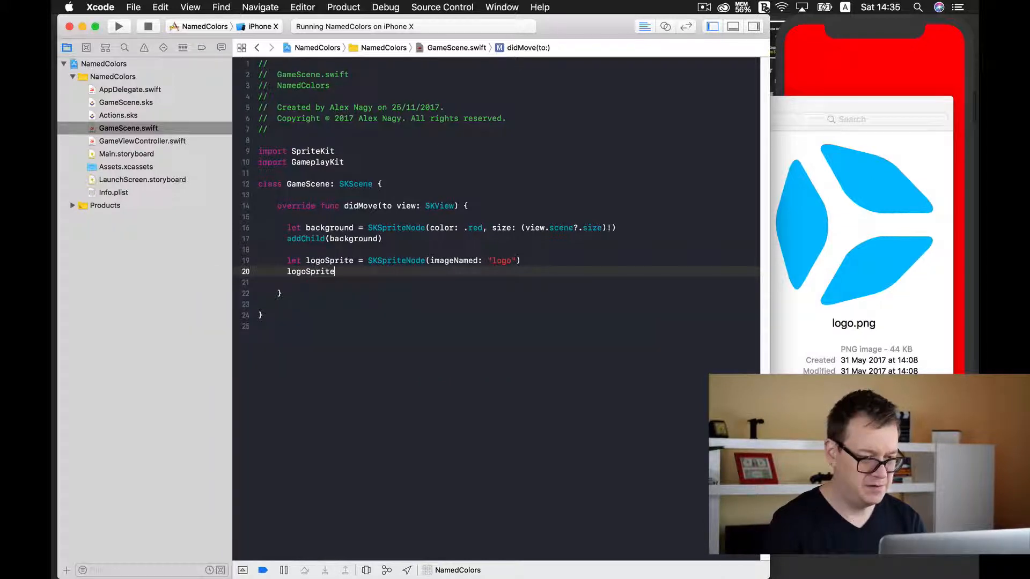
{"action": "type", "text": ".position ="}
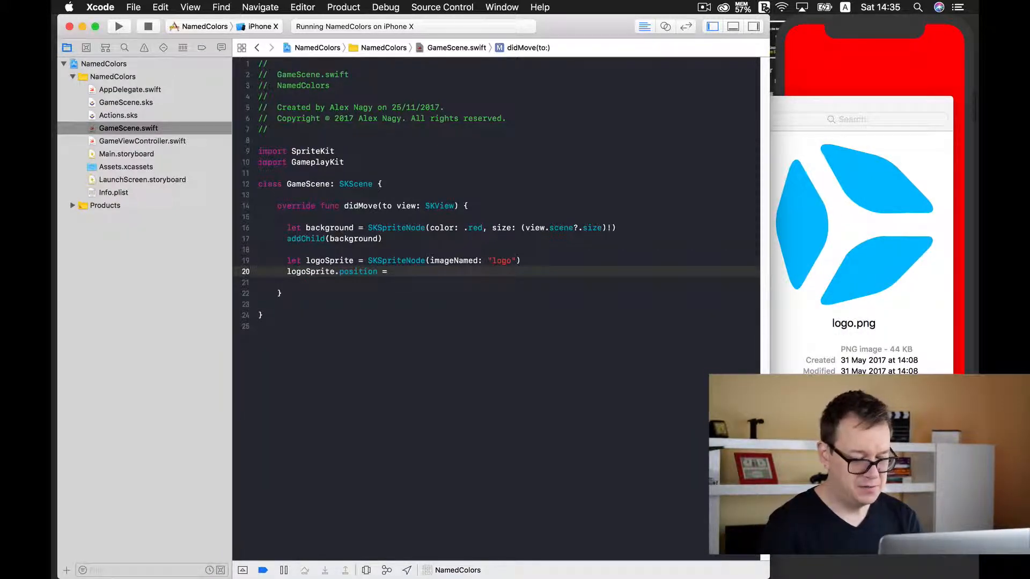
{"action": "type", "text": "CGPO"}
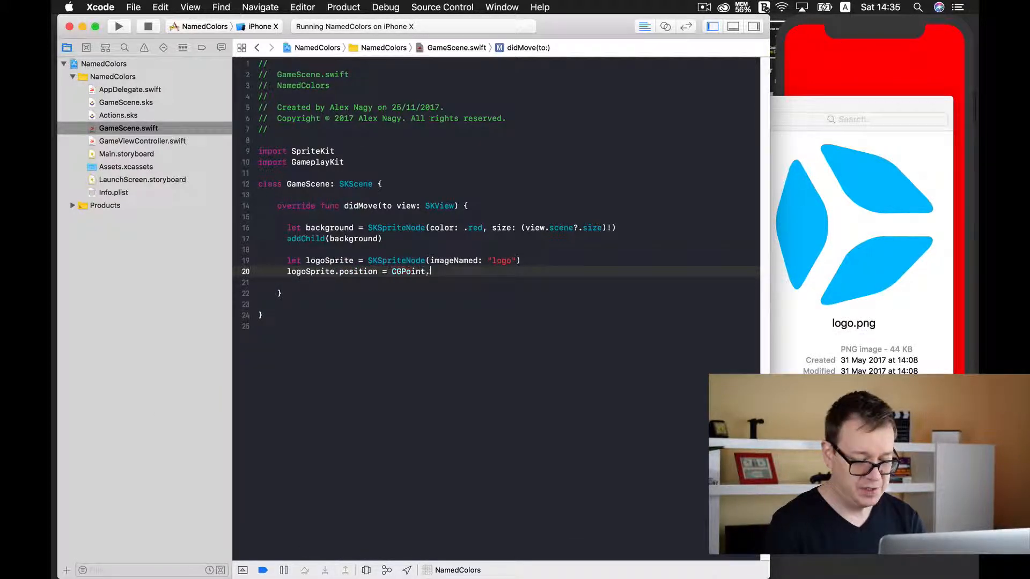
{"action": "type", "text": "z"}
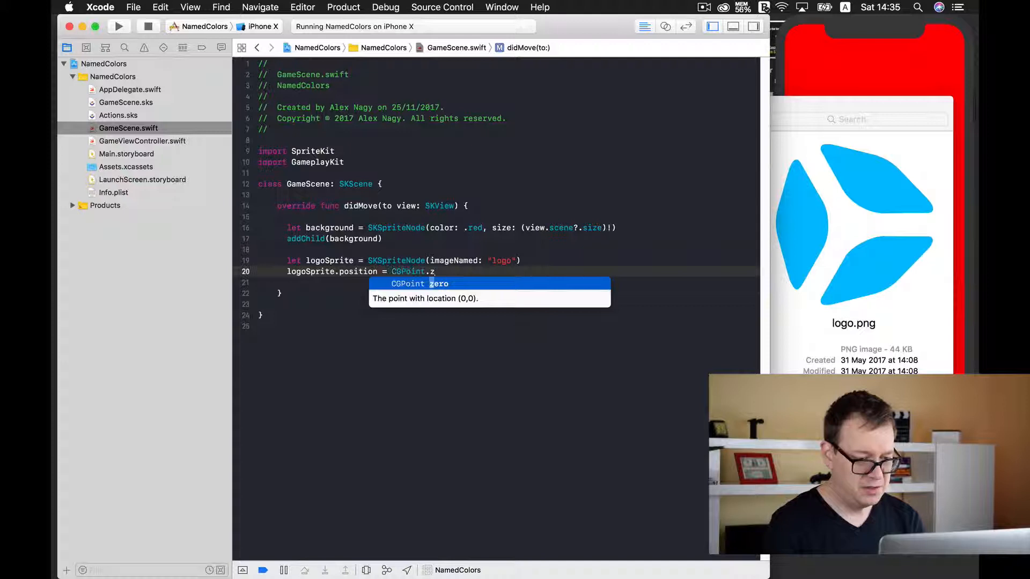
{"action": "key", "text": "Return"}
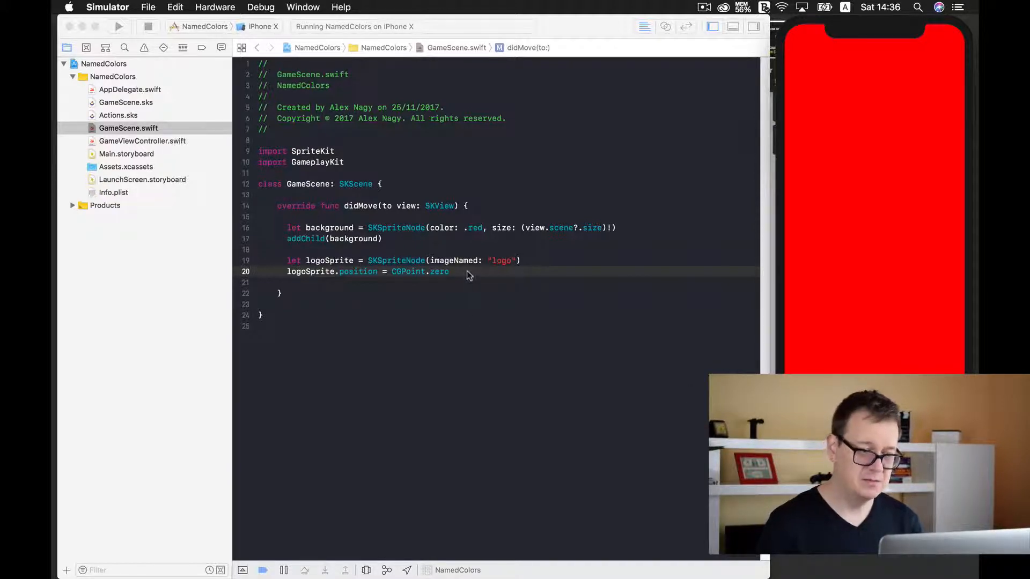
Set anchorPoint to CGPoint(x: 0.5, y: 0.5) and add a line below the logo position.
{"action": "left_click", "coordinate": [466, 205]}
{"action": "type", "text": "se"}
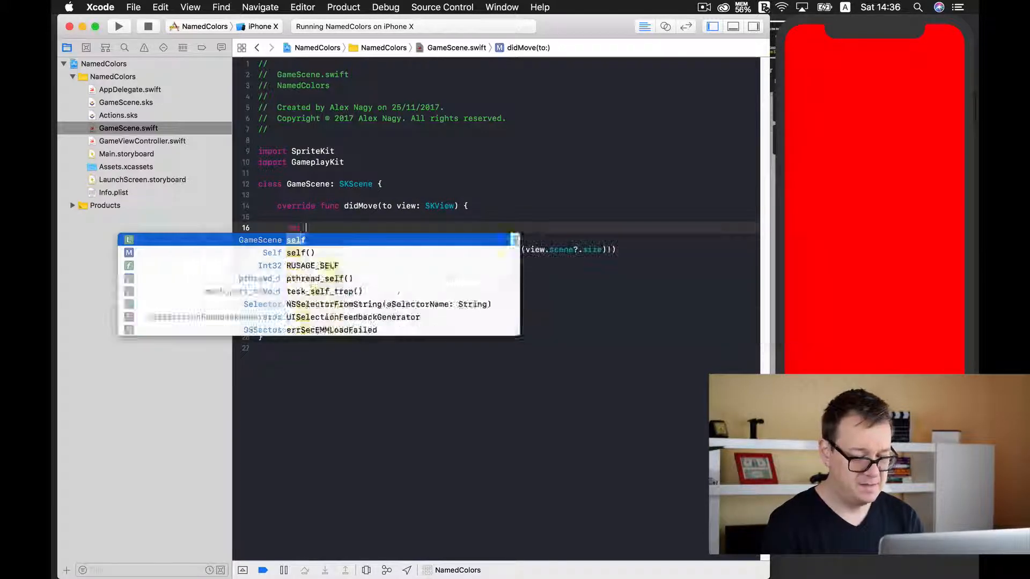
{"action": "type", "text": ".ana"}
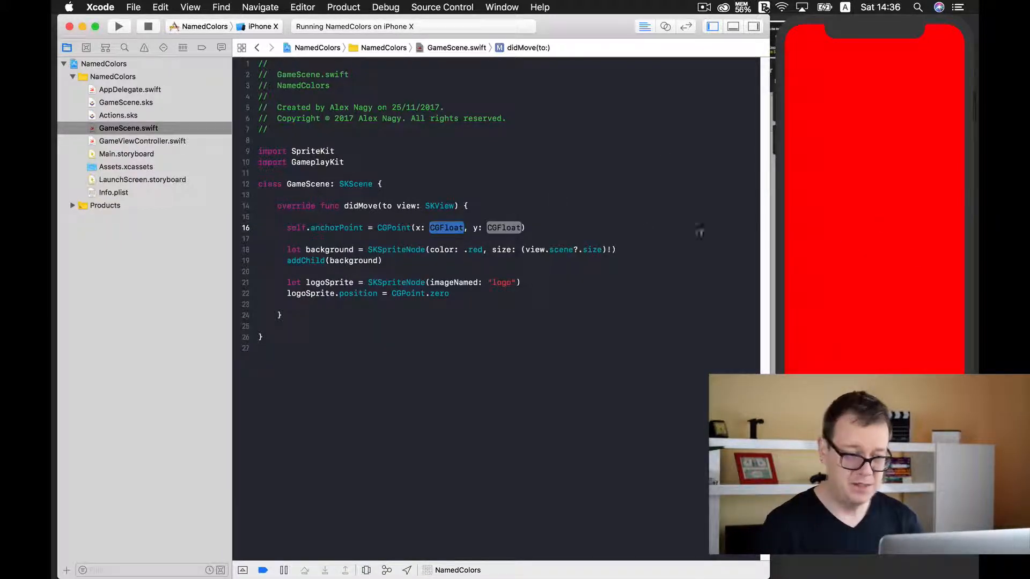
{"action": "type", "text": "0.5"}
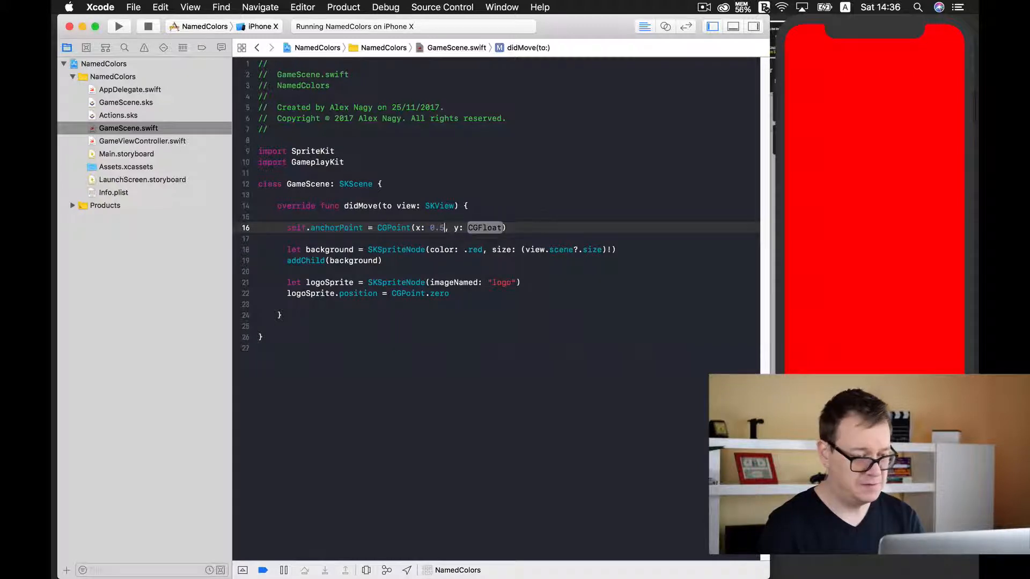
{"action": "type", "text": "0."}
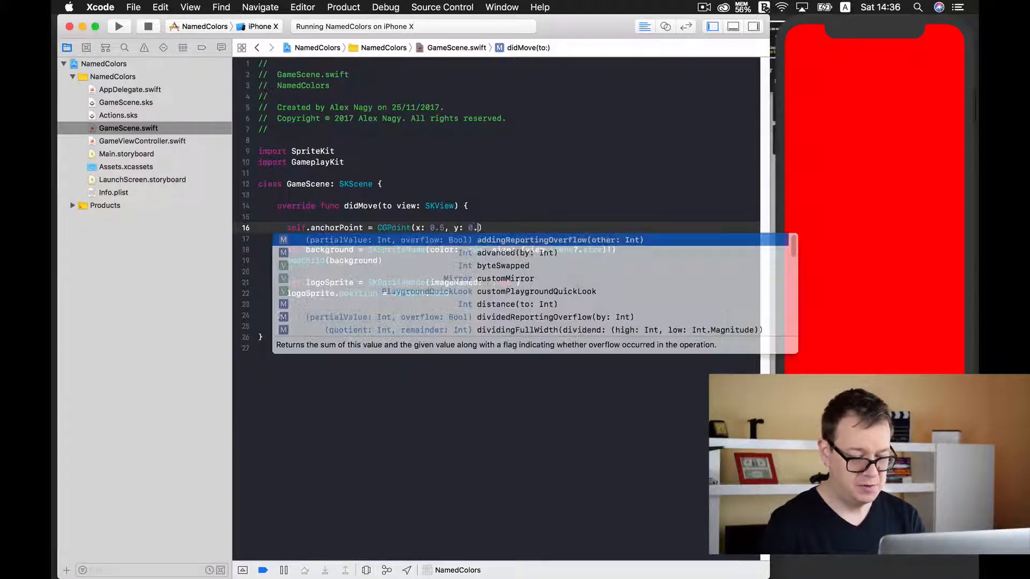
{"action": "key", "text": "escape"}
{"action": "type", "text": "5"}
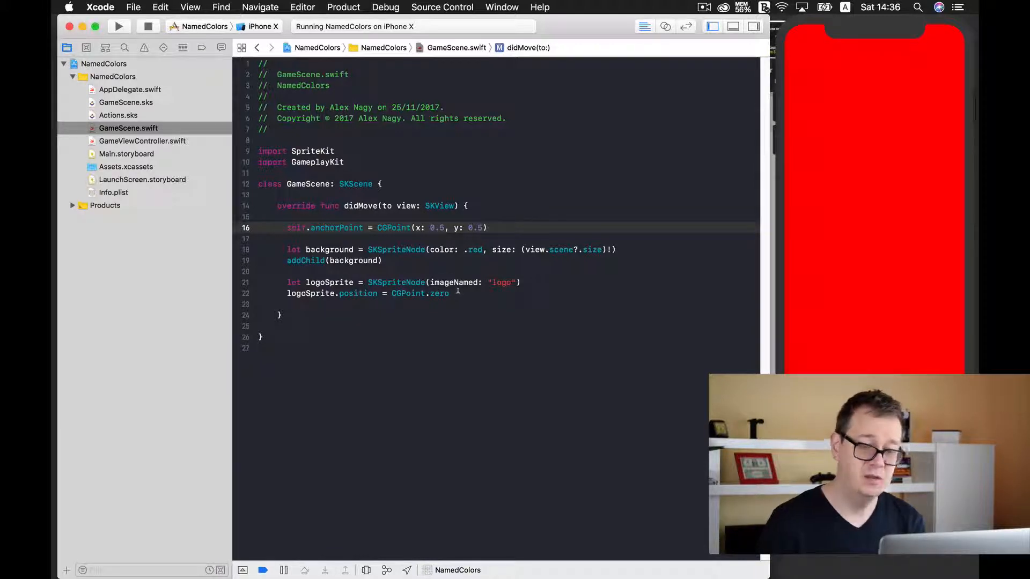
{"action": "mouse_move", "coordinate": [871, 245]}
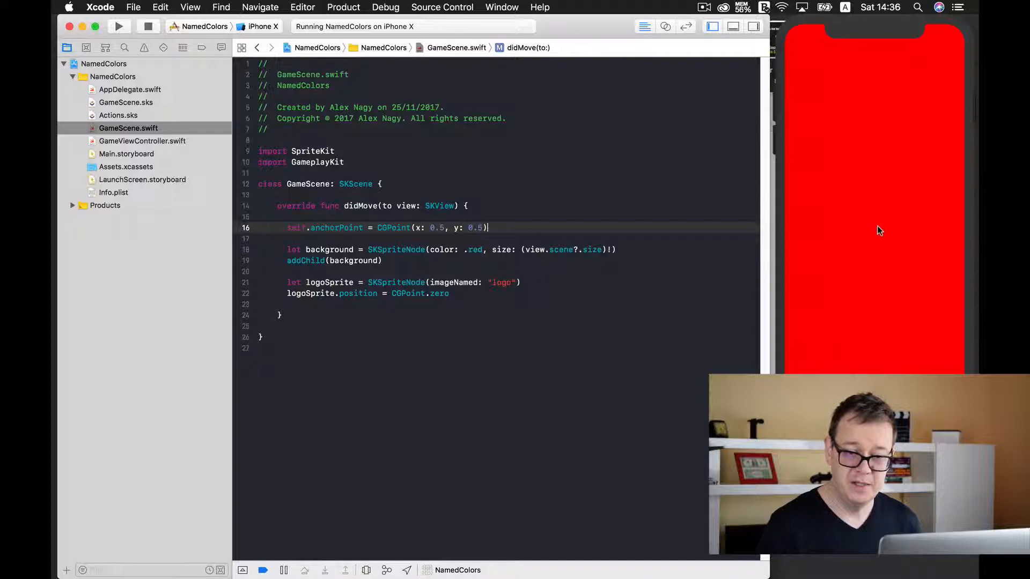
{"action": "mouse_move", "coordinate": [877, 236]}
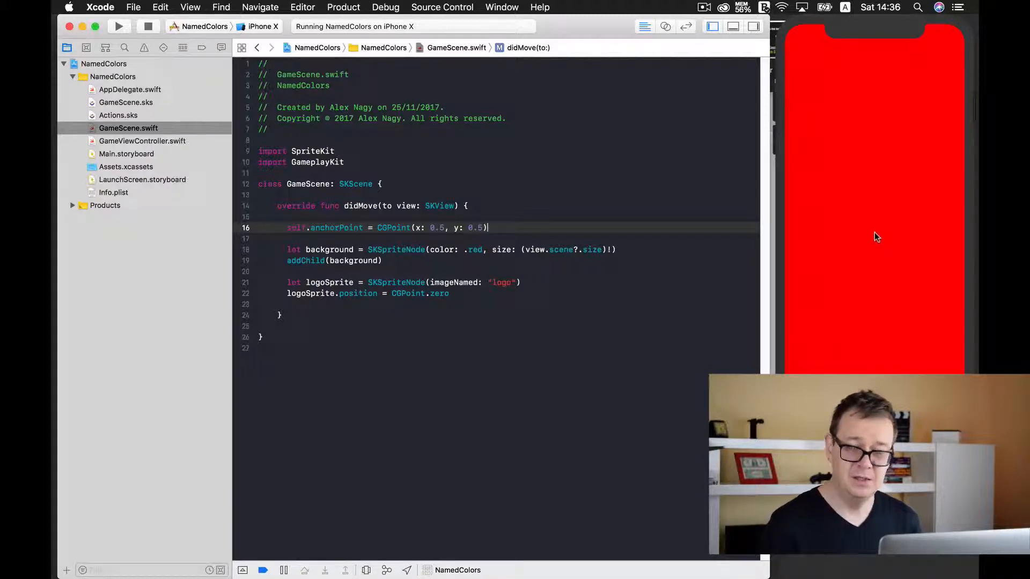
{"action": "left_click", "coordinate": [450, 293]}
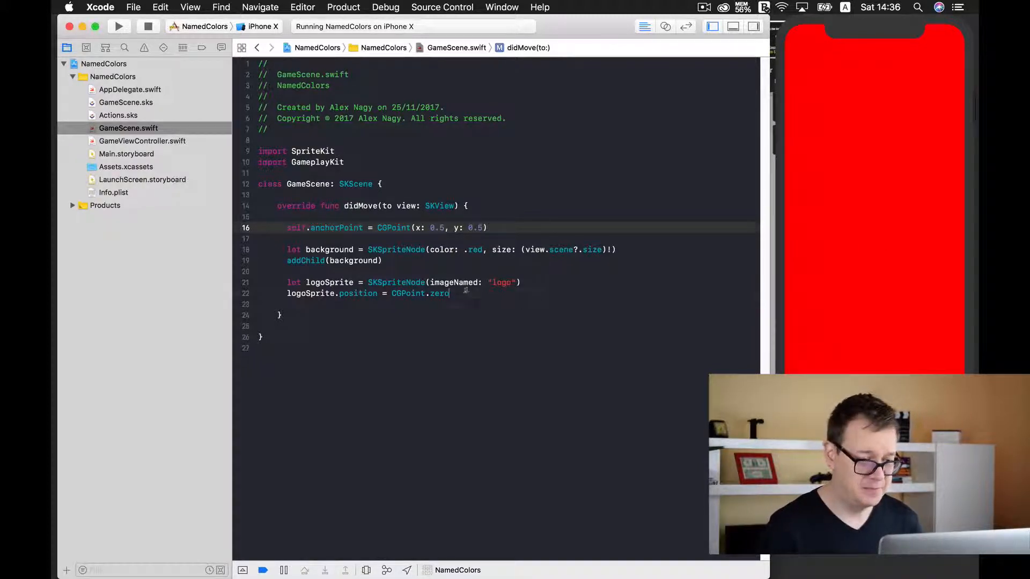
{"action": "key", "text": "Return"}
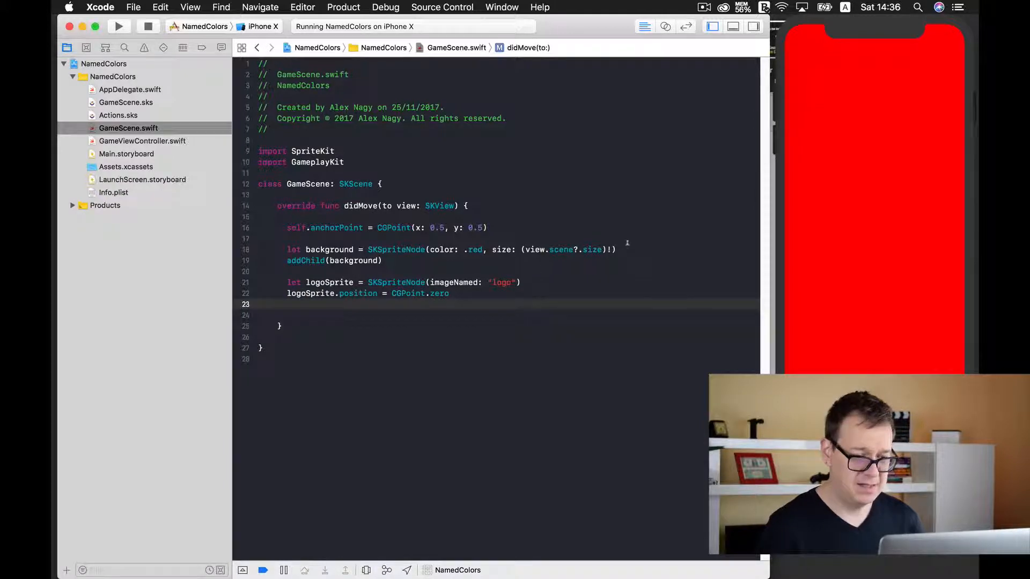
Set background zPosition 0 and logoSprite zPosition 1, then start addChild(logoSprite).
{"action": "key", "text": "return"}
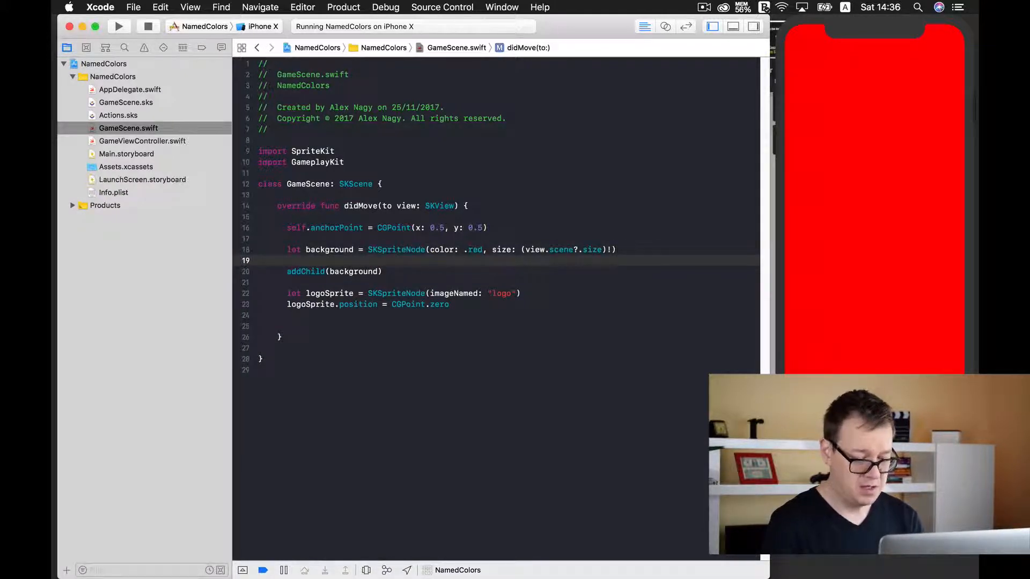
{"action": "type", "text": "background.zPosition"}
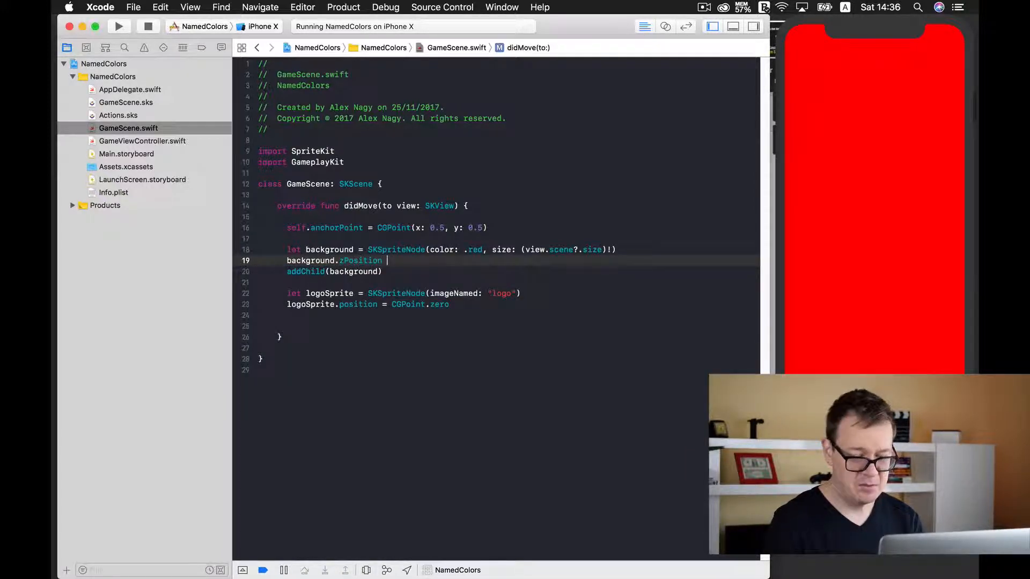
{"action": "type", "text": "= 0"}
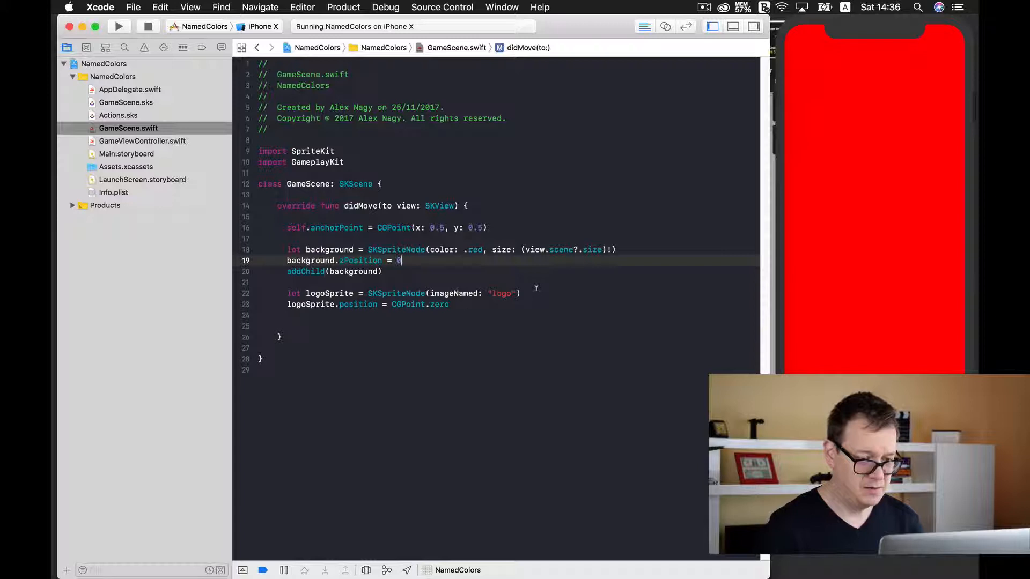
{"action": "type", "text": "1"}
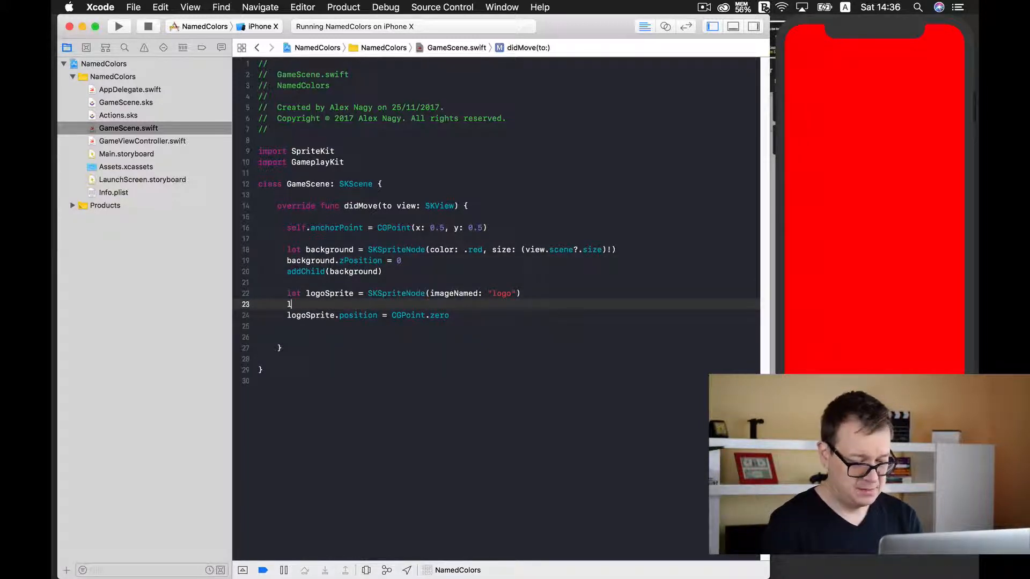
{"action": "type", "text": "ogoSprite."}
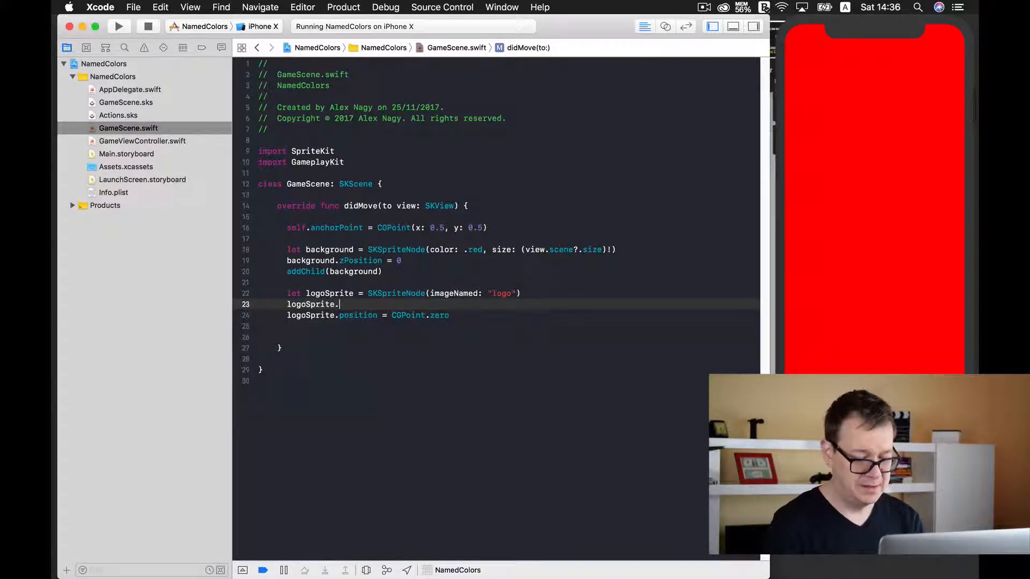
{"action": "type", "text": "zPosition ="}
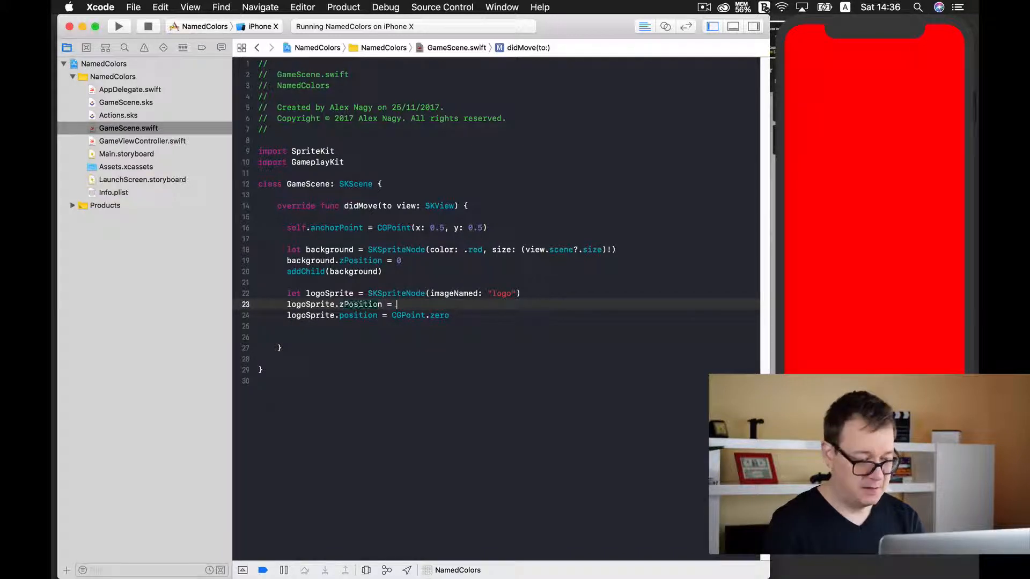
{"action": "type", "text": "1"}
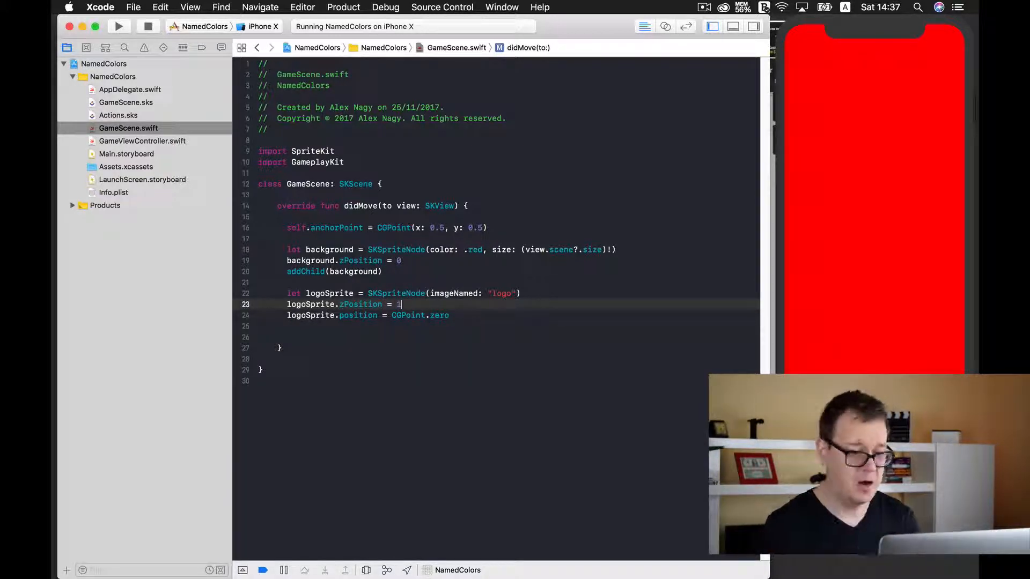
{"action": "left_click", "coordinate": [449, 315]}
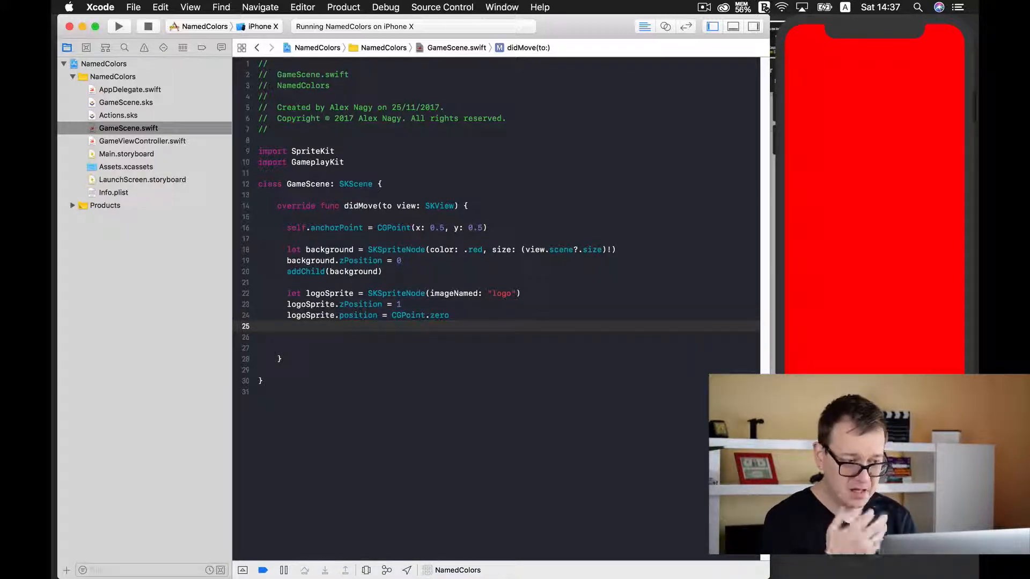
{"action": "type", "text": "addChild(logoSprite"}
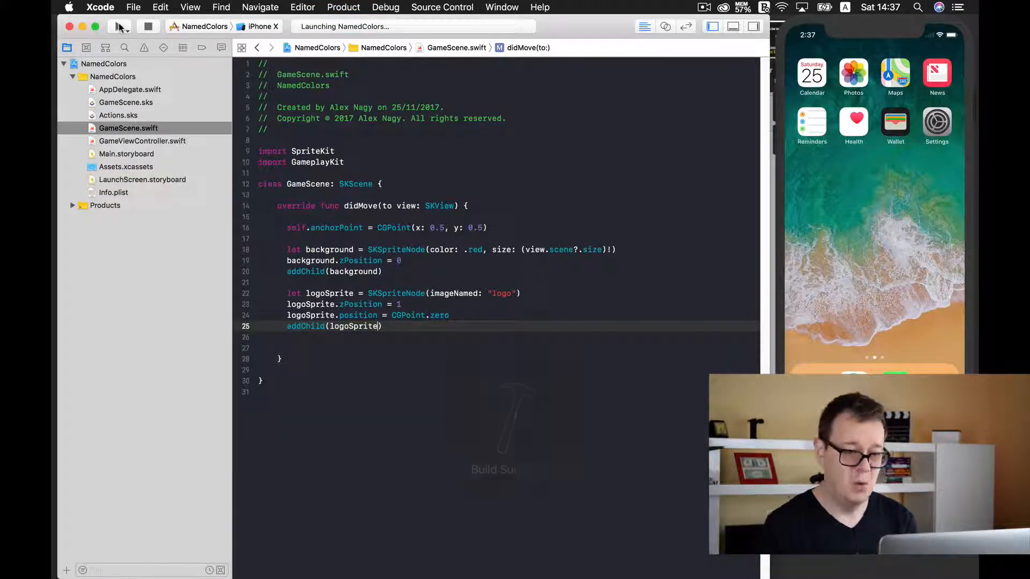
Add logoSprite.setScale(0.2) above addChild and rerun the app to see a smaller logo.
{"action": "left_click", "coordinate": [118, 26]}
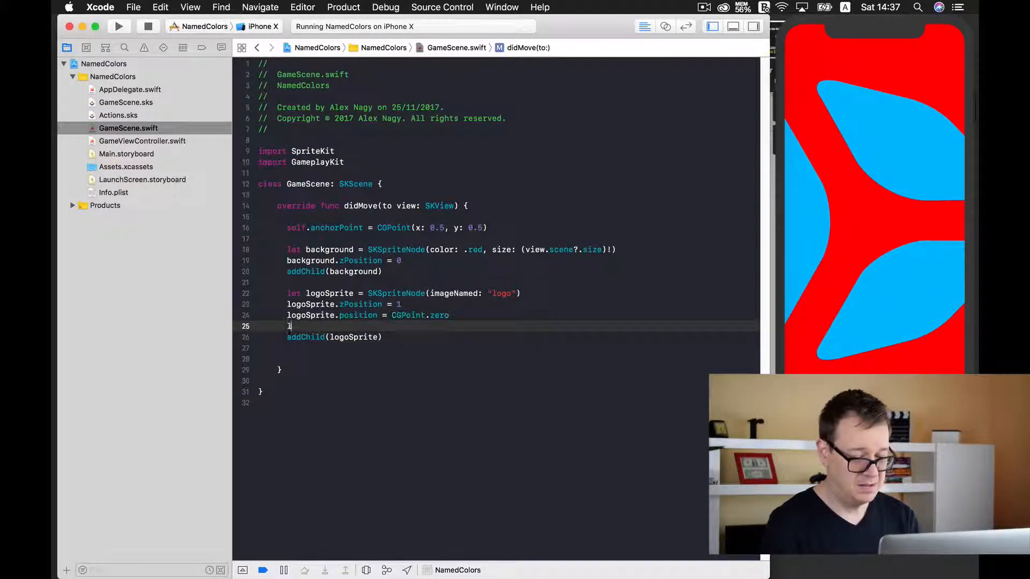
{"action": "type", "text": "logoSprite.se"}
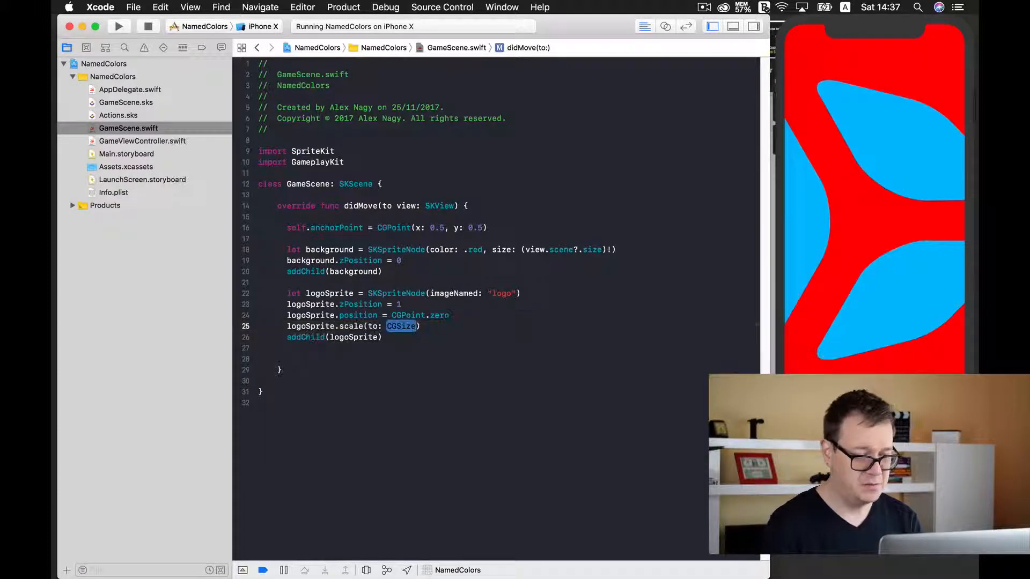
{"action": "type", "text": "setS"}
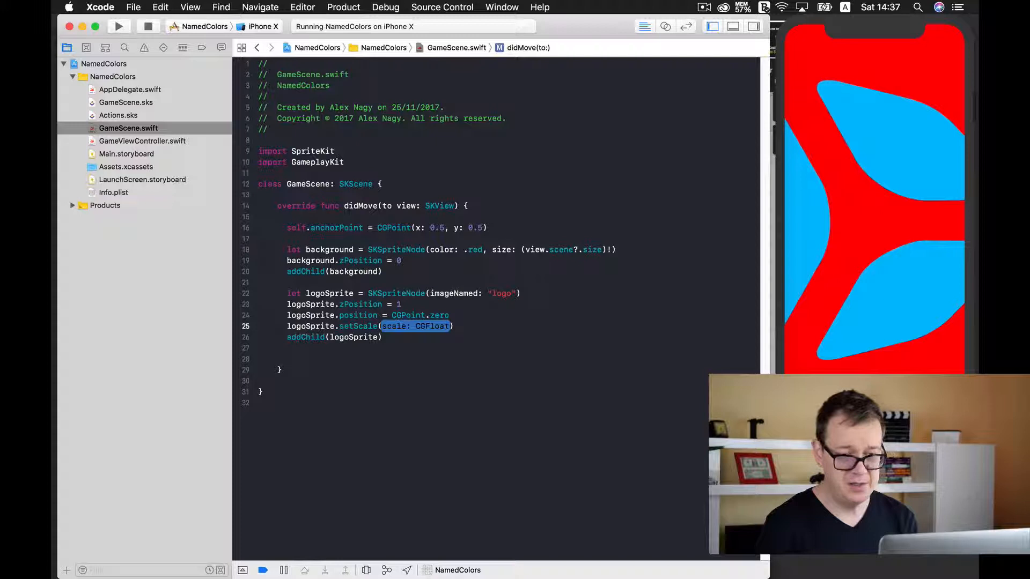
{"action": "type", "text": "0"}
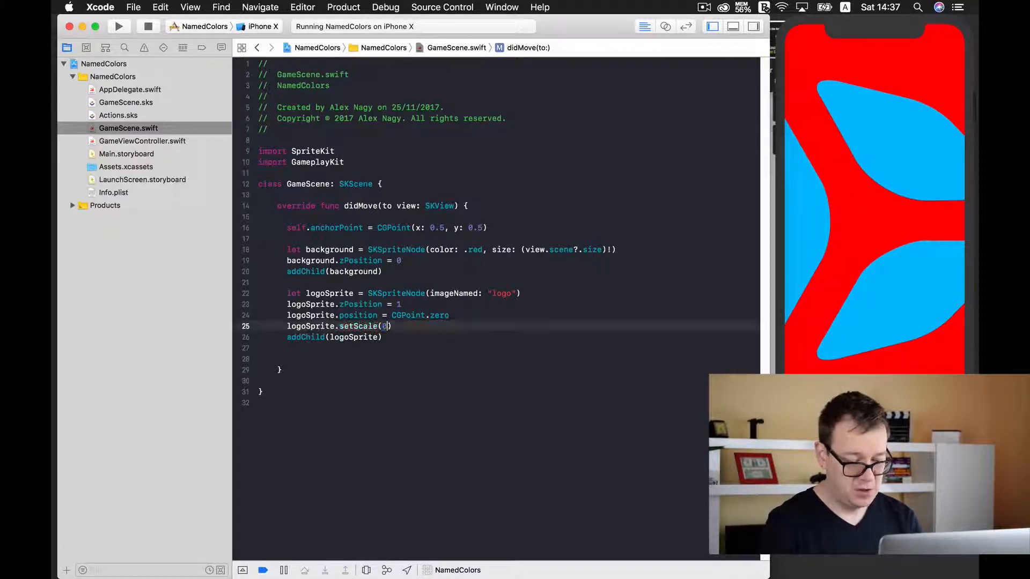
{"action": "type", "text": ".2"}
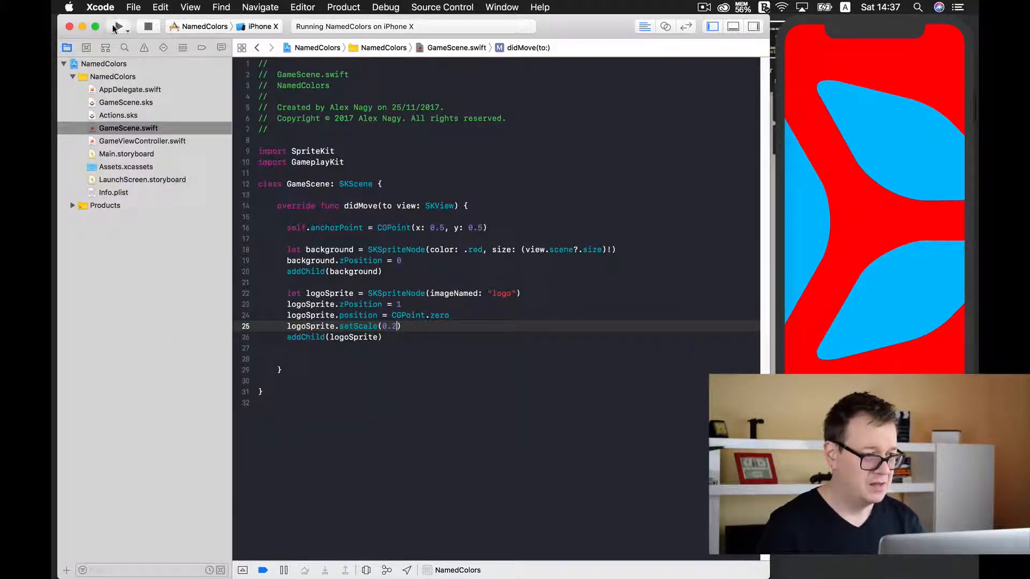
{"action": "left_click", "coordinate": [118, 26]}
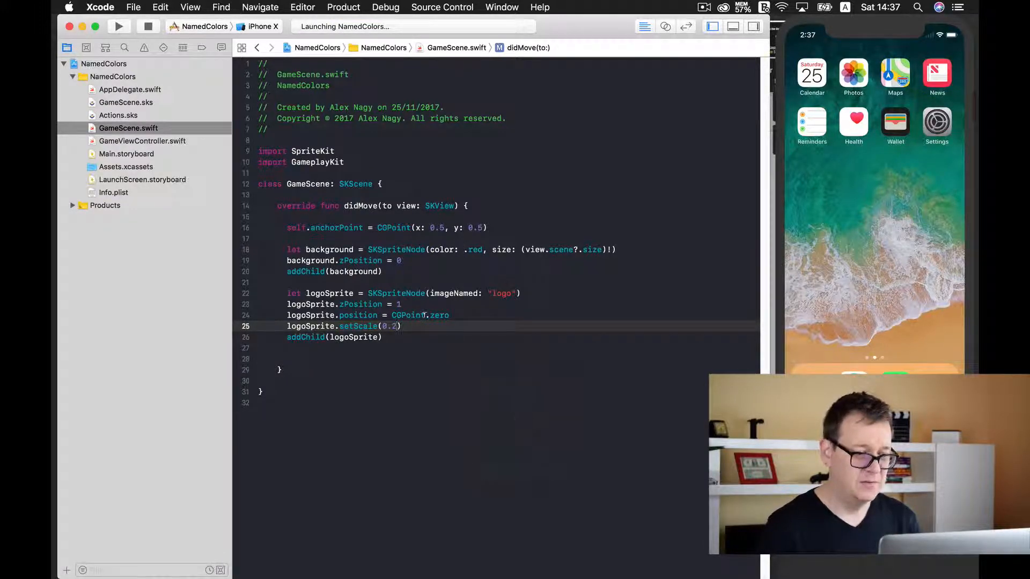
{"action": "left_click", "coordinate": [118, 26]}
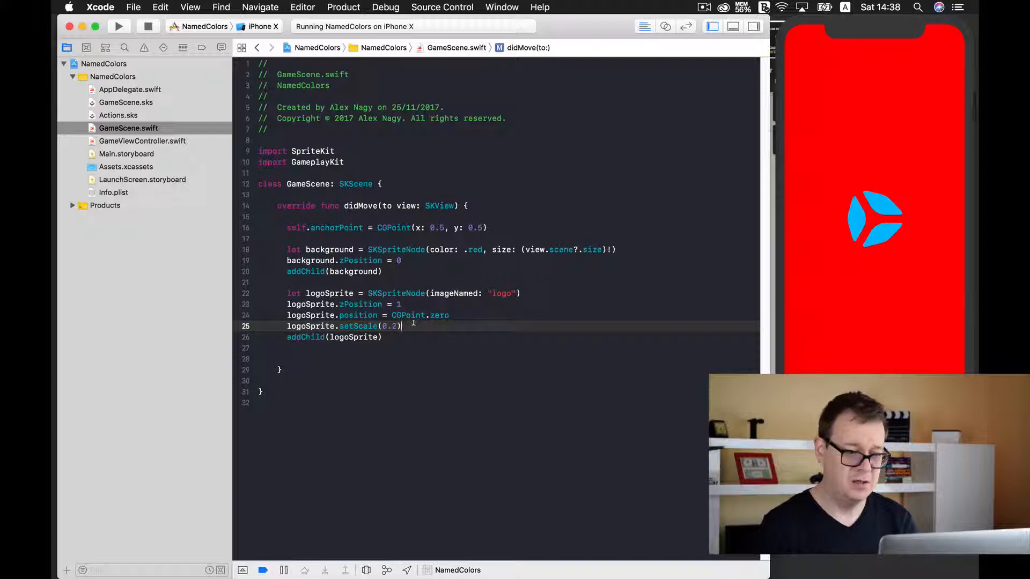
Add logoSprite.color = .white below the scale line and rerun the app.
{"action": "key", "text": "Return"}
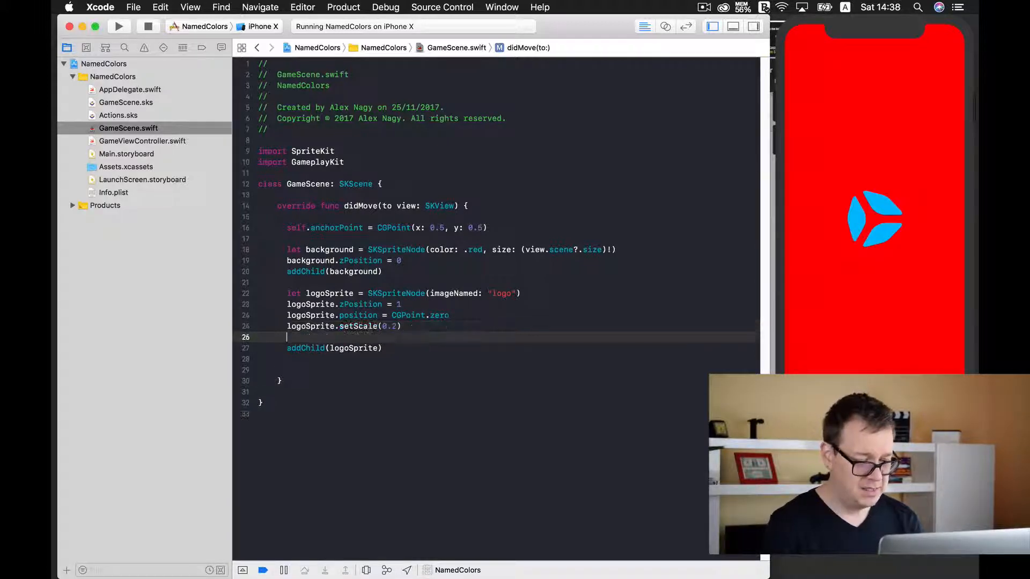
{"action": "type", "text": "logoSprite"}
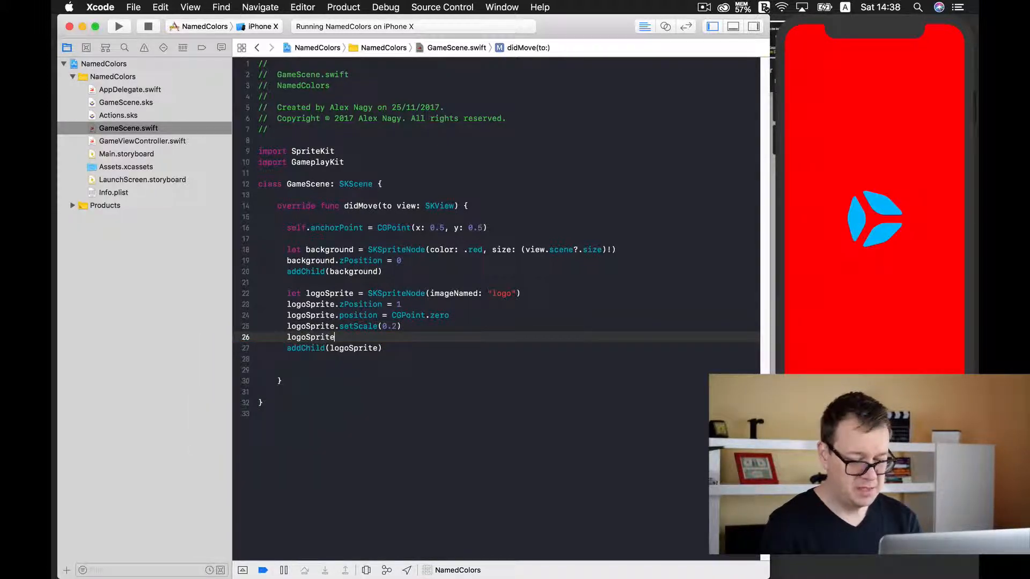
{"action": "type", "text": ".color ="}
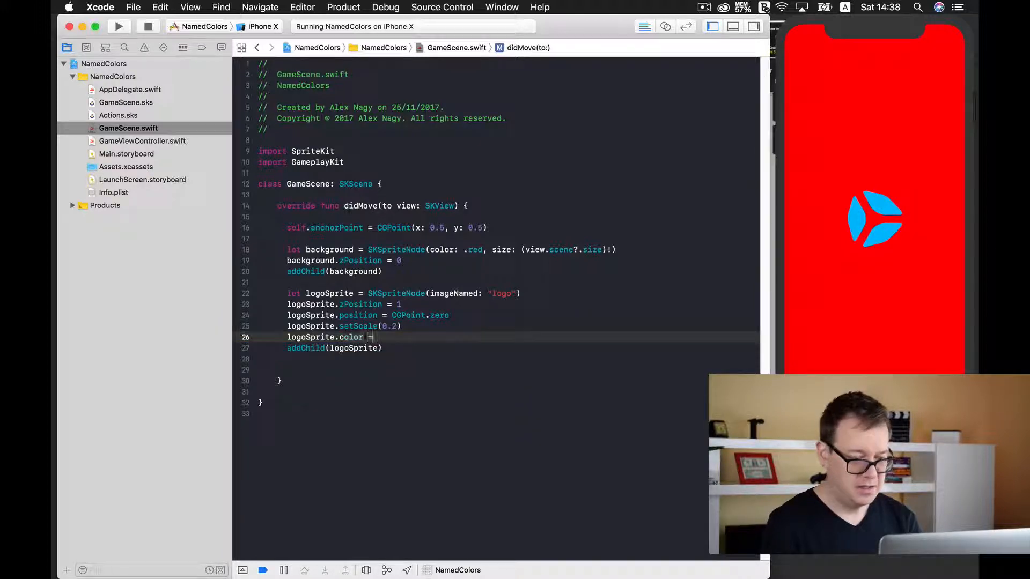
{"action": "type", "text": ".whi"}
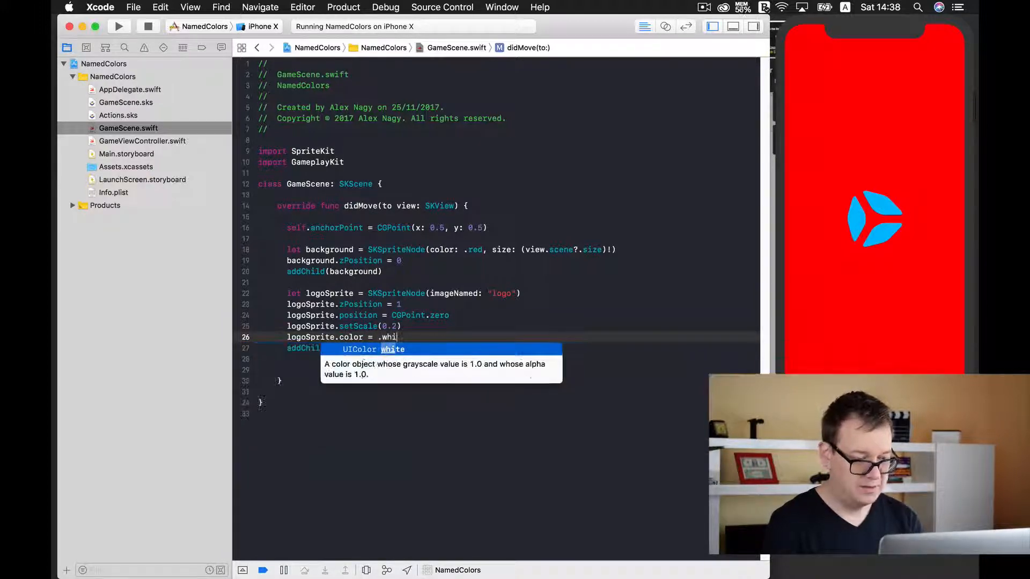
{"action": "key", "text": "return"}
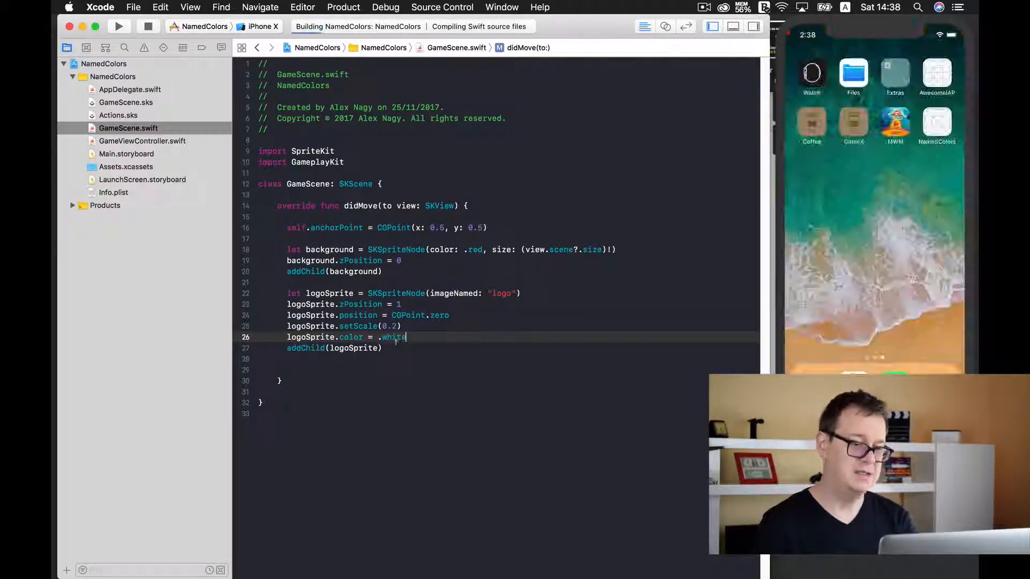
{"action": "left_click", "coordinate": [119, 26]}
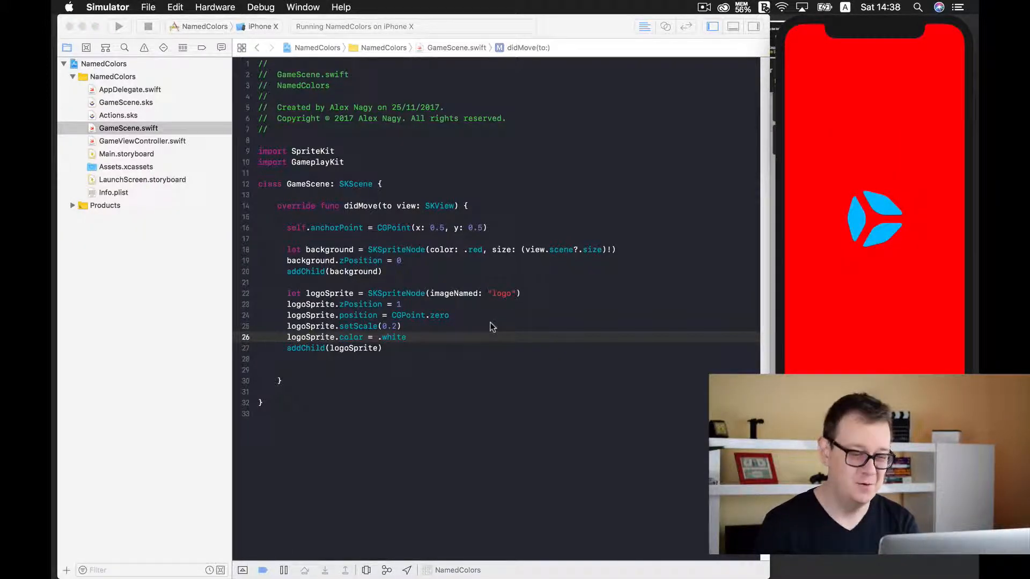
{"action": "mouse_move", "coordinate": [436, 351]}
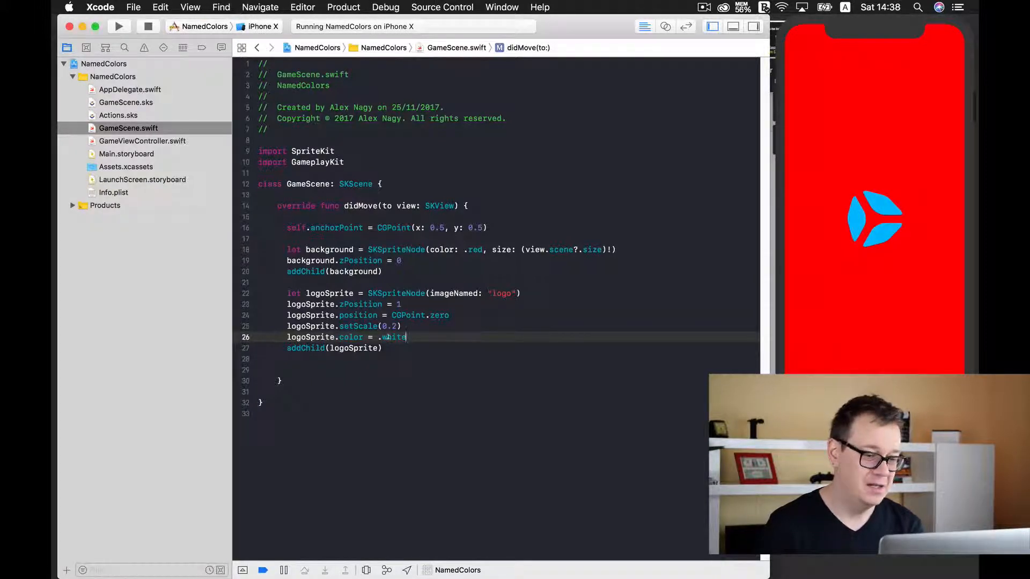
{"action": "double_click", "coordinate": [350, 337]}
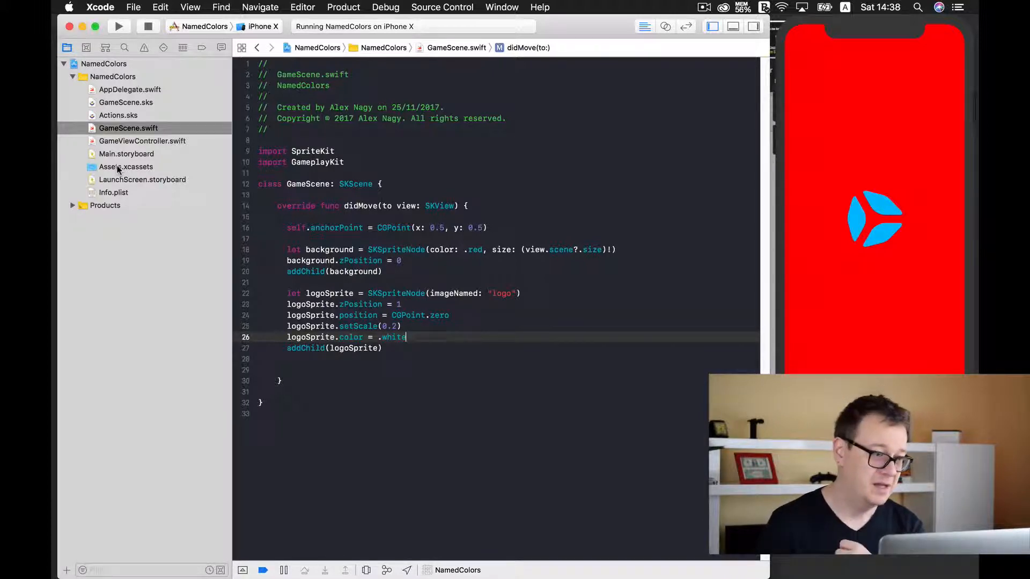
Confirm the logo asset renders as Template Image, then begin a new line in GameScene.swift.
{"action": "left_click", "coordinate": [125, 167]}
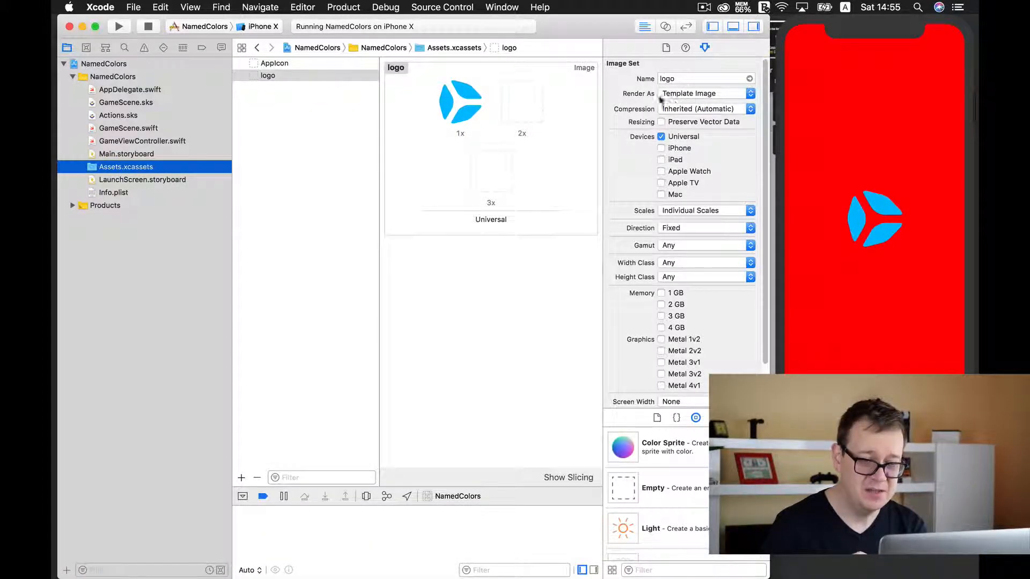
{"action": "mouse_move", "coordinate": [632, 90]}
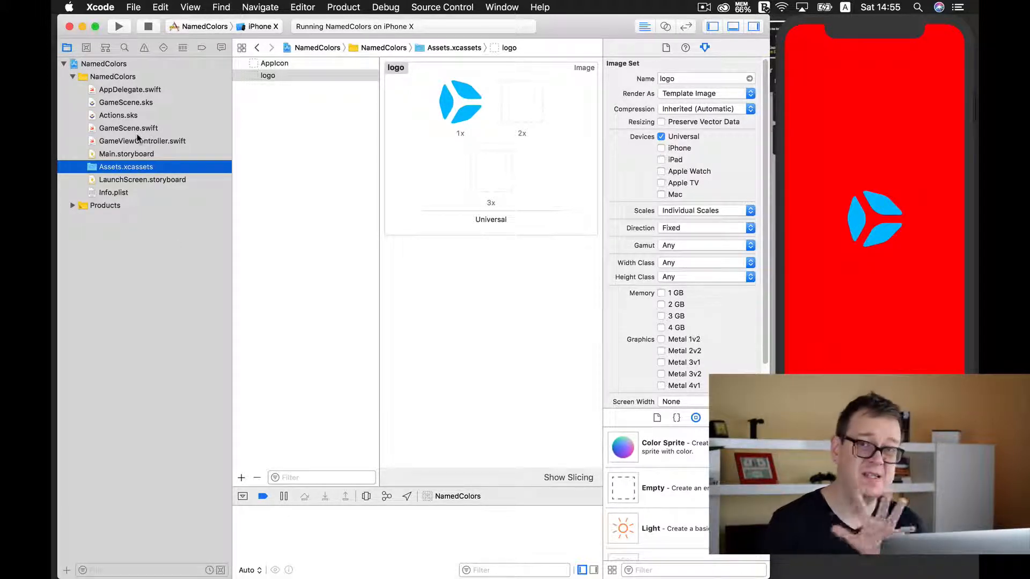
{"action": "left_click", "coordinate": [128, 129]}
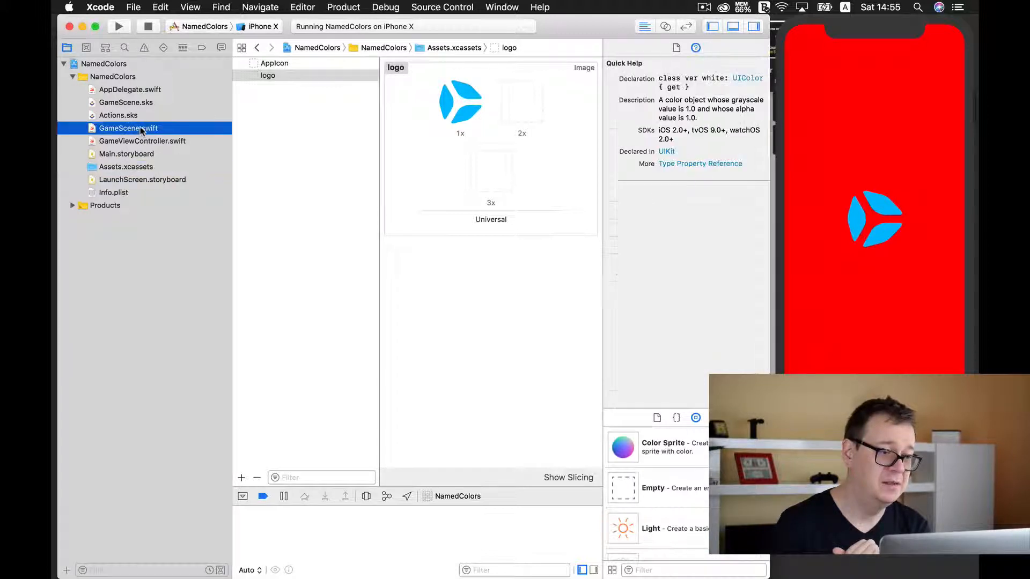
{"action": "left_click", "coordinate": [129, 128]}
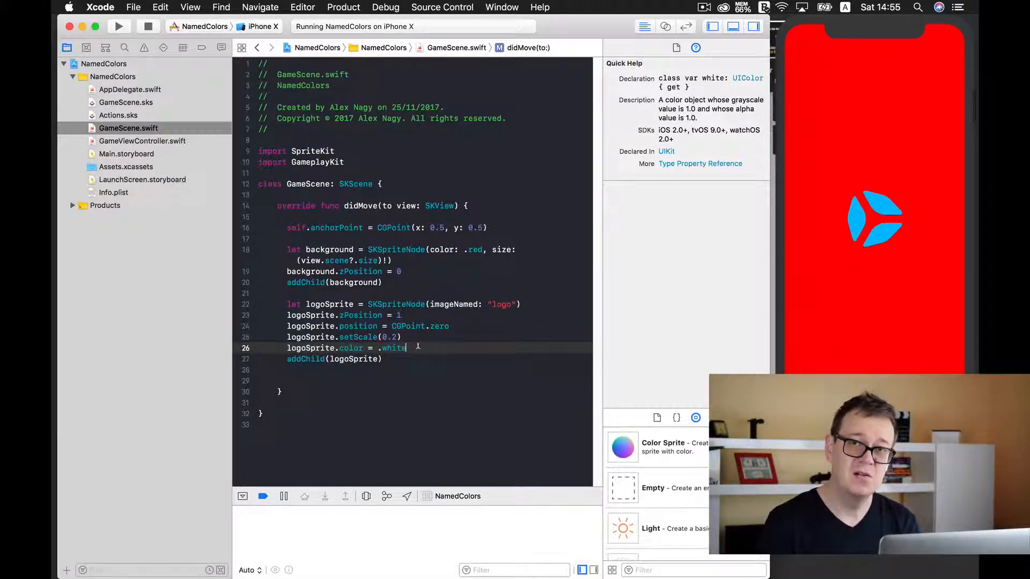
{"action": "type", "text": "lo"}
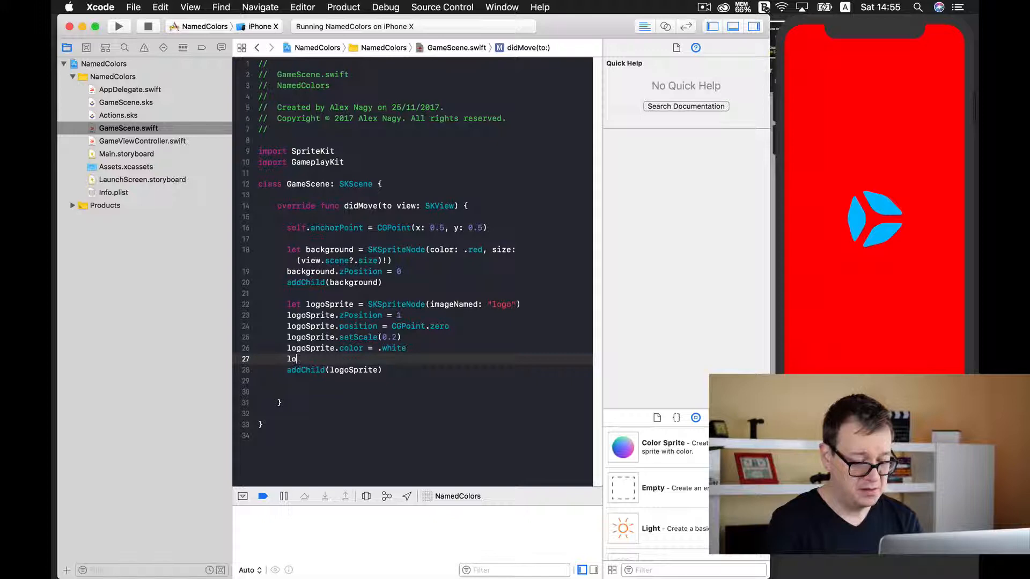
Type logoSprite.colorBlendFactor = 1.0 below the white colour line.
{"action": "type", "text": "."}
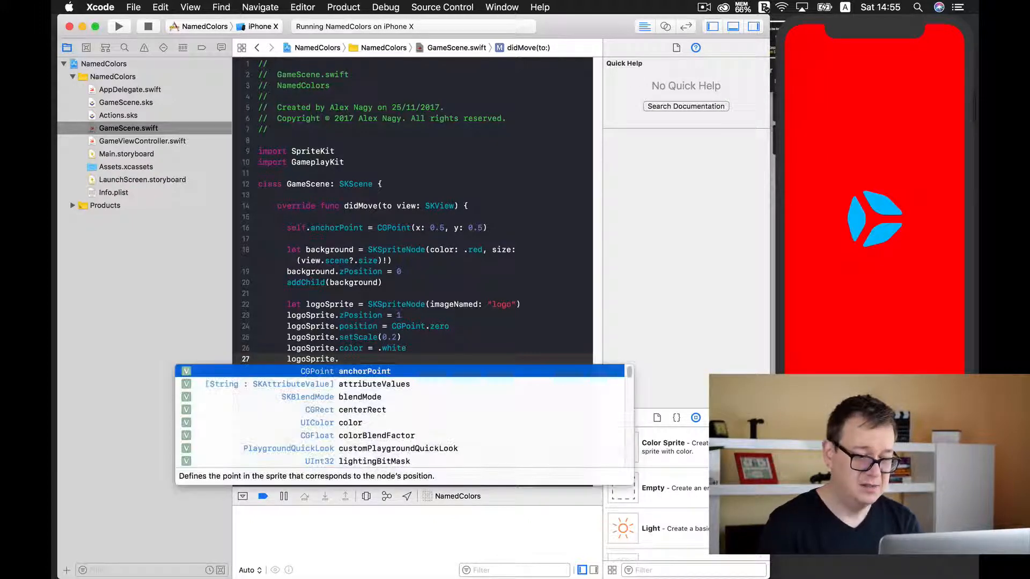
{"action": "type", "text": "colorBlendFactor"}
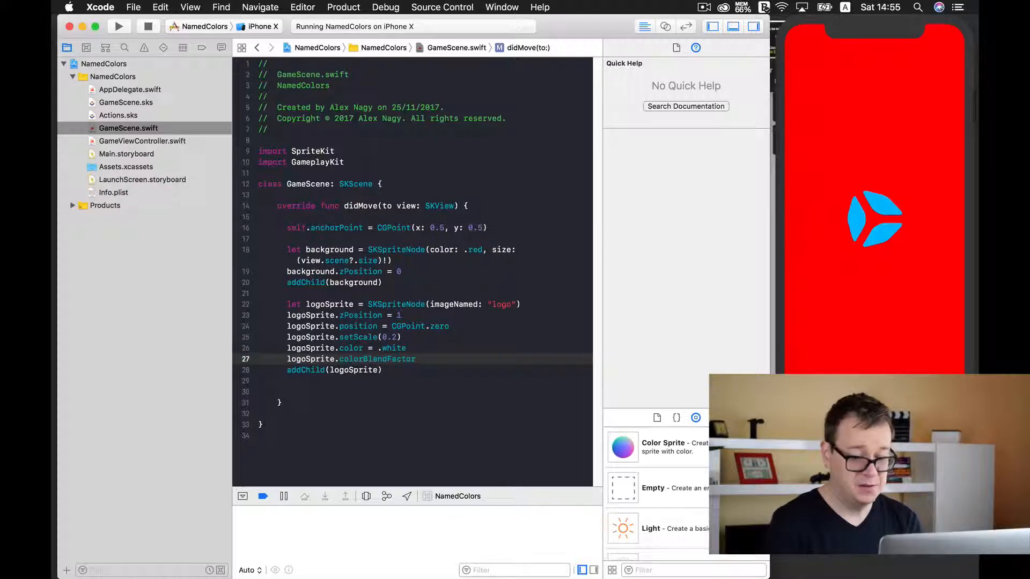
{"action": "type", "text": "="}
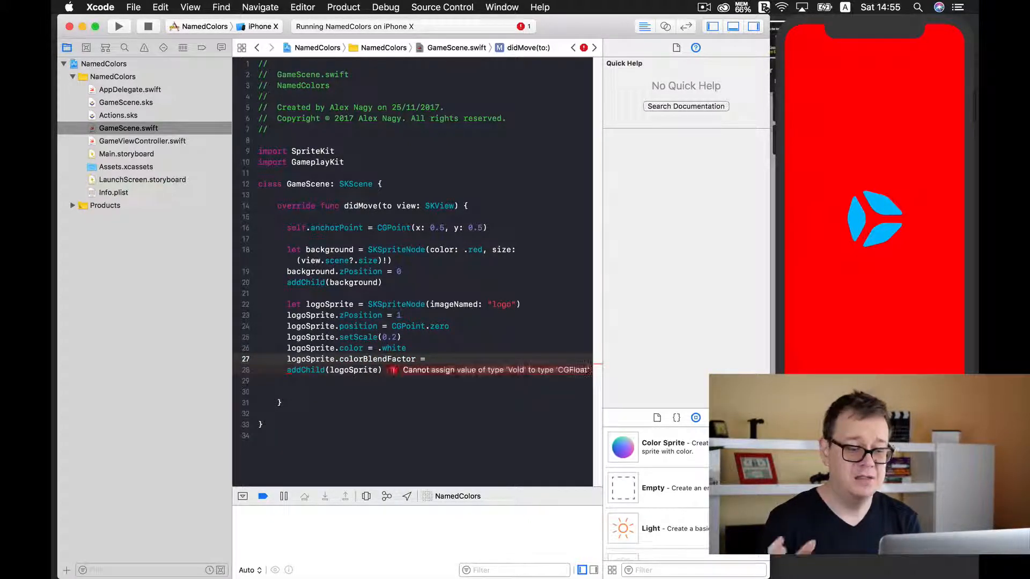
{"action": "type", "text": "1.0"}
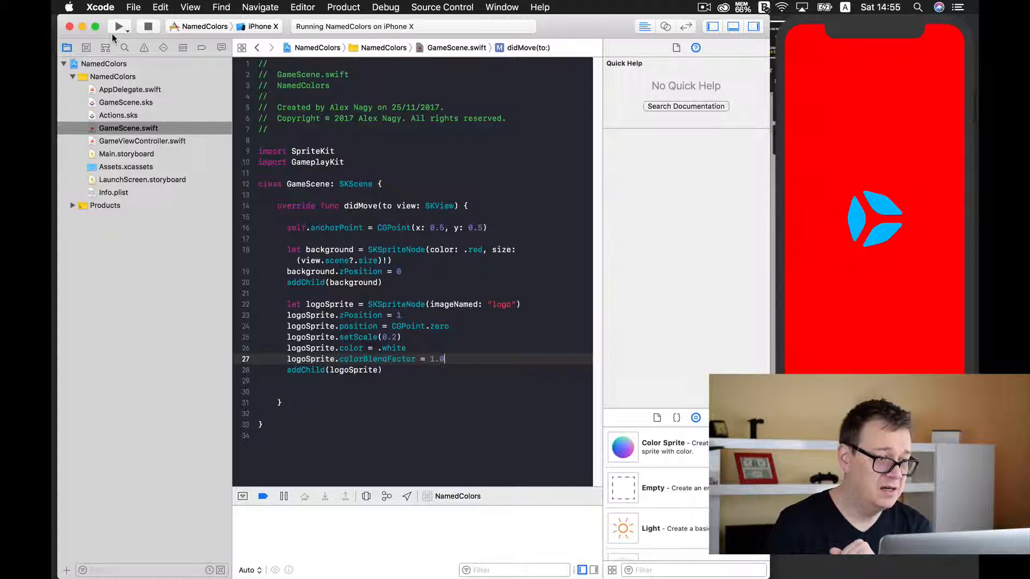
Rerun the app with the colour blend factor and view the simulator.
{"action": "left_click", "coordinate": [118, 26]}
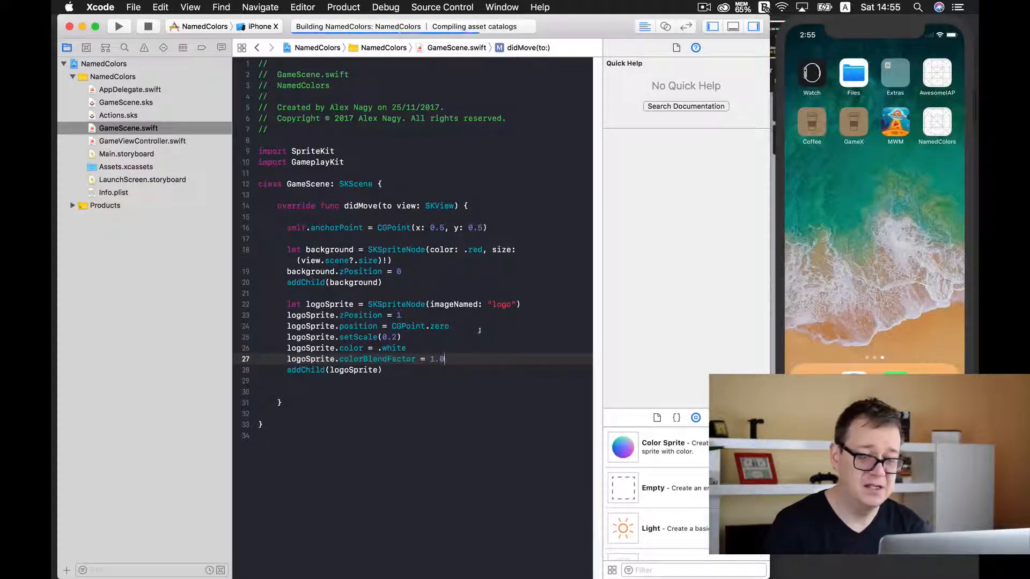
{"action": "left_click", "coordinate": [119, 26]}
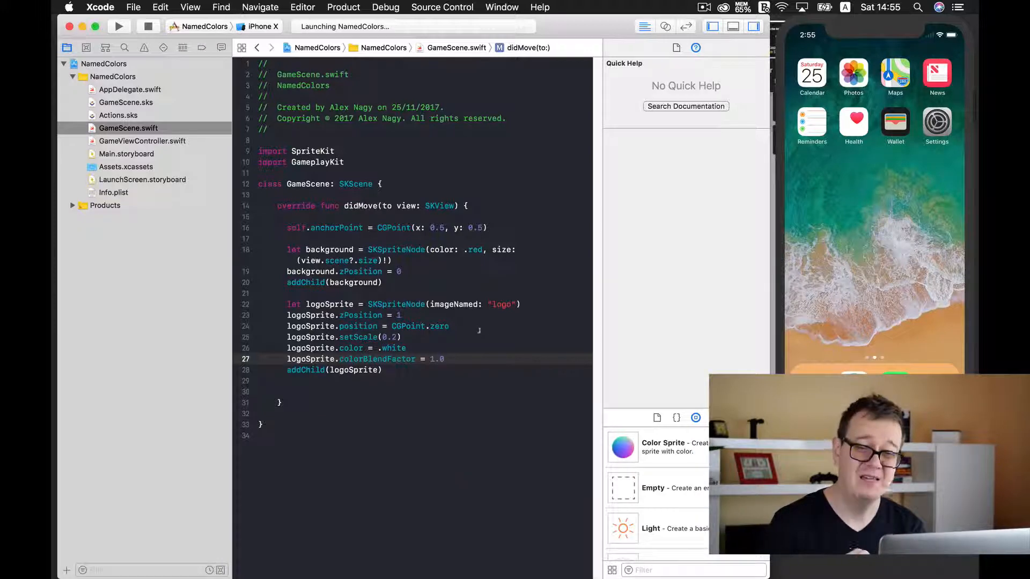
{"action": "left_click", "coordinate": [118, 26]}
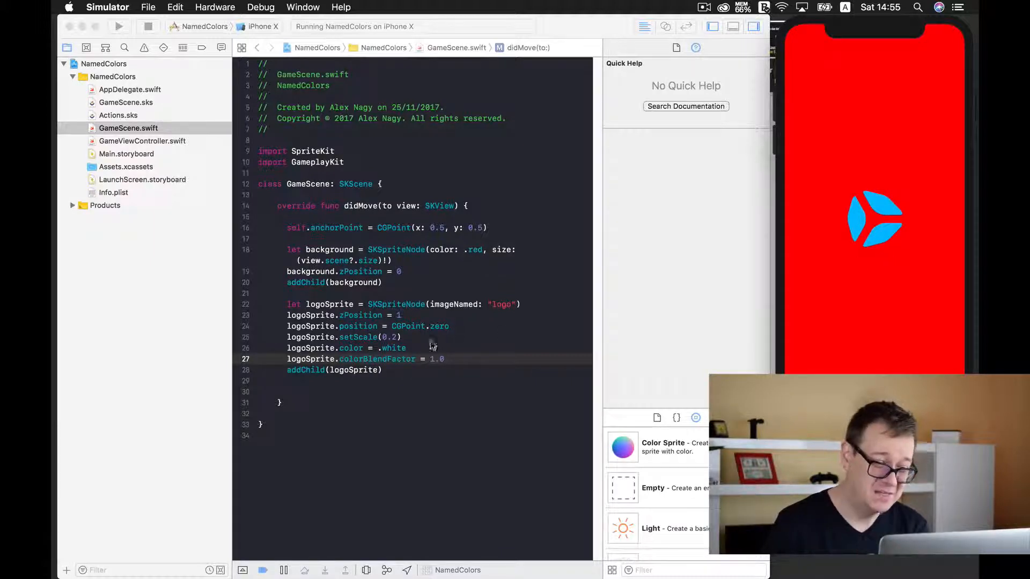
Change the logo colour from .white to .yellow and rerun to see a green logo.
{"action": "left_click", "coordinate": [395, 348]}
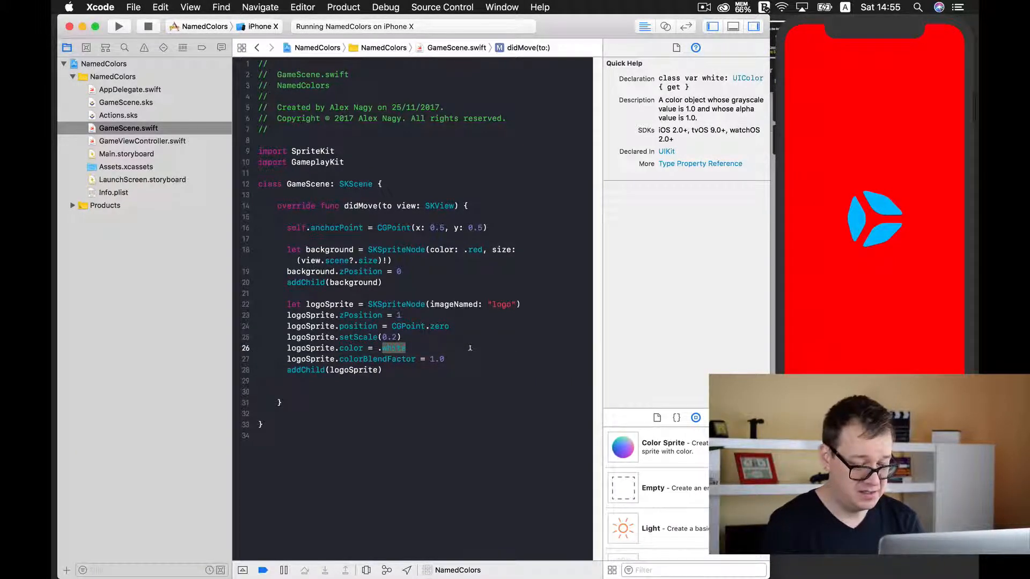
{"action": "type", "text": "yellow"}
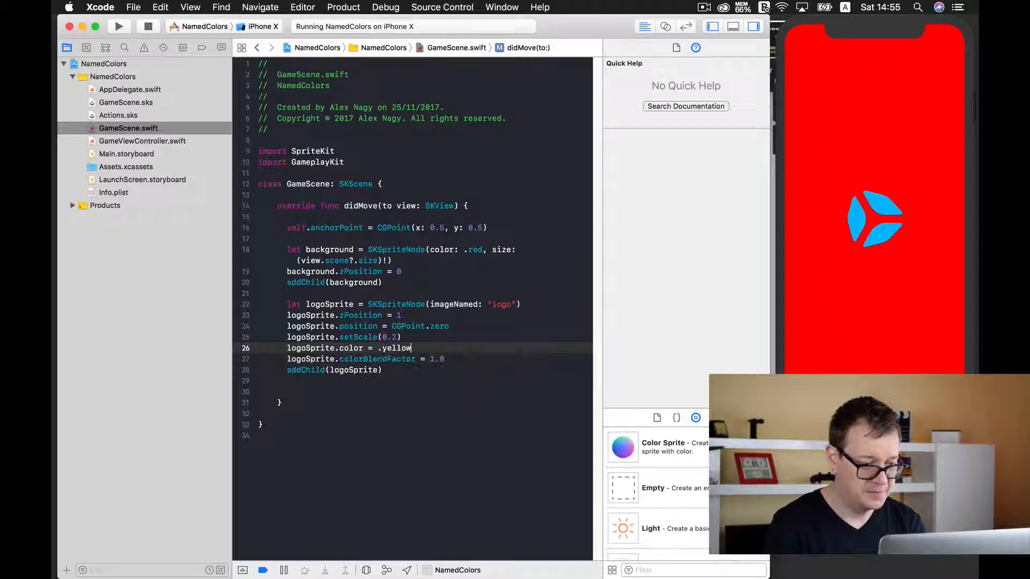
{"action": "left_click", "coordinate": [119, 26]}
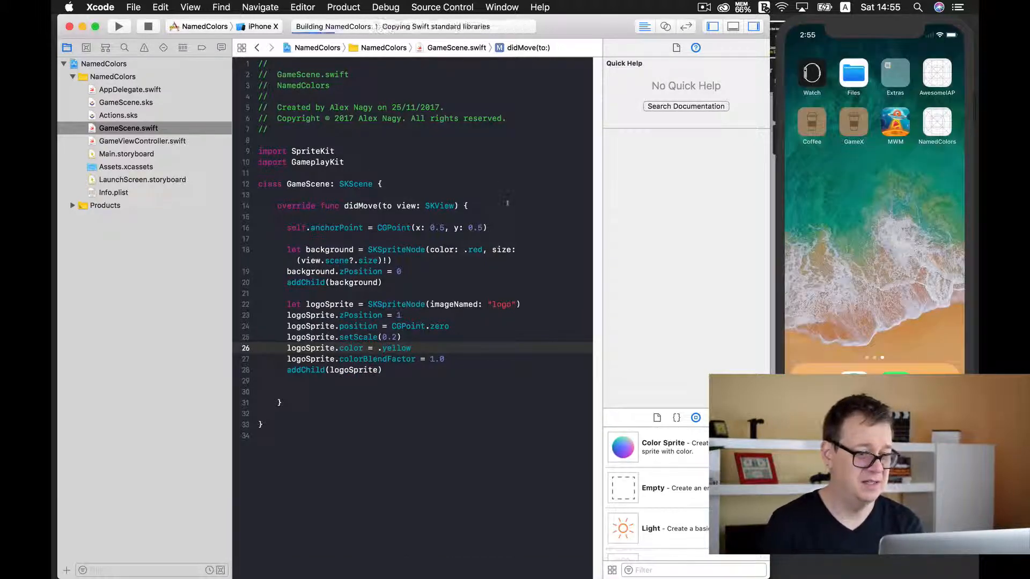
{"action": "left_click", "coordinate": [119, 26]}
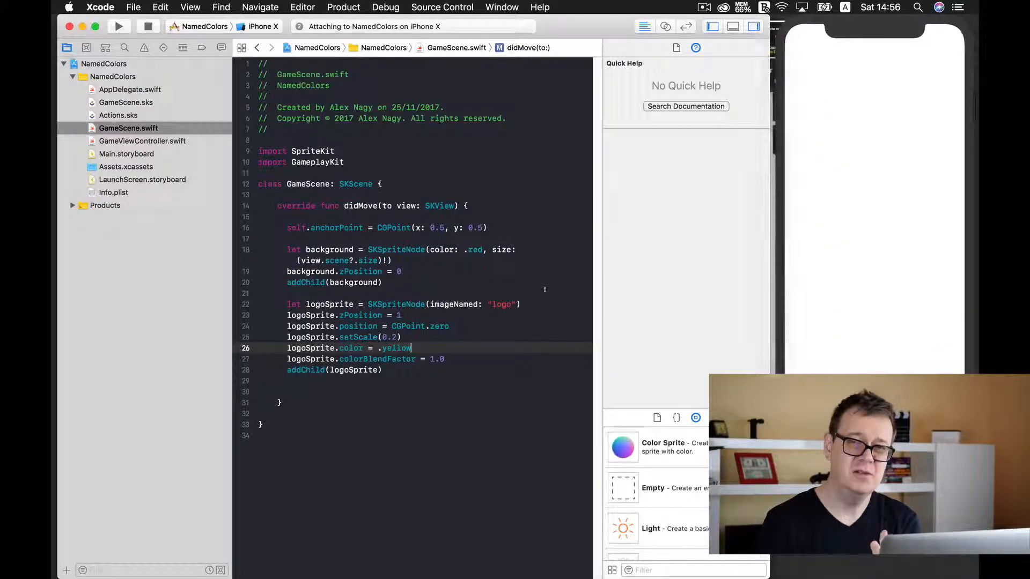
{"action": "left_click", "coordinate": [118, 26]}
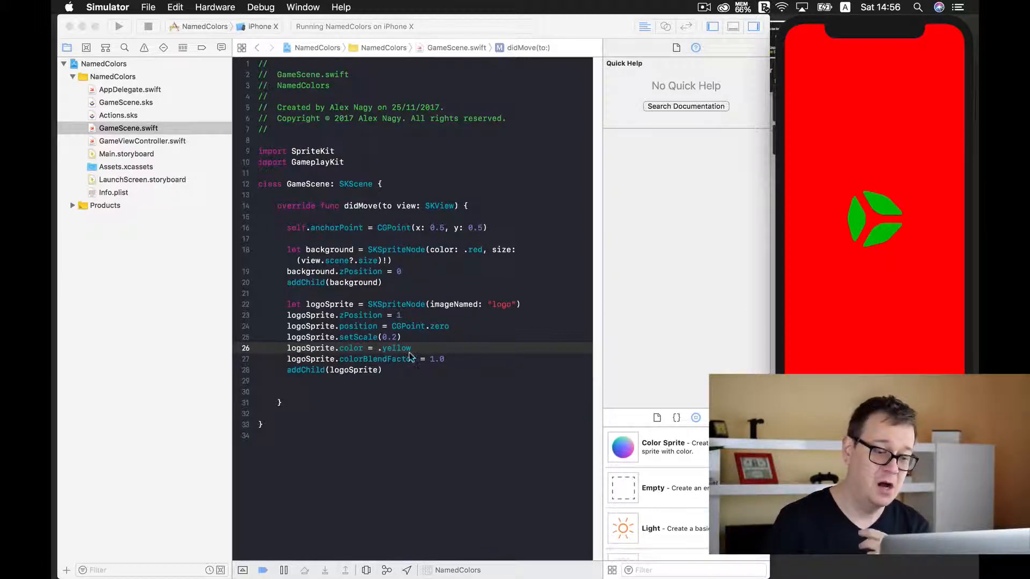
{"action": "mouse_move", "coordinate": [386, 366]}
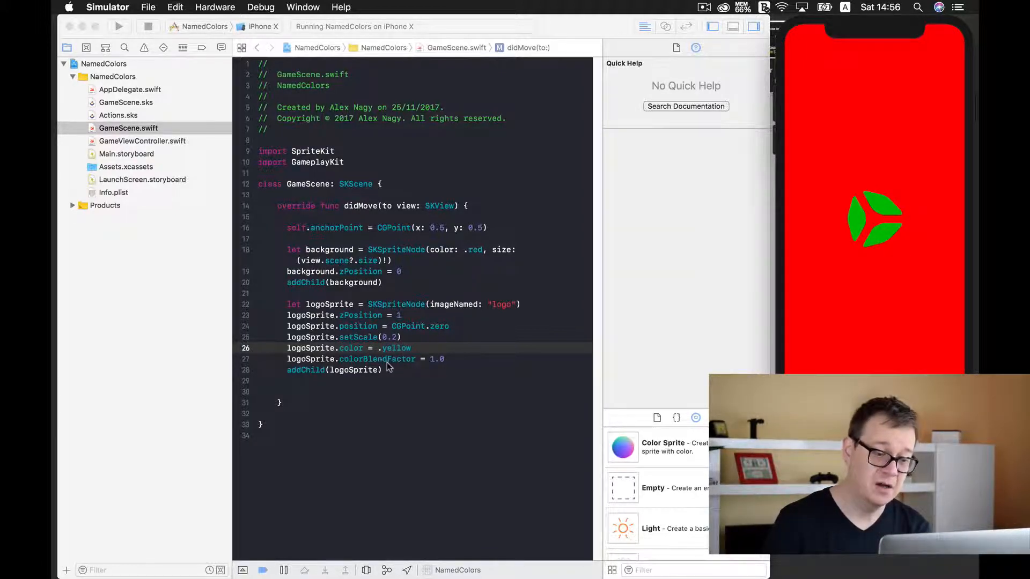
{"action": "mouse_move", "coordinate": [456, 365]}
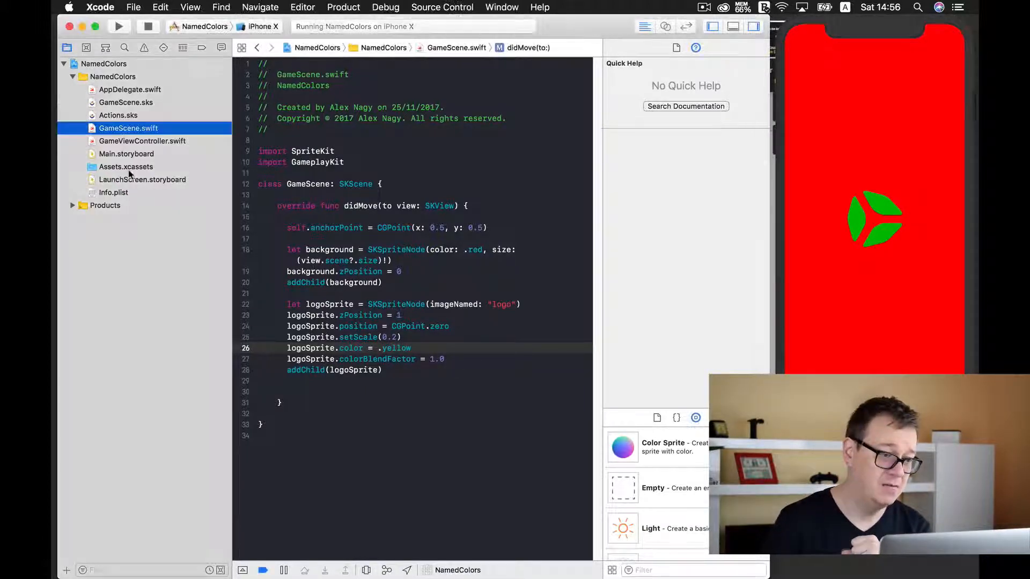
Replace the logo asset with logoWhite.png from Finder, rendered as Template Image.
{"action": "left_click", "coordinate": [125, 166]}
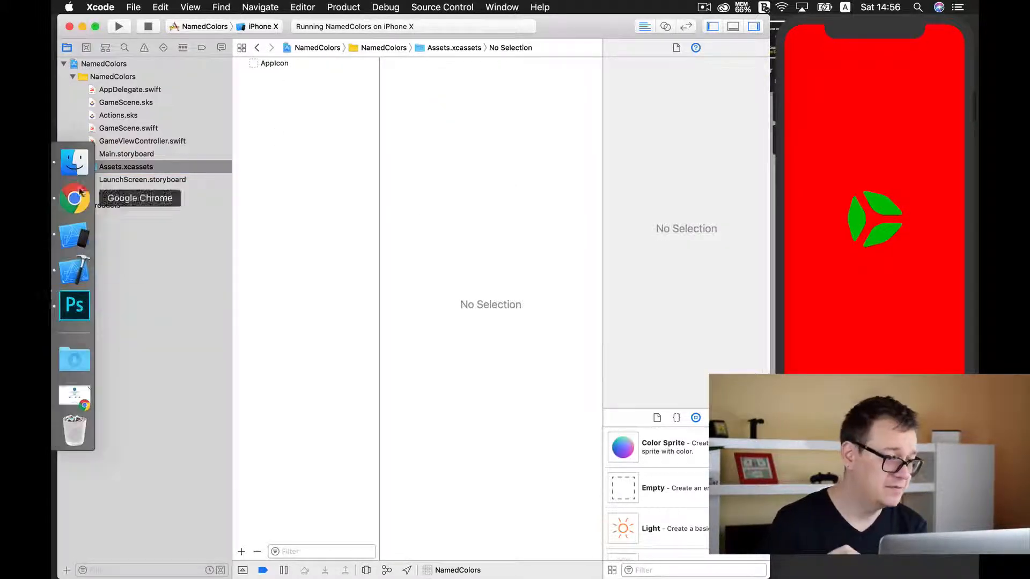
{"action": "left_click", "coordinate": [74, 162]}
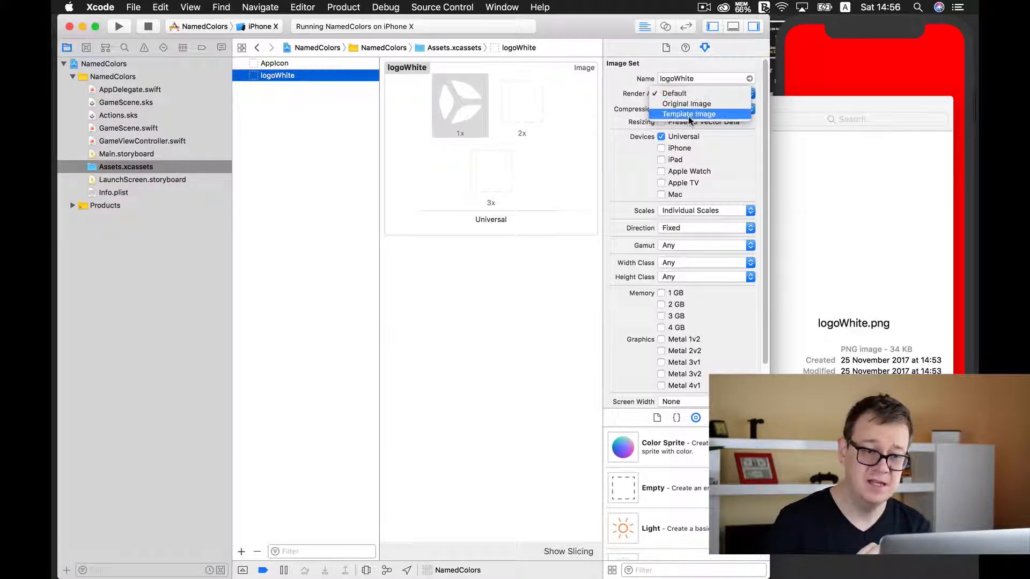
{"action": "left_click", "coordinate": [688, 114]}
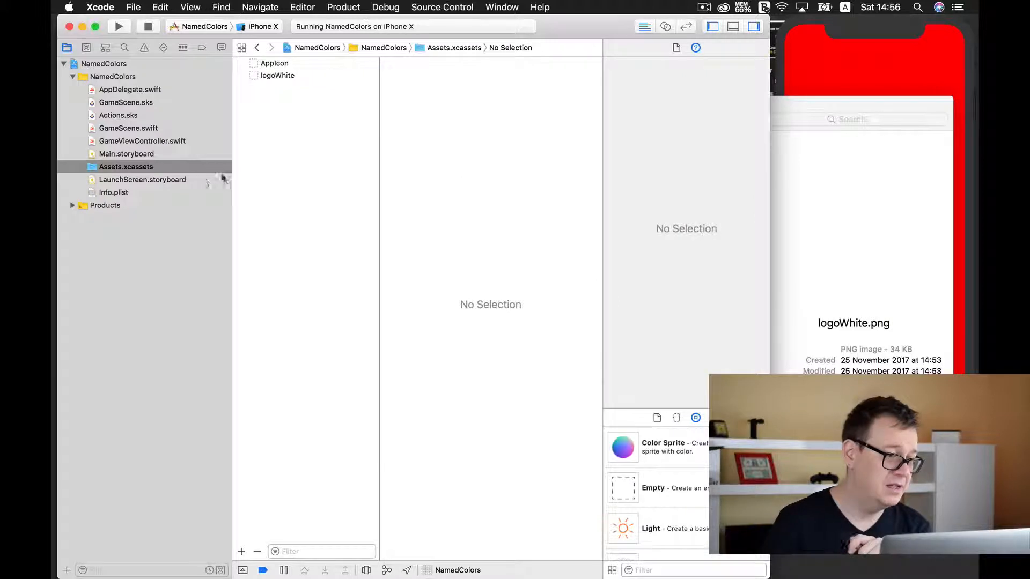
{"action": "mouse_move", "coordinate": [353, 186]}
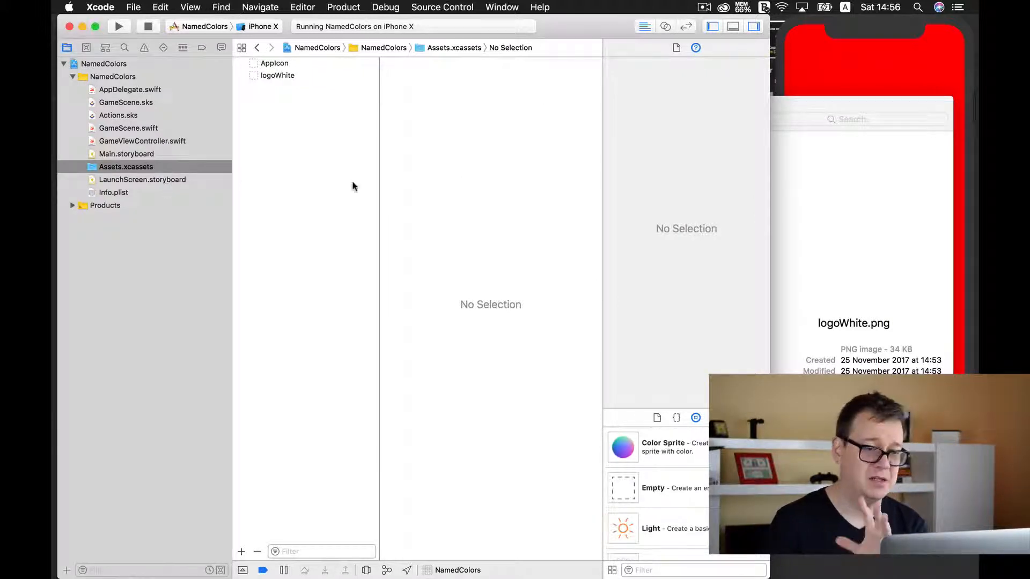
{"action": "mouse_move", "coordinate": [167, 129]}
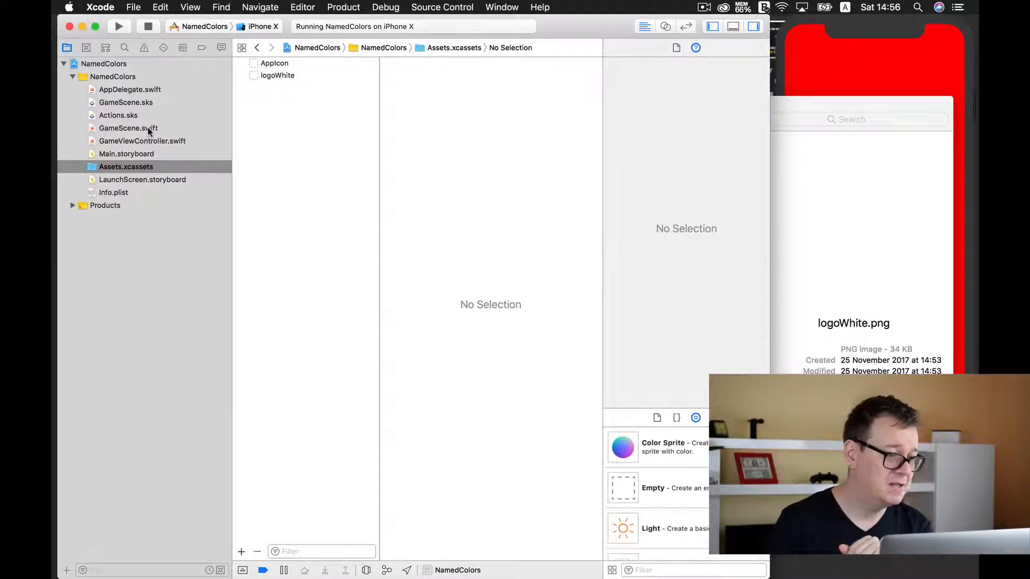
Back in GameScene.swift, rerun the app using the logoWhite image.
{"action": "left_click", "coordinate": [128, 128]}
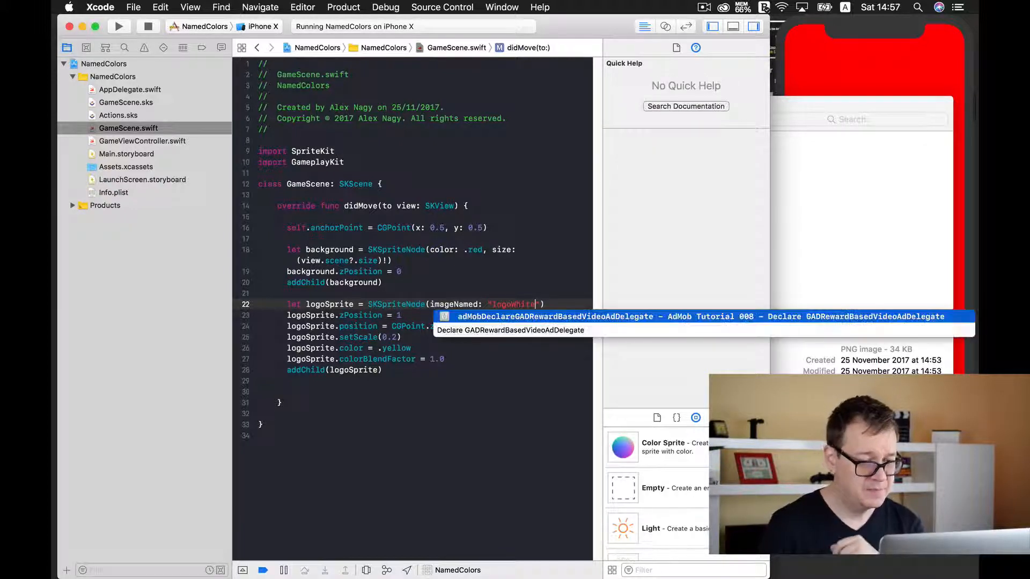
{"action": "key", "text": "Escape"}
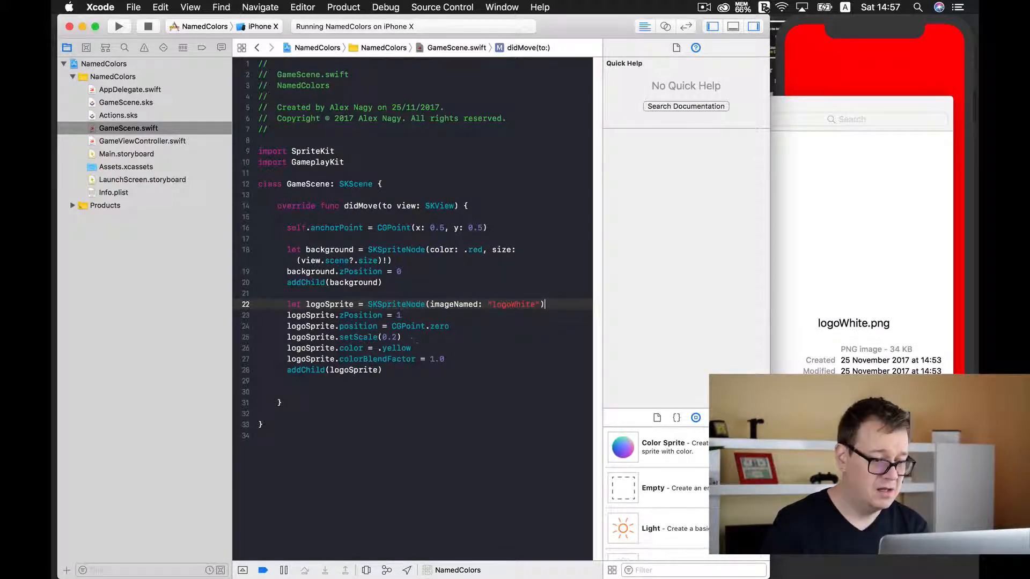
{"action": "left_click", "coordinate": [119, 27]}
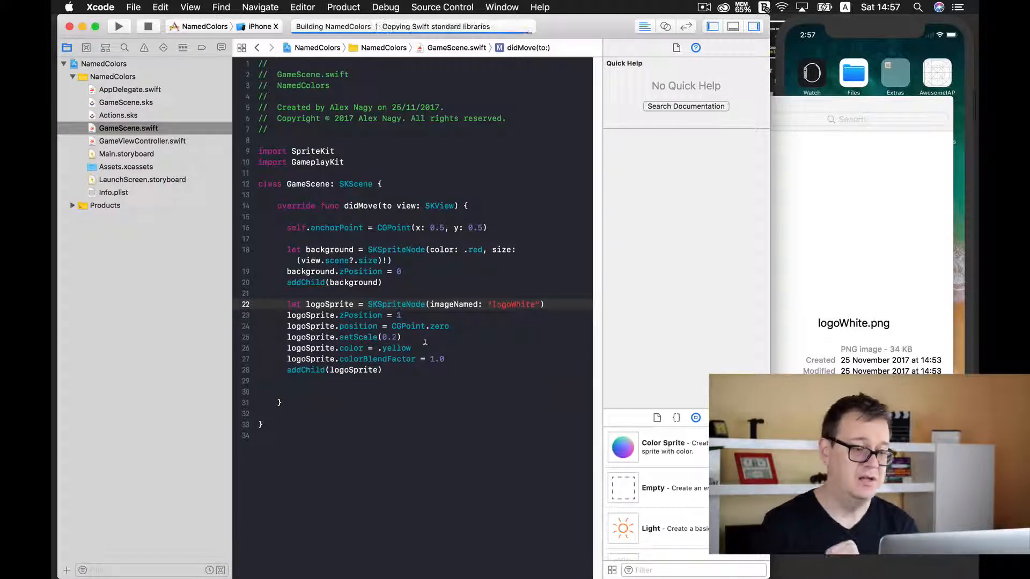
{"action": "left_click", "coordinate": [118, 26]}
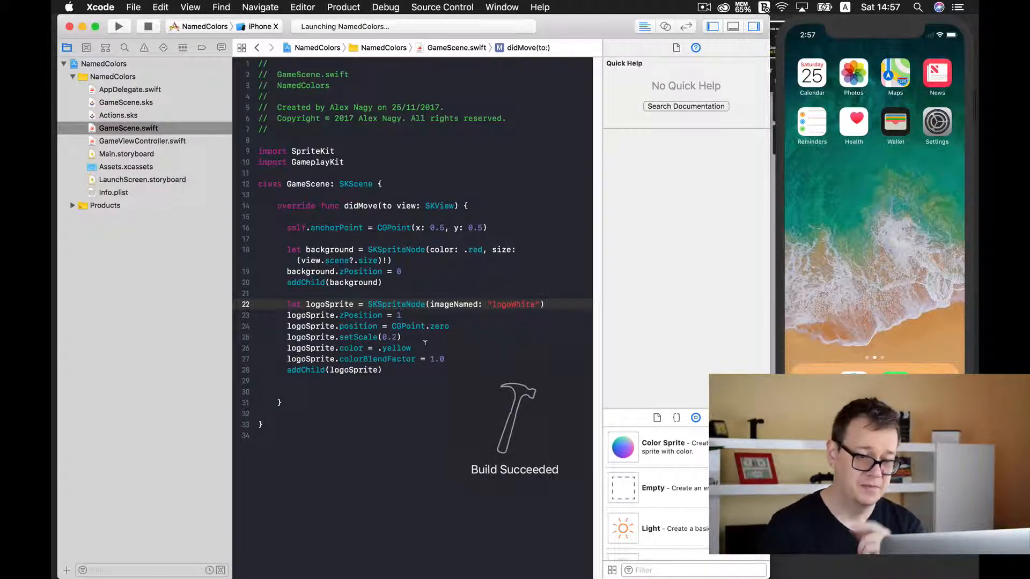
{"action": "left_click", "coordinate": [119, 26]}
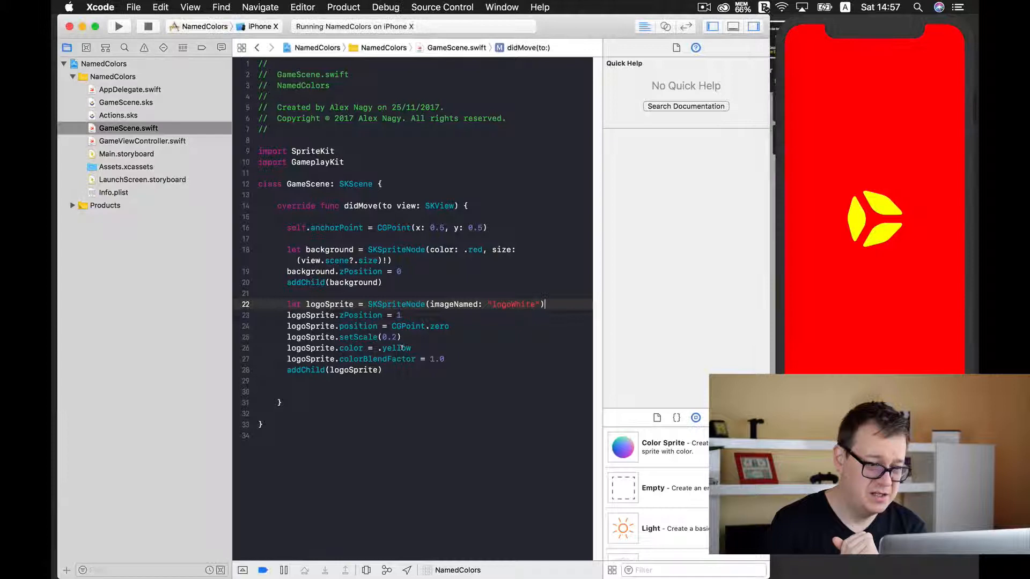
Change the logo colour from .yellow to .black and rerun the app.
{"action": "left_click", "coordinate": [397, 348]}
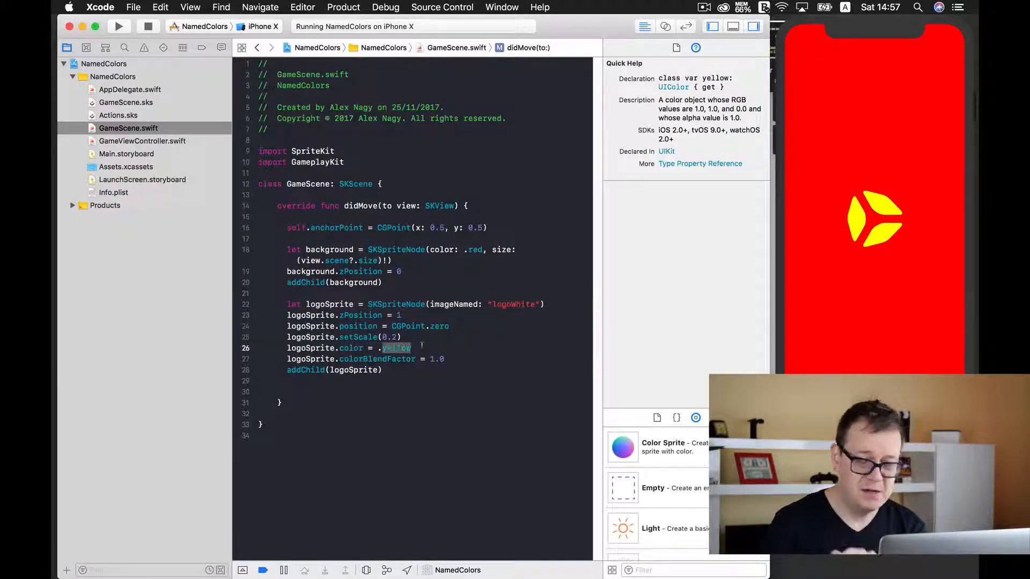
{"action": "left_click", "coordinate": [445, 358]}
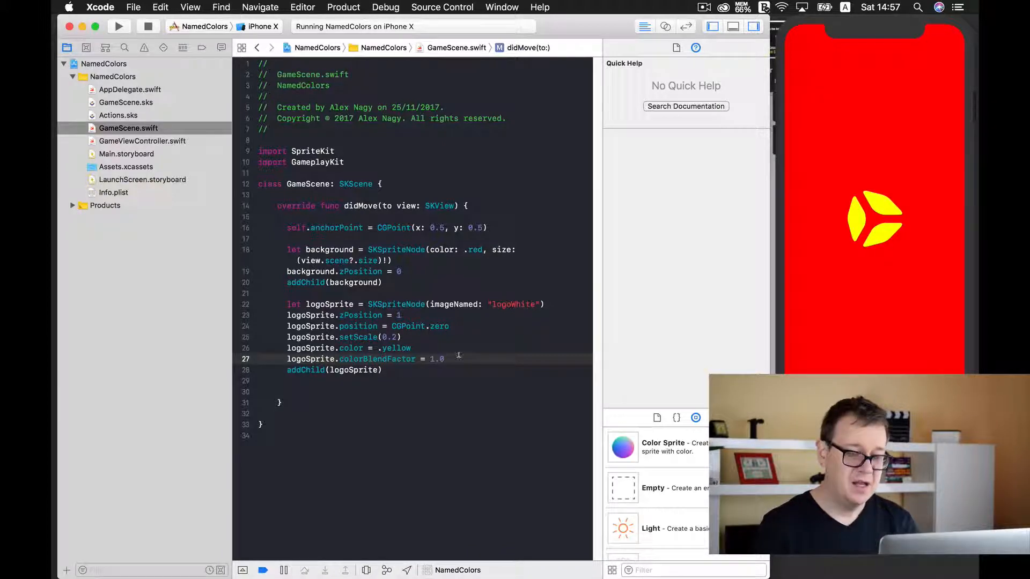
{"action": "double_click", "coordinate": [396, 349]}
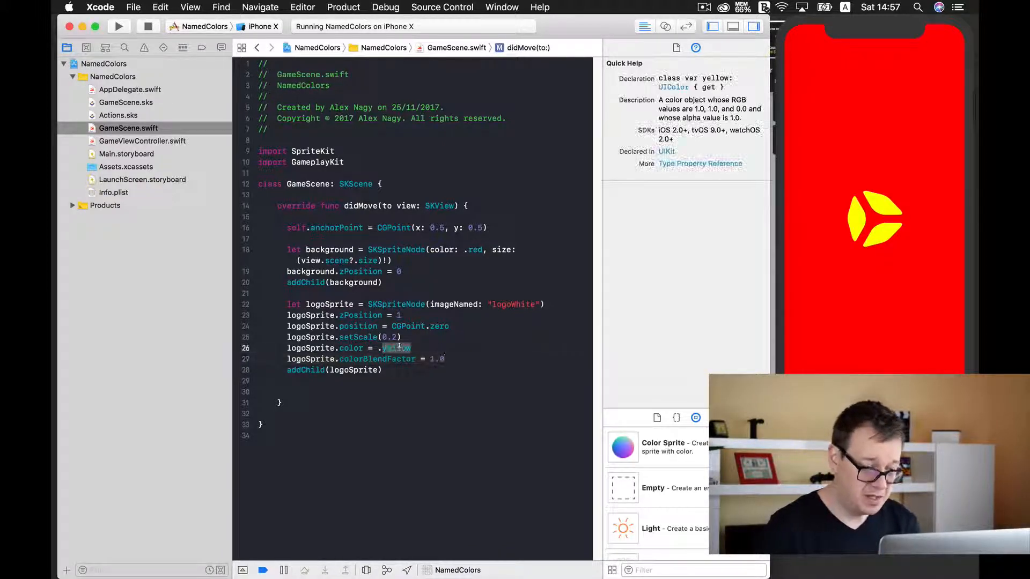
{"action": "type", "text": ".black"}
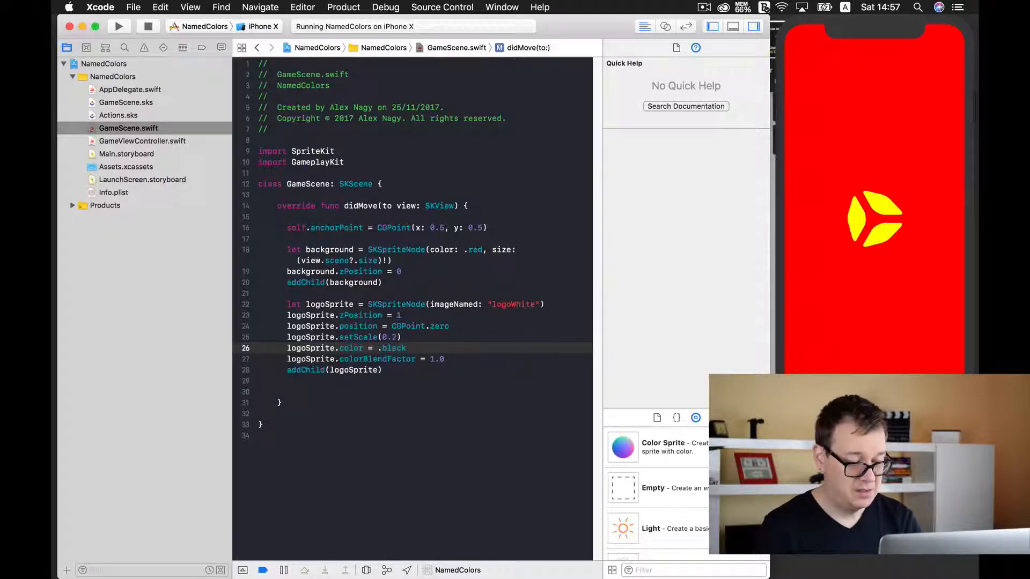
{"action": "left_click", "coordinate": [119, 26]}
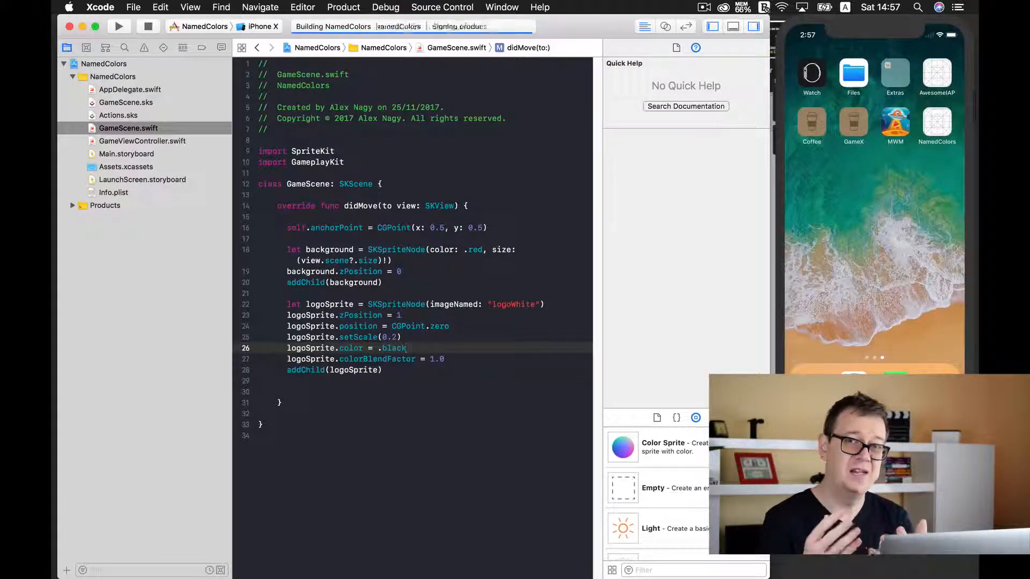
{"action": "left_click", "coordinate": [119, 26]}
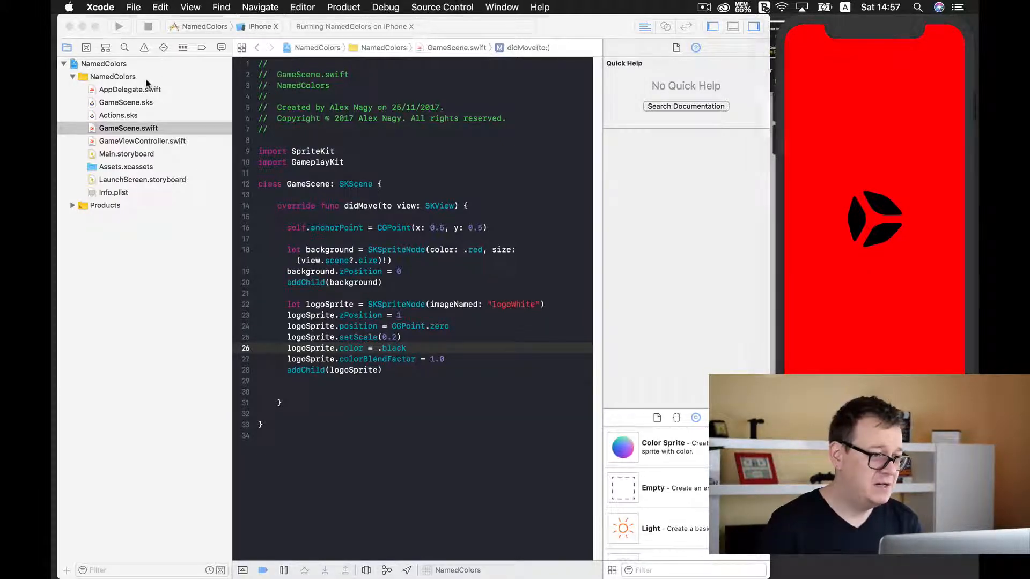
Create a Swift File named Constants in the NamedColors group from the New File template.
{"action": "left_click", "coordinate": [112, 77]}
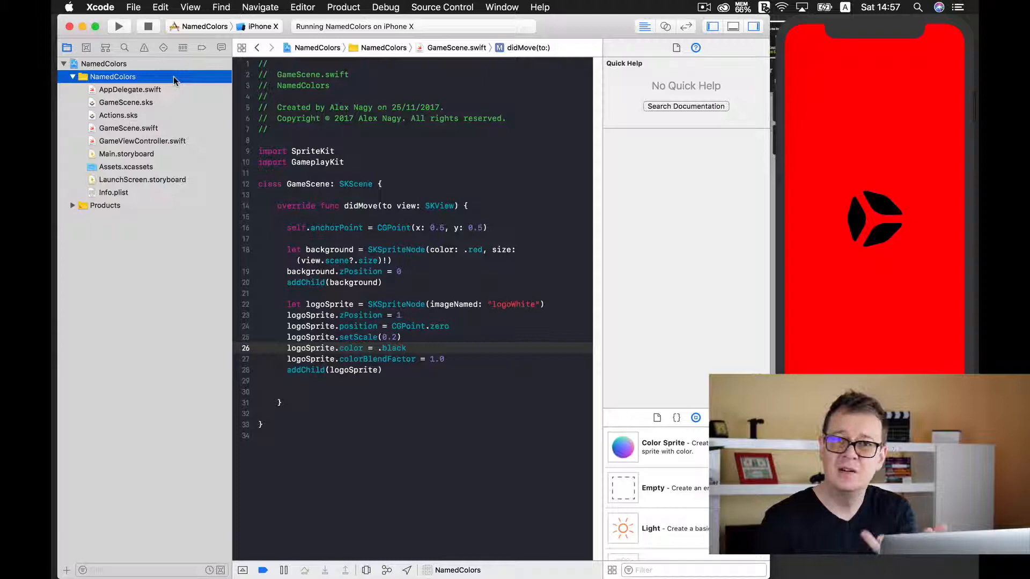
{"action": "right_click", "coordinate": [111, 76]}
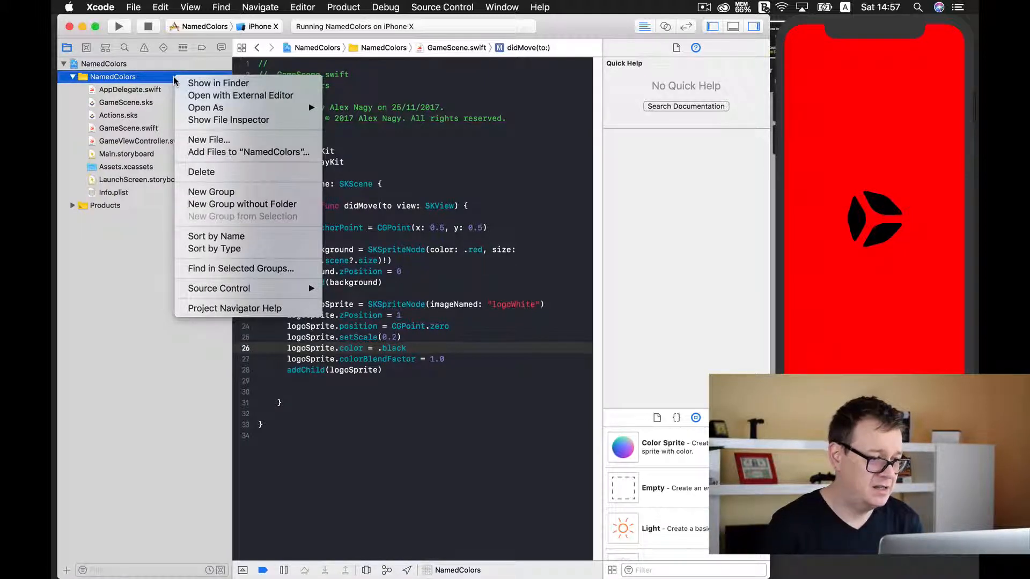
{"action": "left_click", "coordinate": [209, 139]}
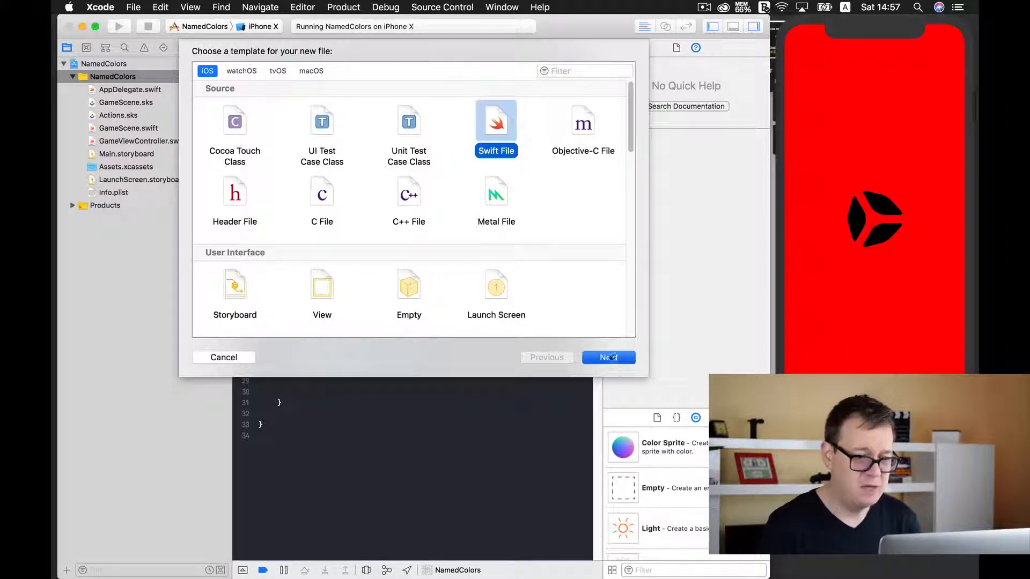
{"action": "left_click", "coordinate": [608, 358]}
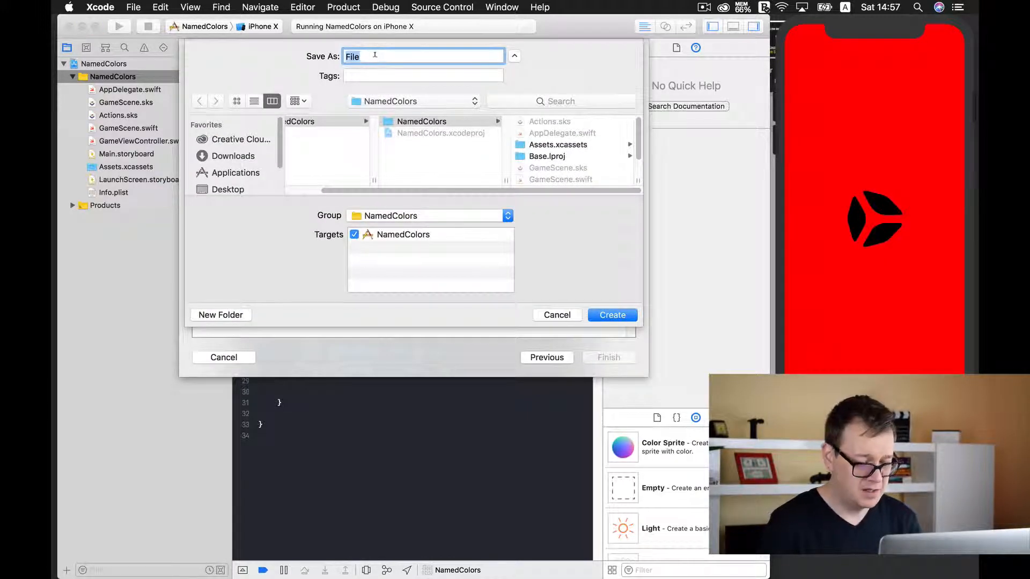
{"action": "type", "text": "Constants"}
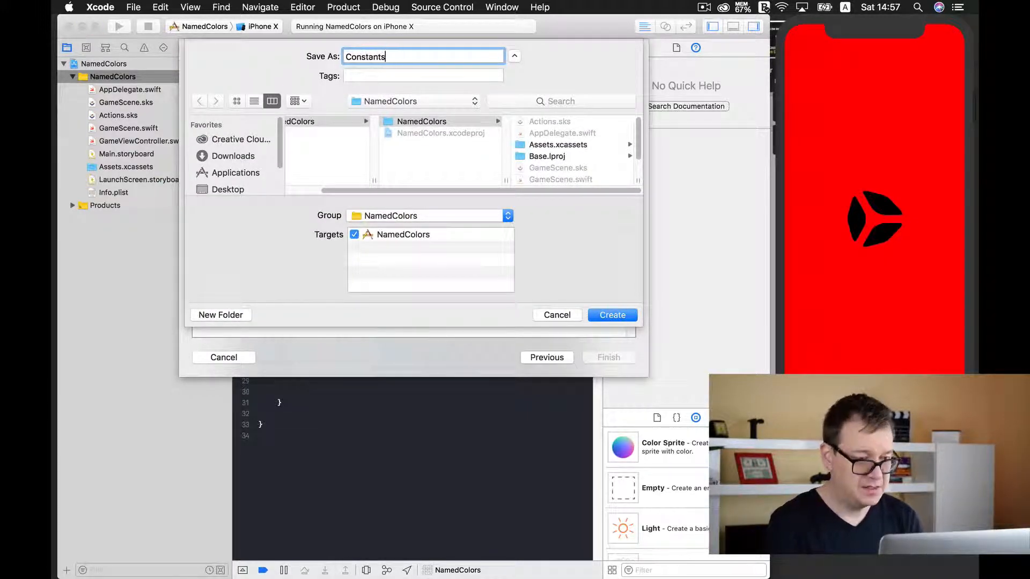
{"action": "left_click", "coordinate": [611, 315]}
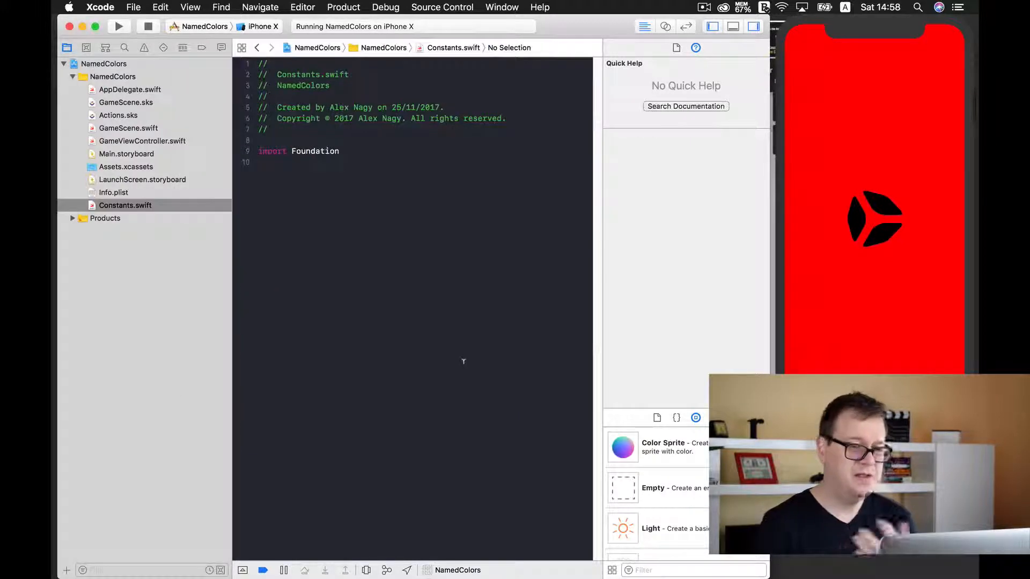
In Constants.swift, import UIKit and define let themeColor = UIColor.red.
{"action": "key", "text": "return"}
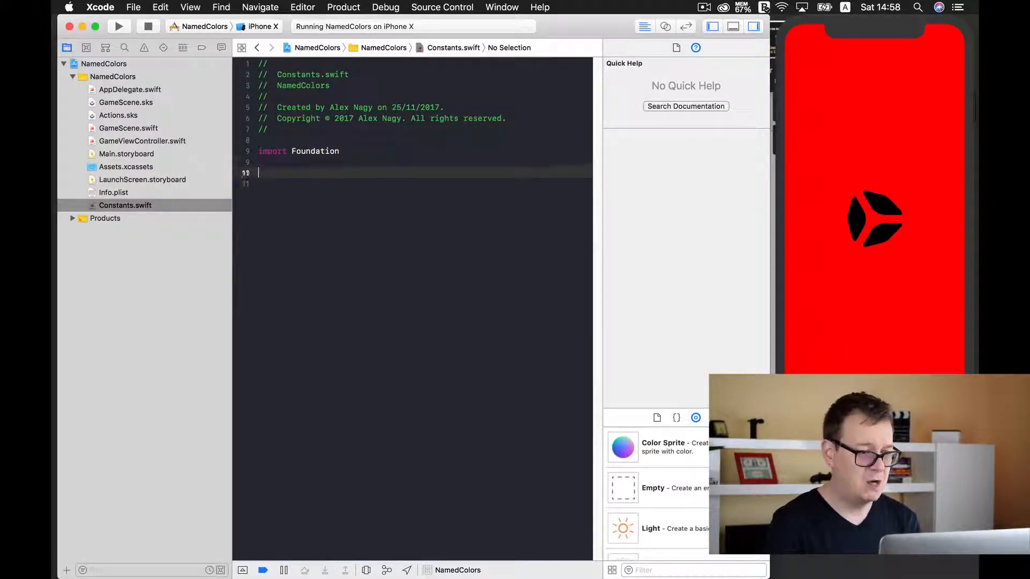
{"action": "type", "text": "let"}
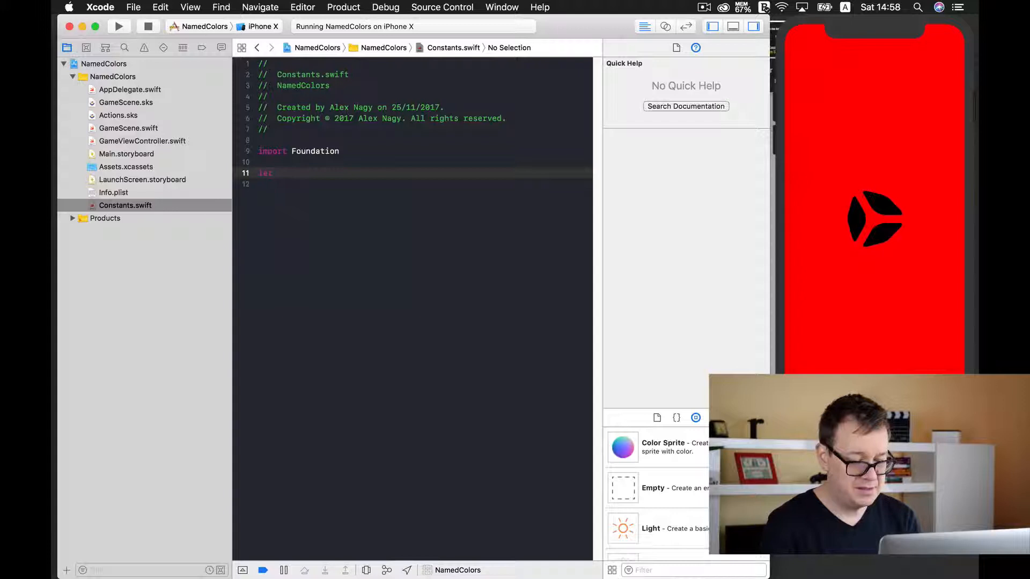
{"action": "type", "text": "themeColor ="}
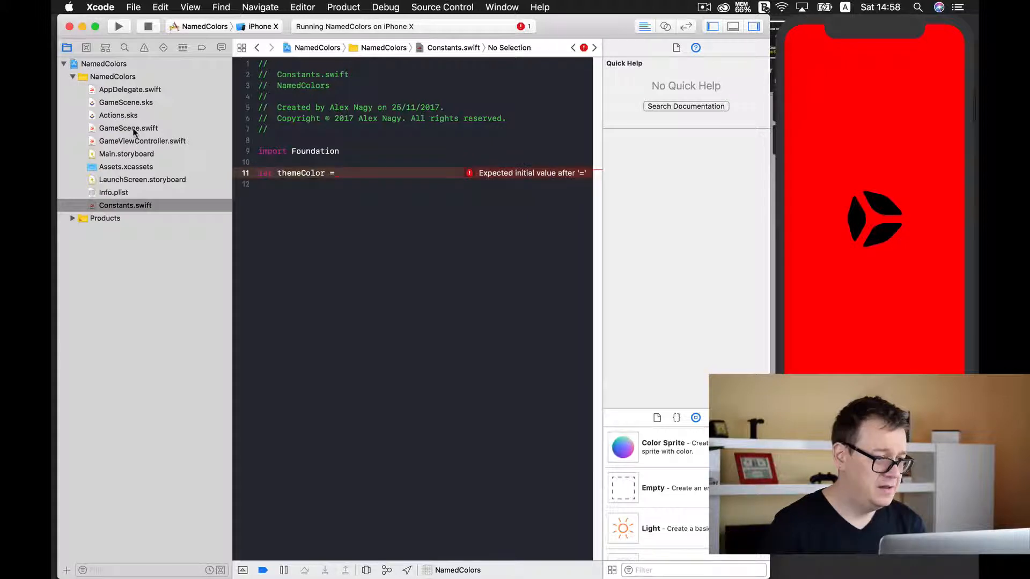
{"action": "left_click", "coordinate": [129, 128]}
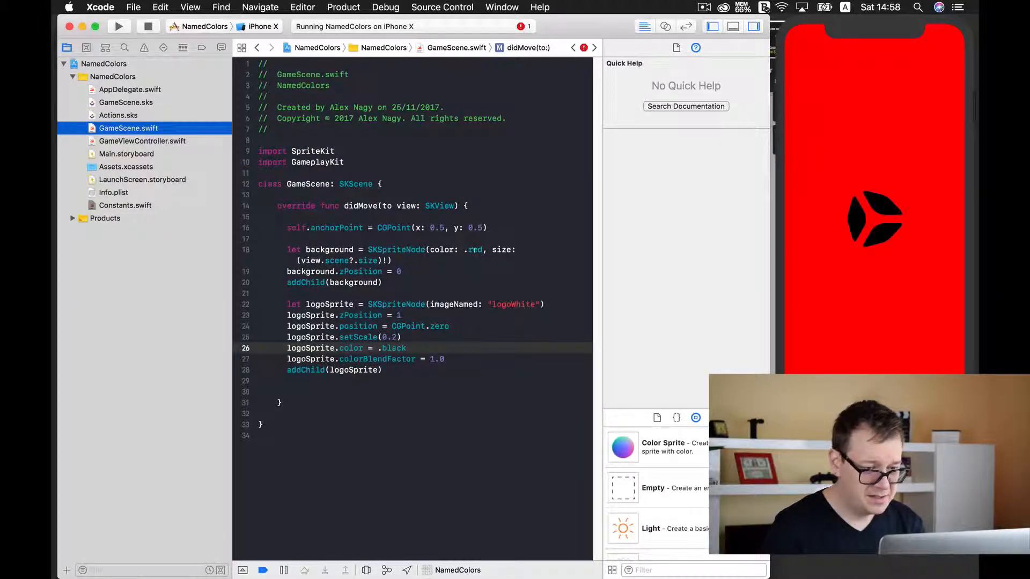
{"action": "left_click", "coordinate": [125, 205]}
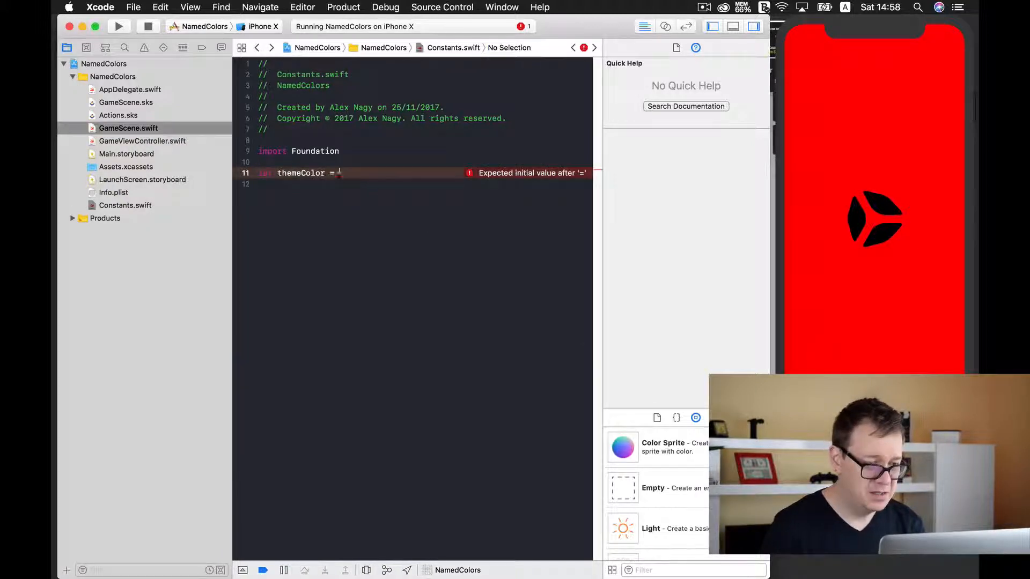
{"action": "type", "text": "."}
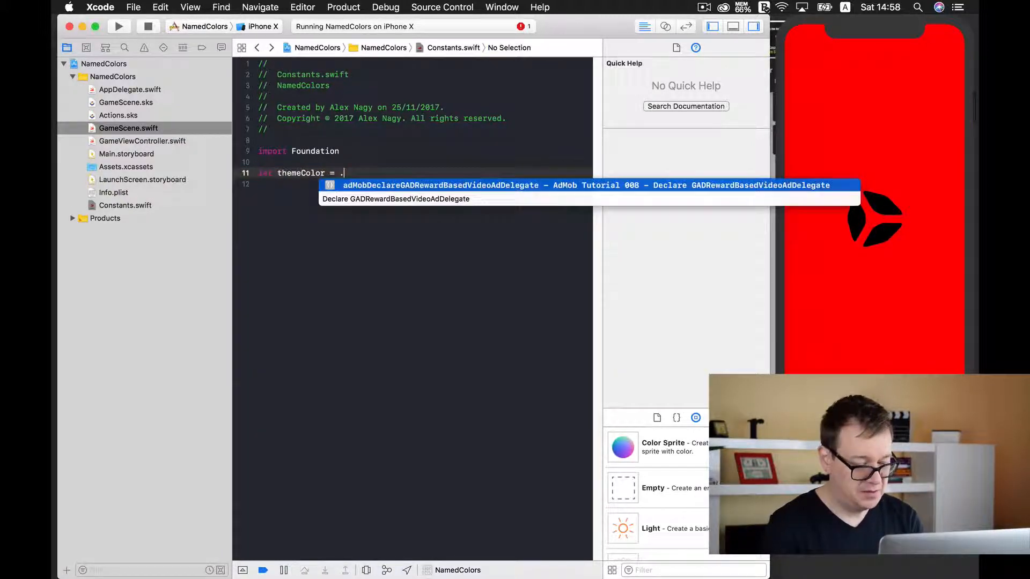
{"action": "type", "text": "red"}
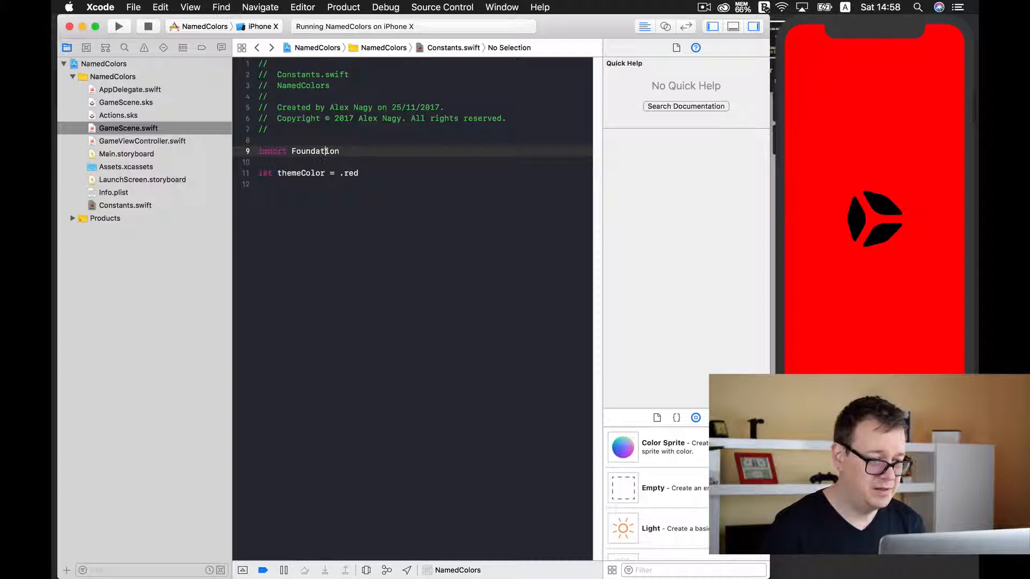
{"action": "type", "text": "UIKit"}
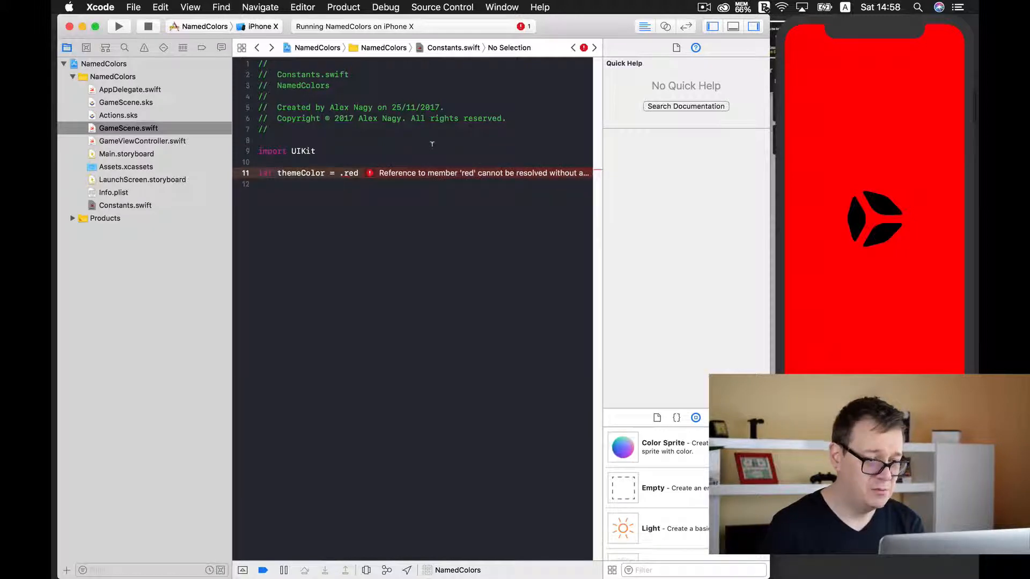
{"action": "type", "text": "UI"}
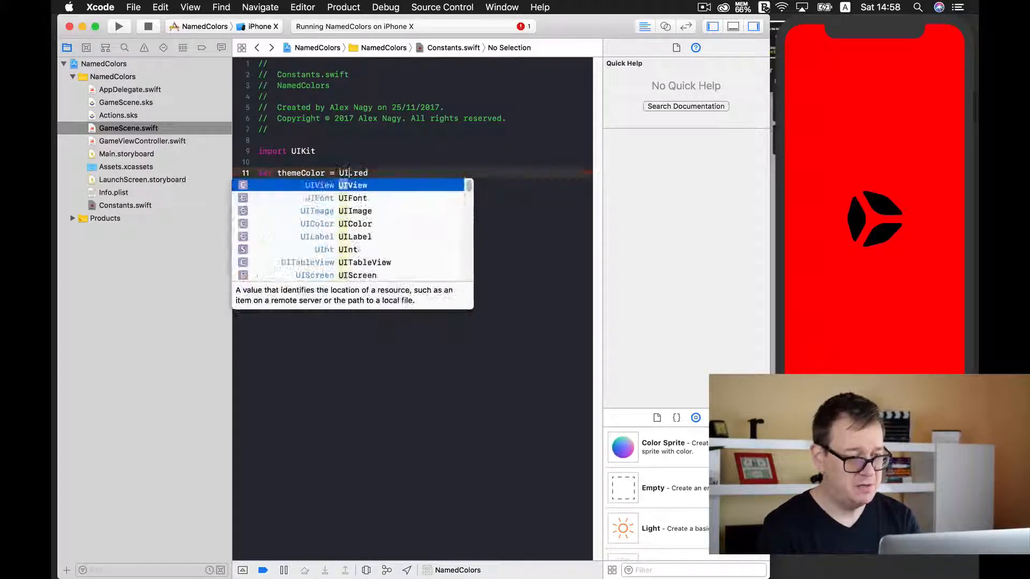
{"action": "left_click", "coordinate": [354, 223]}
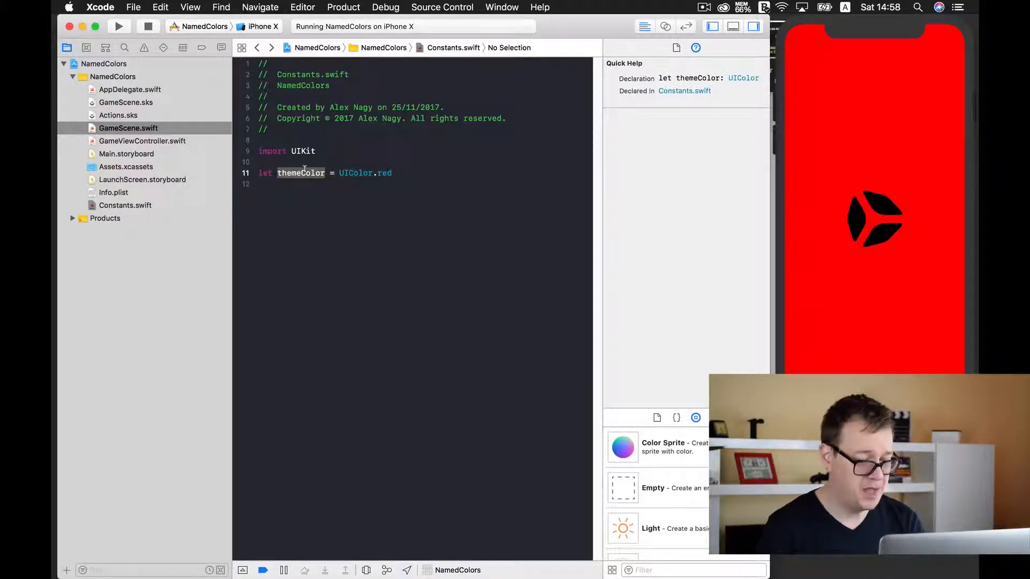
Replace the background's .red with themeColor in GameScene.swift.
{"action": "left_click", "coordinate": [129, 128]}
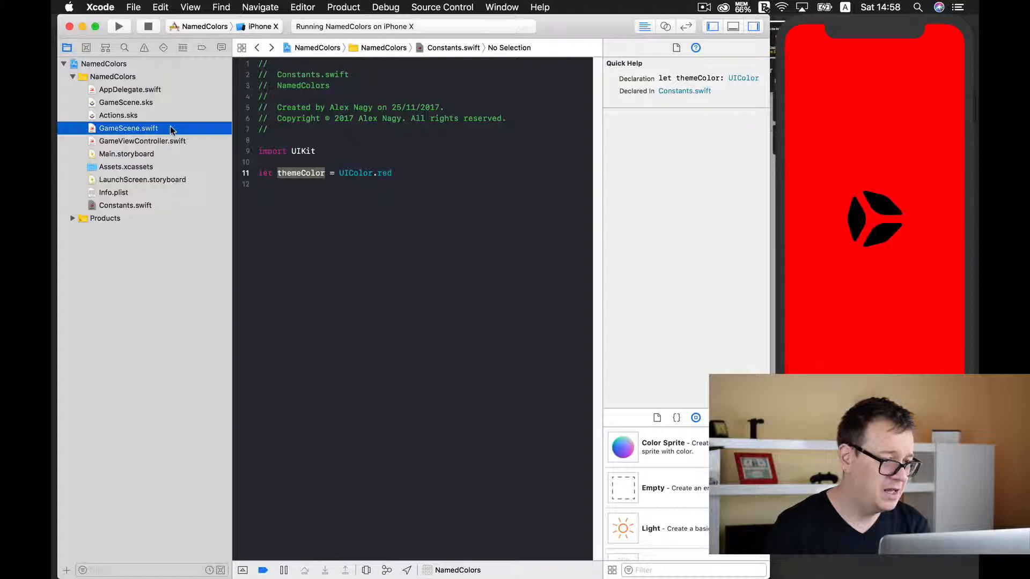
{"action": "left_click", "coordinate": [128, 128]}
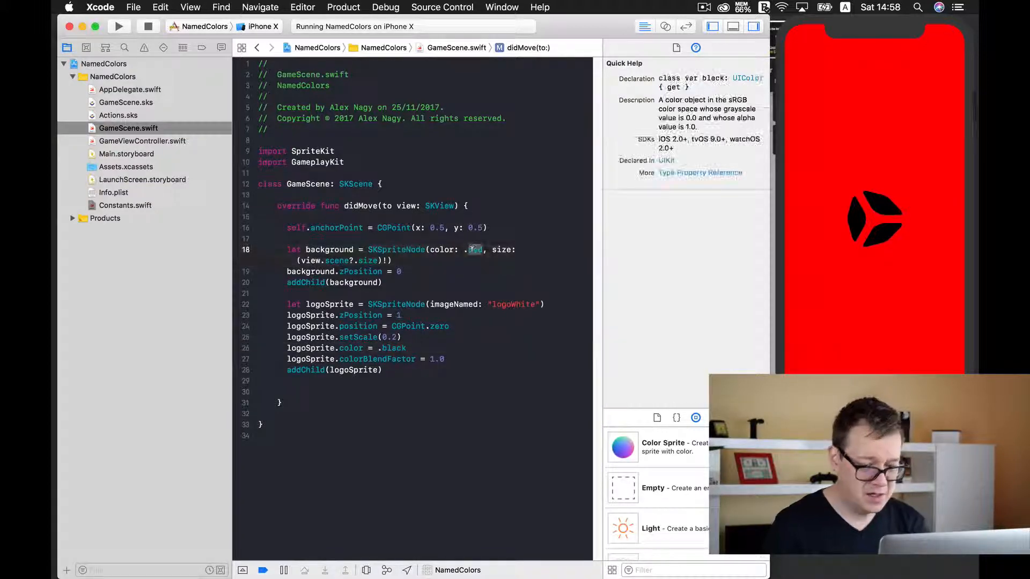
{"action": "type", "text": "themeColor"}
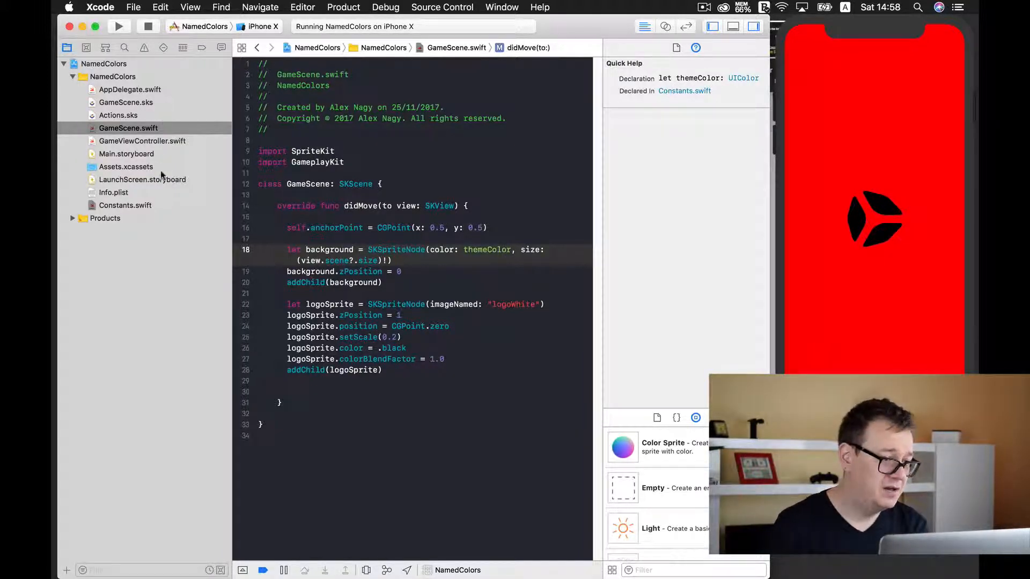
{"action": "left_click", "coordinate": [125, 205]}
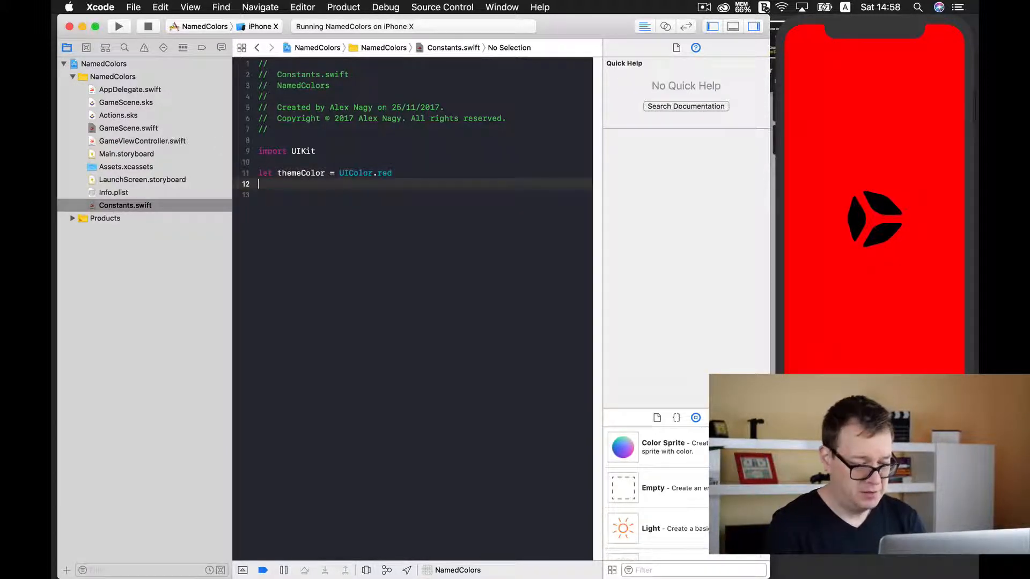
Define let tintColor = UIColor.black in Constants.swift.
{"action": "type", "text": "let"}
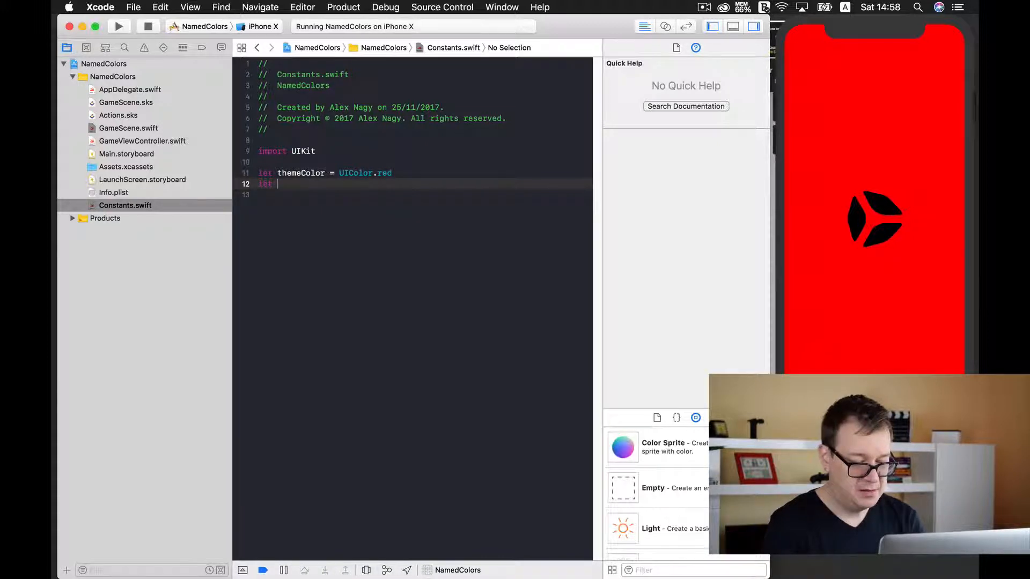
{"action": "type", "text": "tintColor ="}
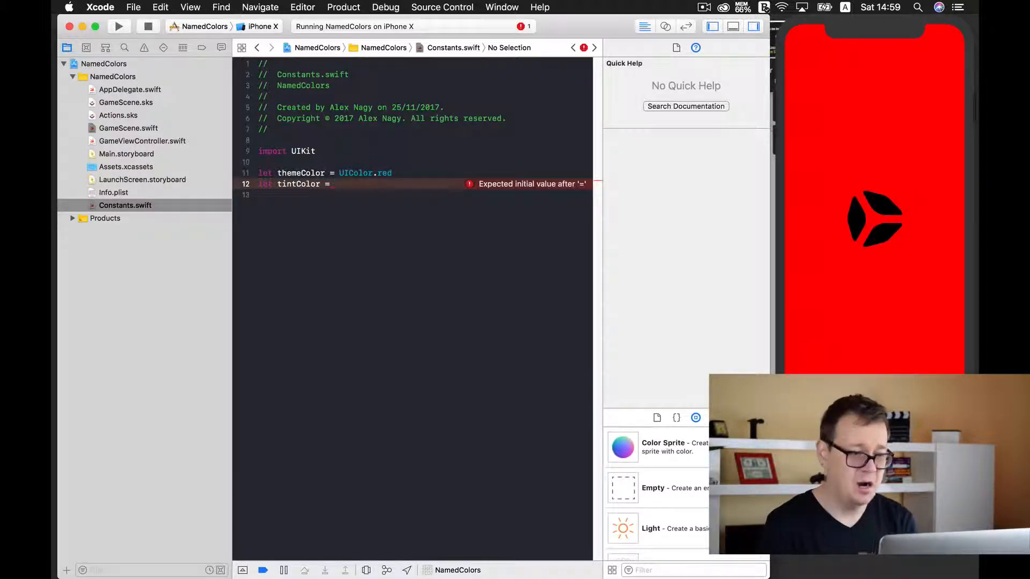
{"action": "type", "text": "UIColor.black"}
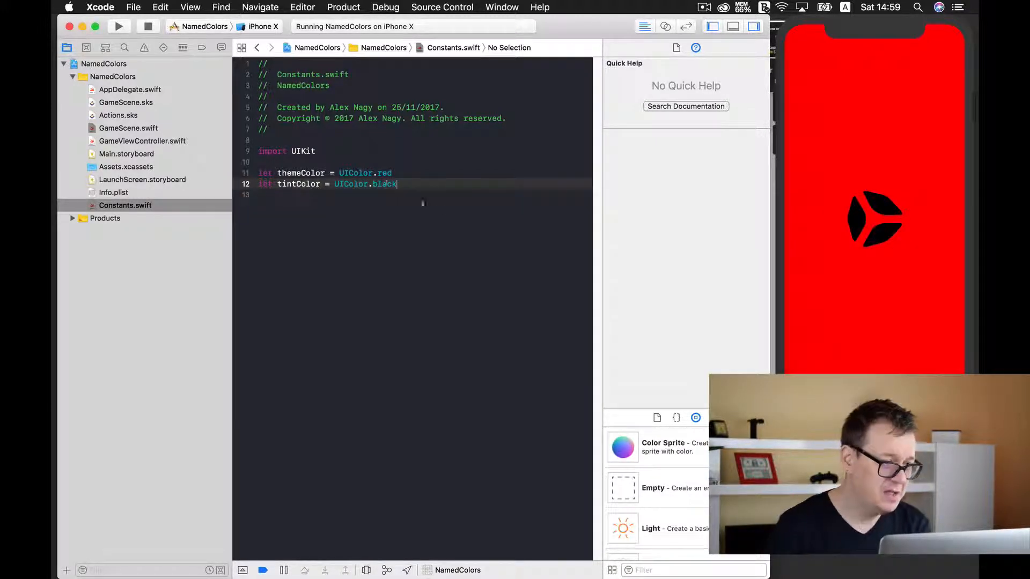
{"action": "left_click", "coordinate": [298, 184]}
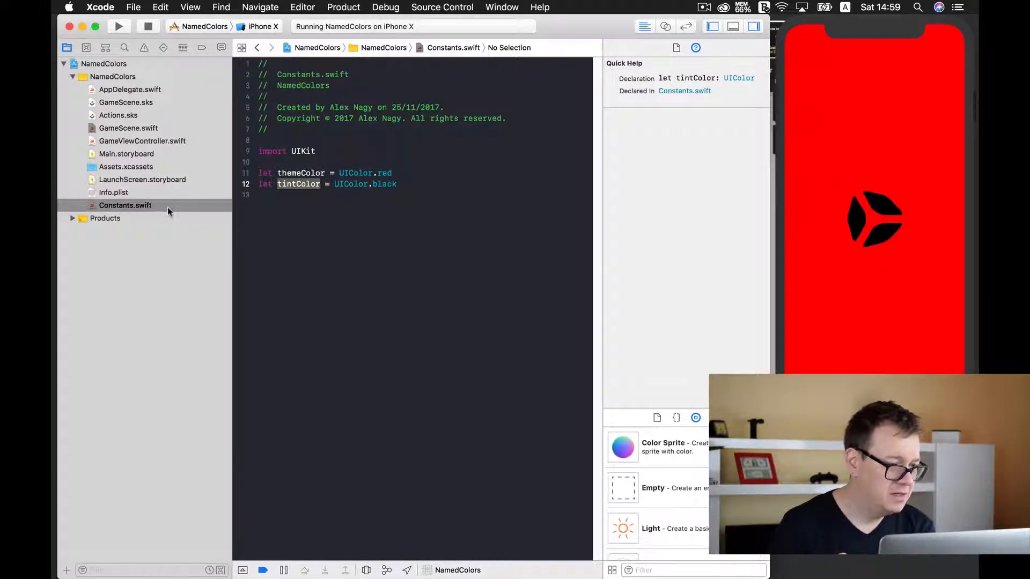
Replace the logo sprite's .black colour with tintColor in GameScene.swift.
{"action": "left_click", "coordinate": [128, 128]}
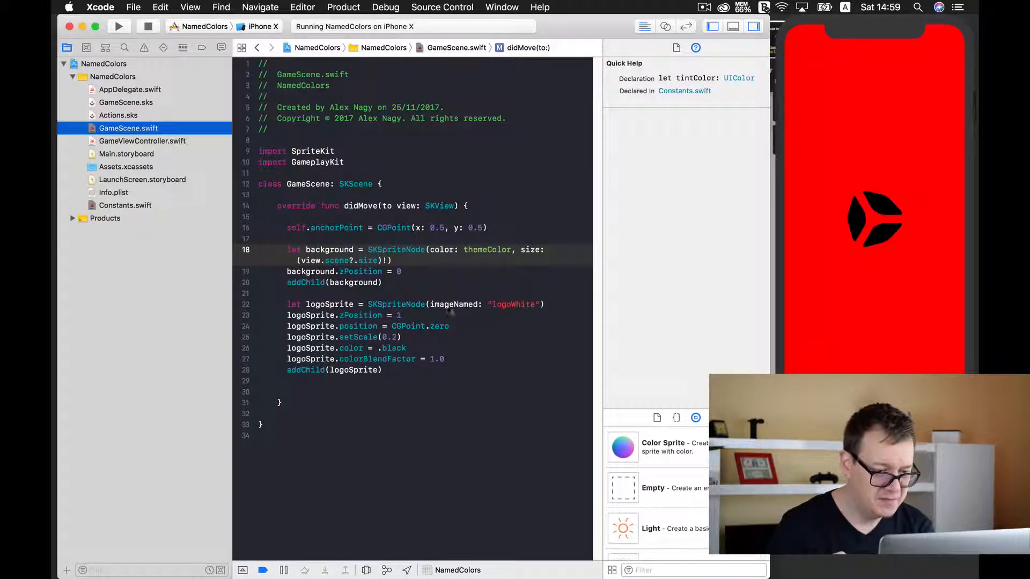
{"action": "double_click", "coordinate": [392, 348]}
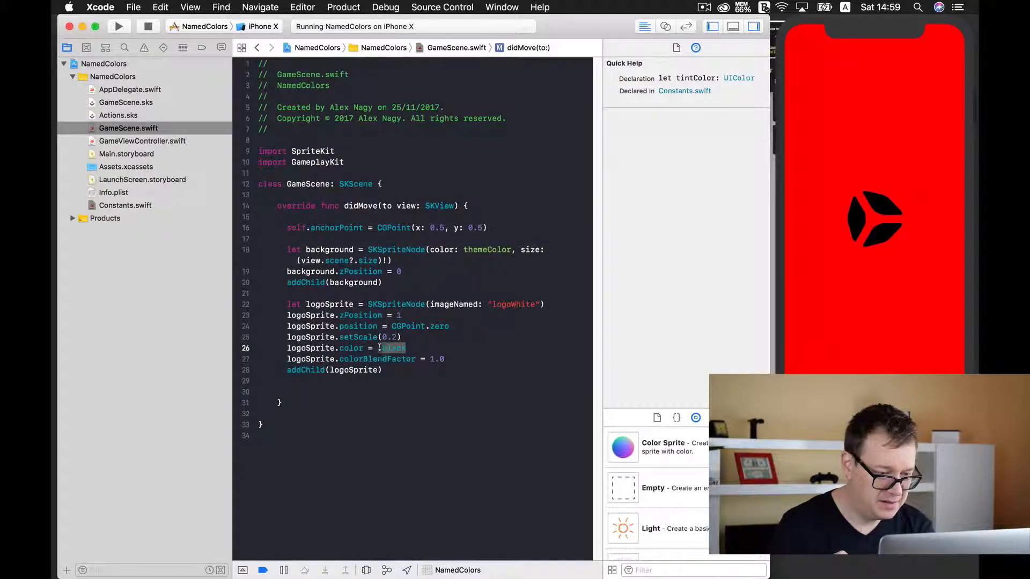
{"action": "type", "text": "tintColor"}
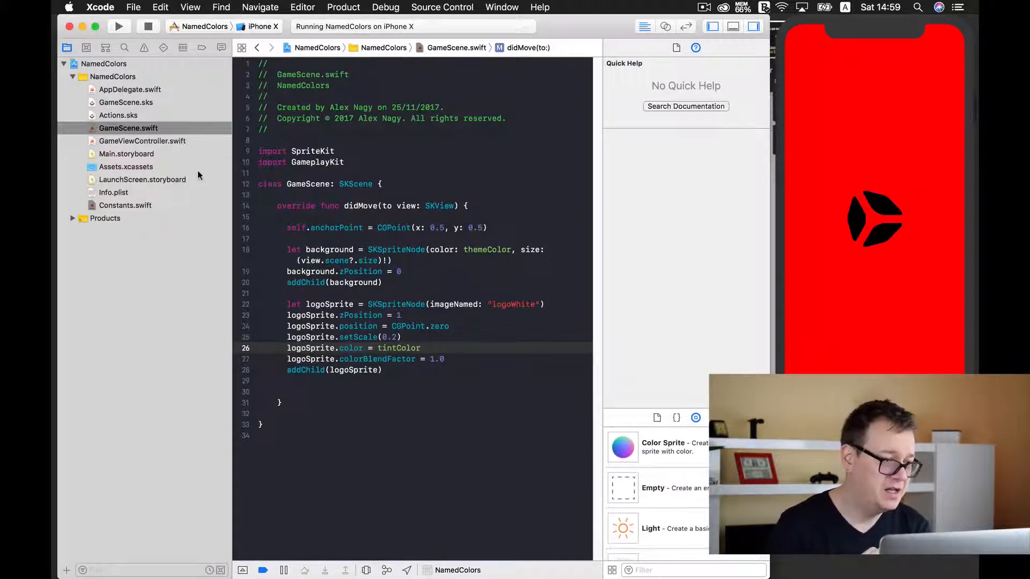
{"action": "left_click", "coordinate": [125, 205]}
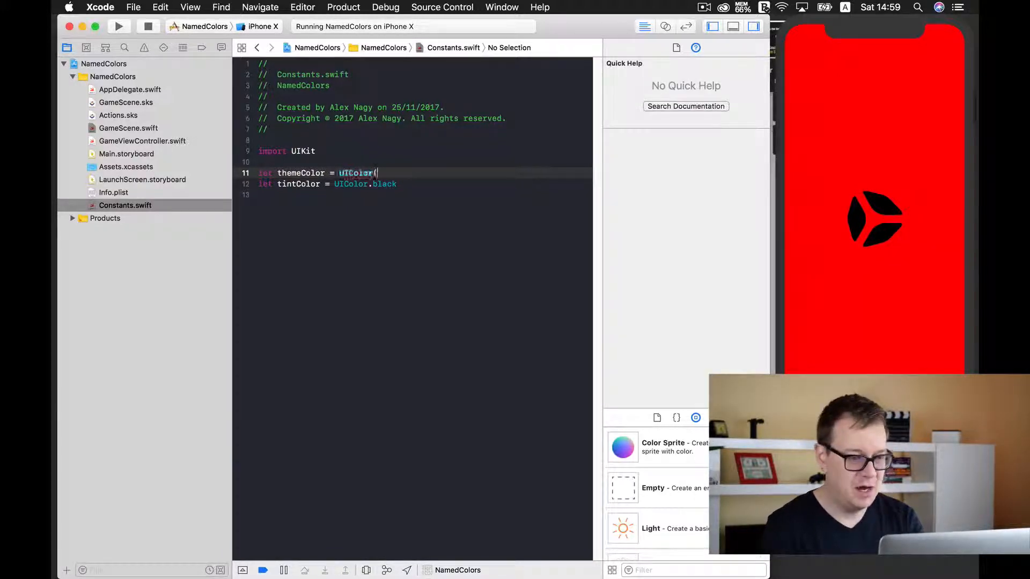
Replace themeColor's .red with an empty UIColor(red:green:blue:alpha:) initializer.
{"action": "type", "text": "("}
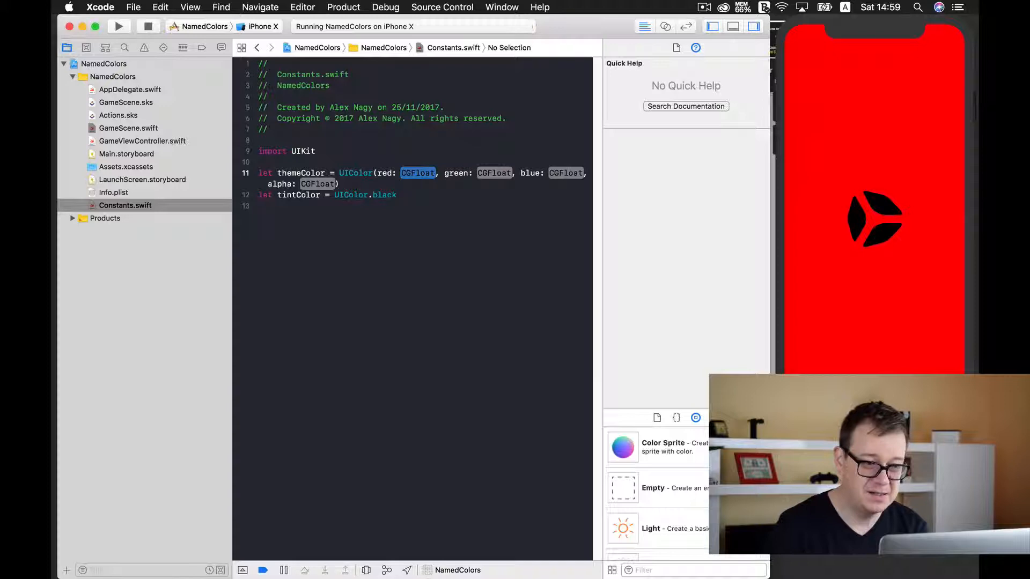
{"action": "mouse_move", "coordinate": [52, 255]}
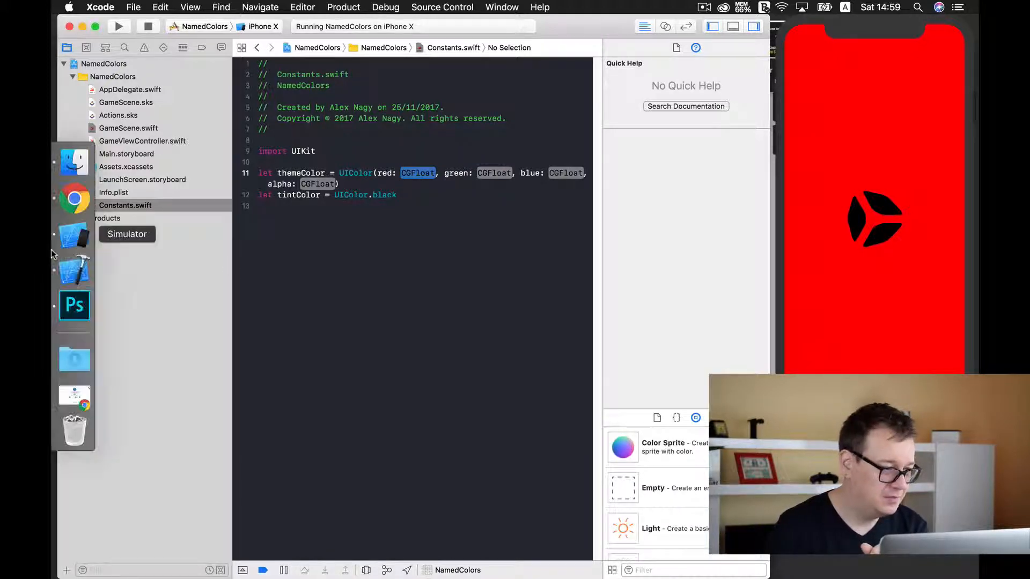
{"action": "left_click", "coordinate": [74, 211]}
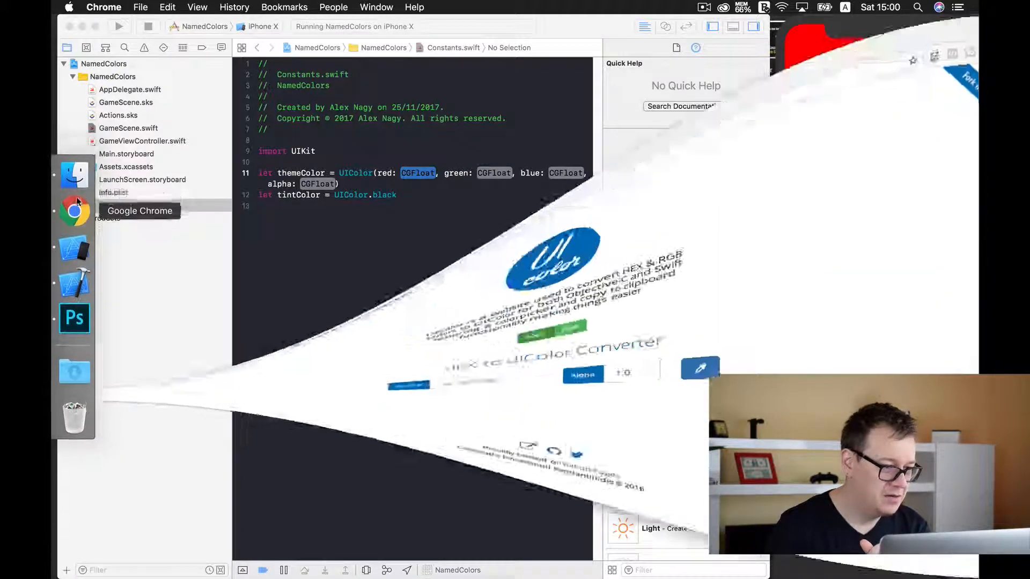
Open the first Color Hunt palette and select its top red hex code #F54D42.
{"action": "left_click", "coordinate": [74, 211]}
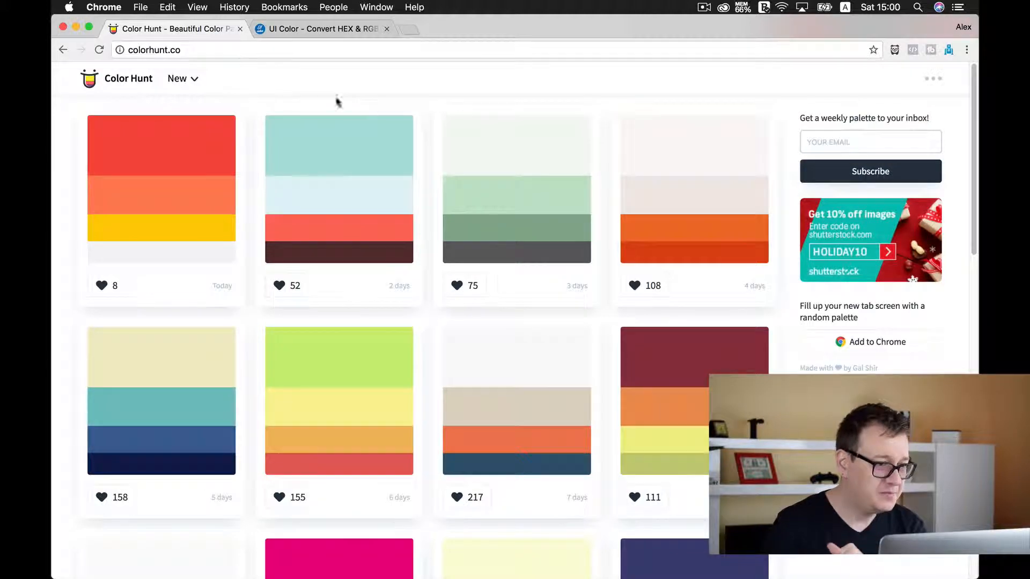
{"action": "mouse_move", "coordinate": [238, 82]}
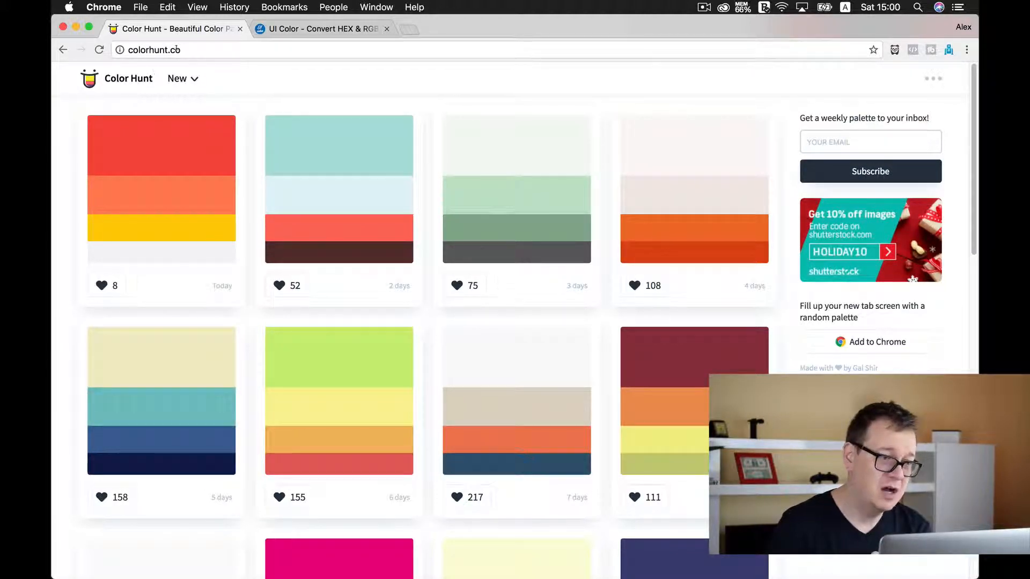
{"action": "mouse_move", "coordinate": [248, 138]}
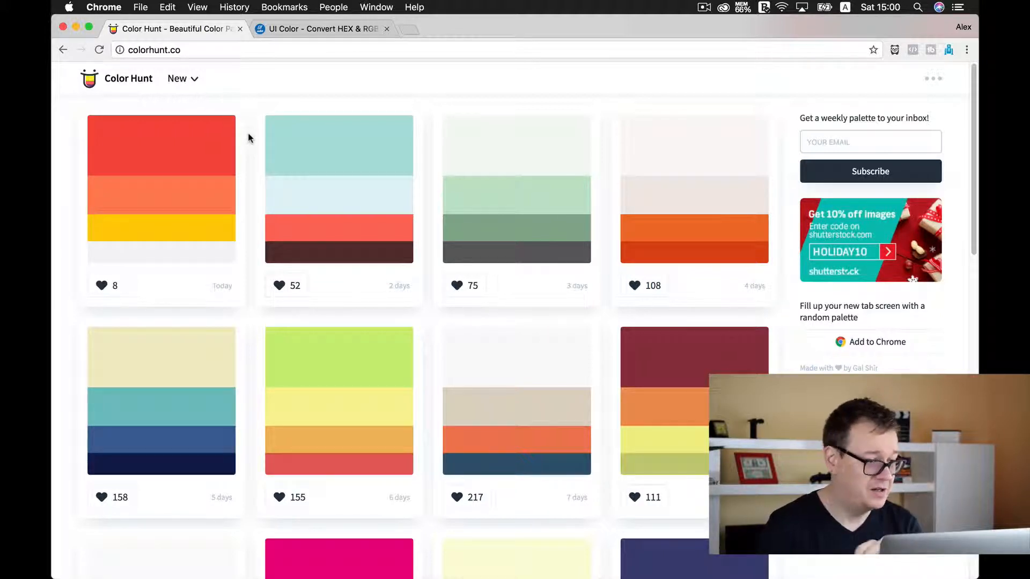
{"action": "mouse_move", "coordinate": [191, 154]}
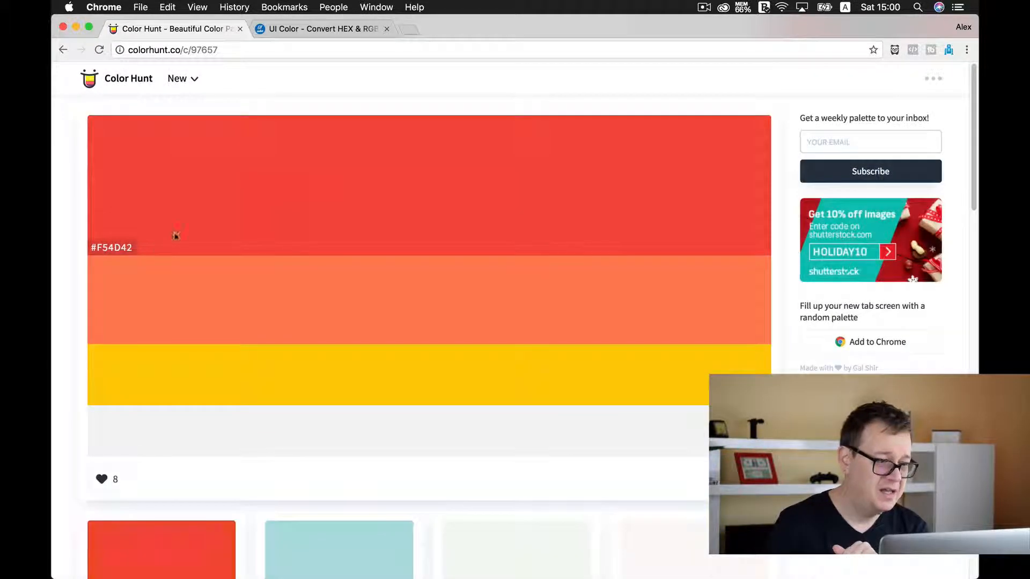
{"action": "double_click", "coordinate": [111, 247]}
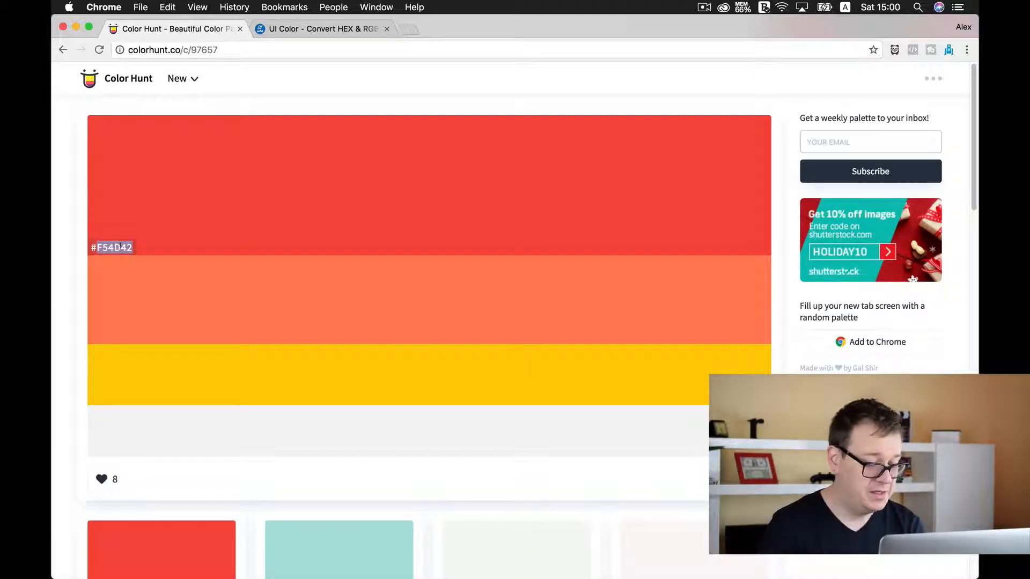
{"action": "mouse_move", "coordinate": [74, 254]}
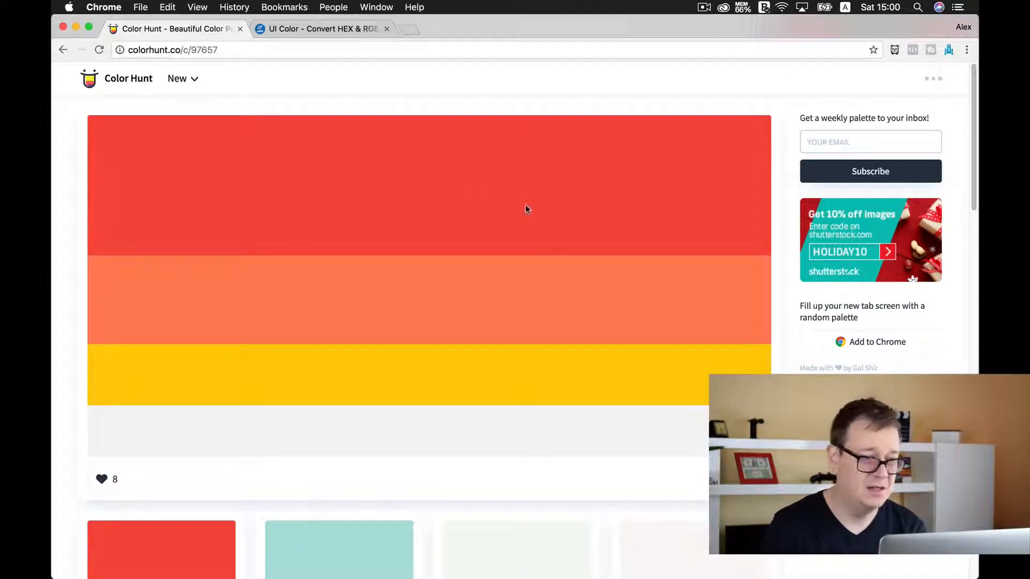
{"action": "left_click", "coordinate": [322, 29]}
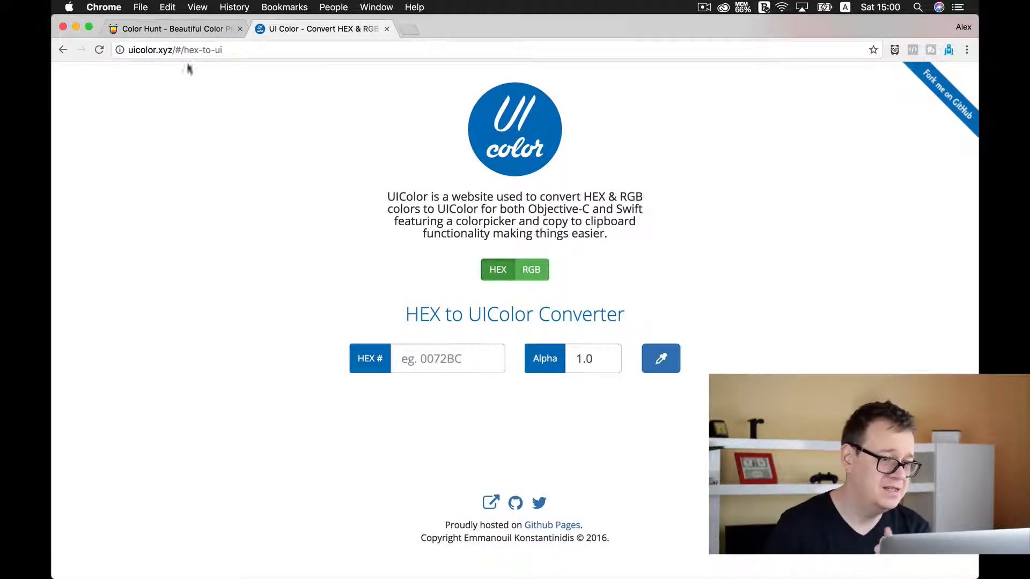
Convert hex F54D42 into Swift UIColor code on the UI Color converter.
{"action": "left_click", "coordinate": [448, 358]}
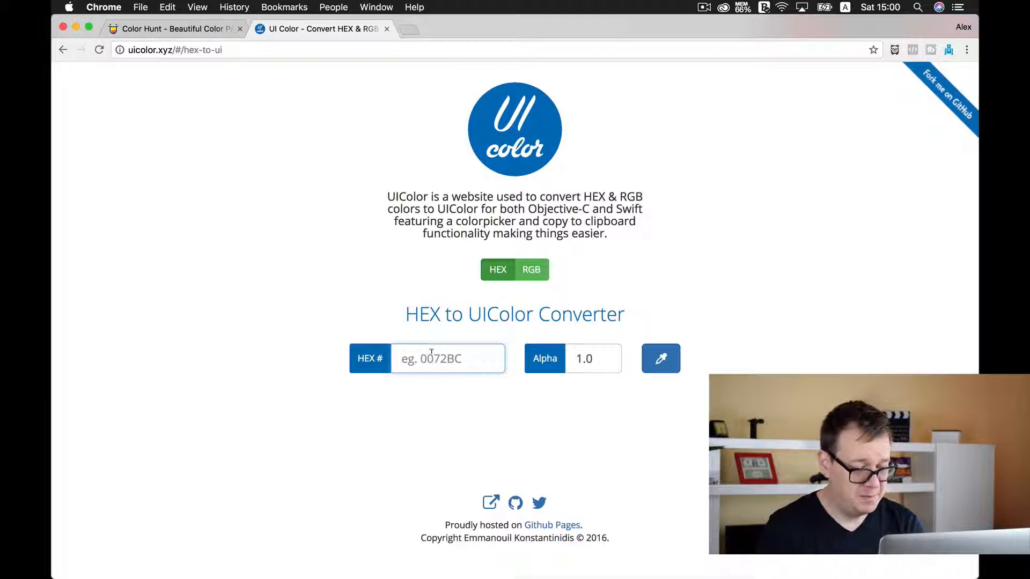
{"action": "type", "text": "F54D42"}
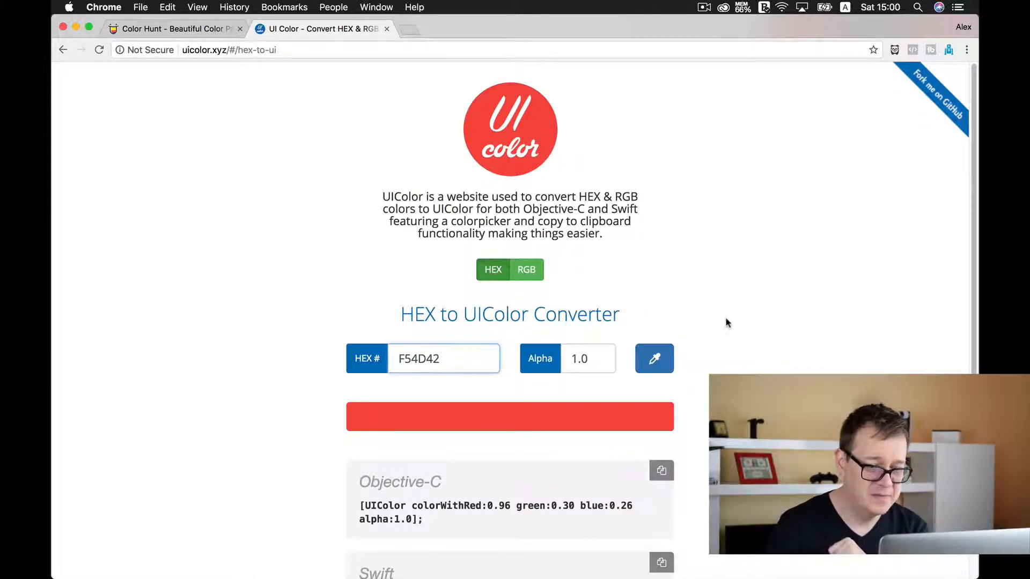
{"action": "scroll", "scroll_direction": "down", "scroll_amount": 3}
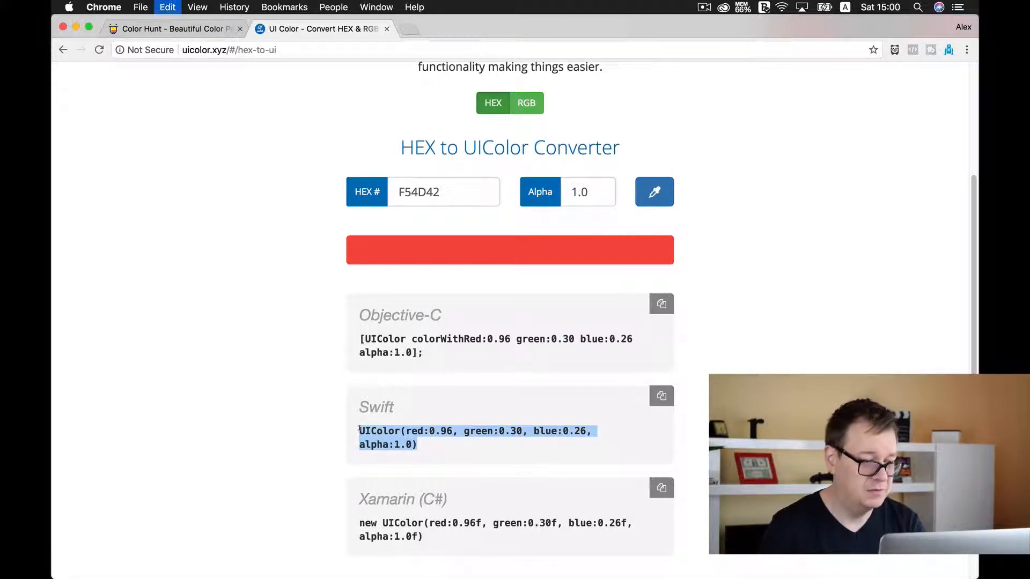
{"action": "mouse_move", "coordinate": [74, 263]}
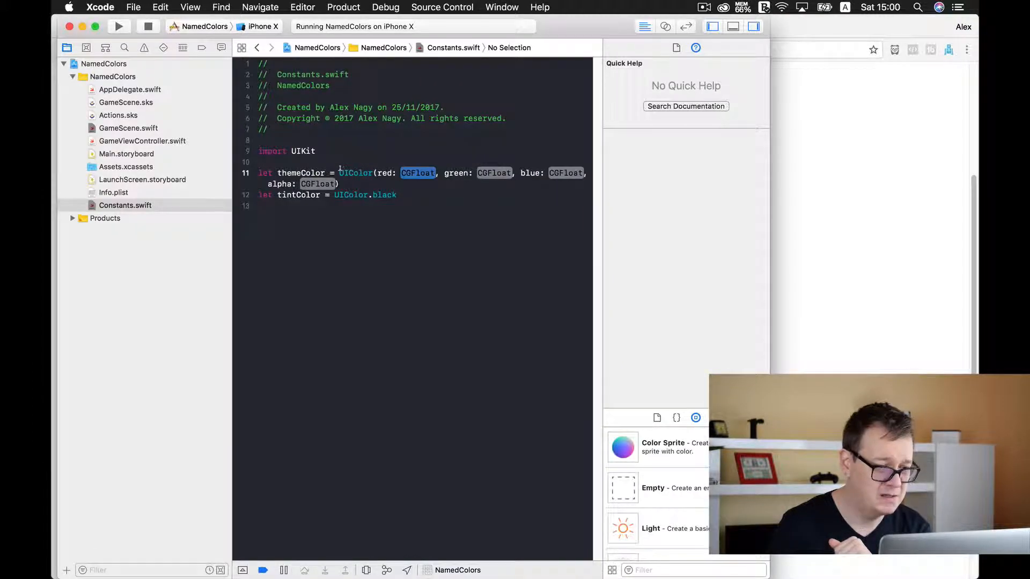
Replace line 11's placeholder with red 0.96, green 0.30, blue 0.26, then rerun the app.
{"action": "left_click", "coordinate": [357, 172]}
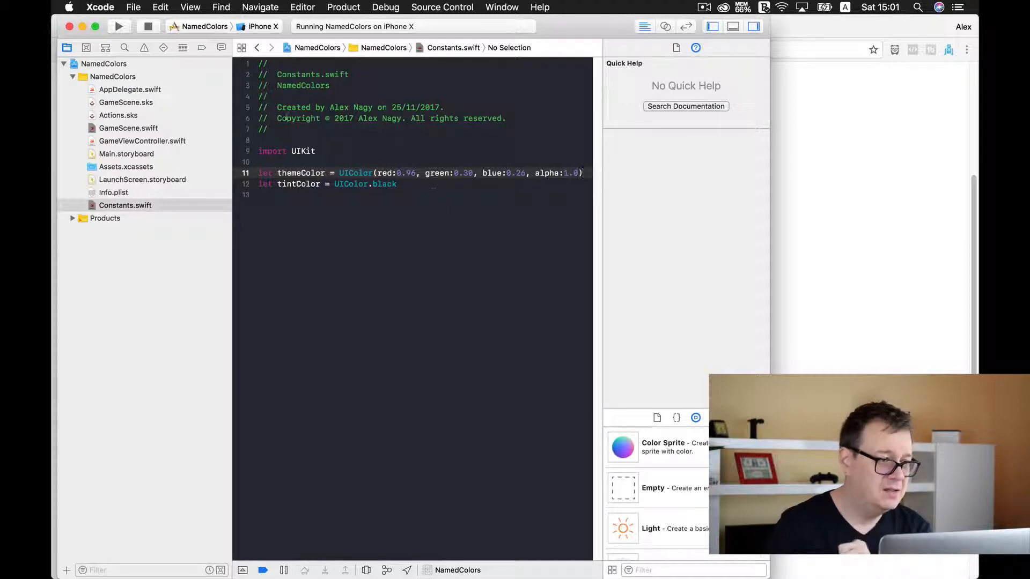
{"action": "left_click", "coordinate": [119, 26]}
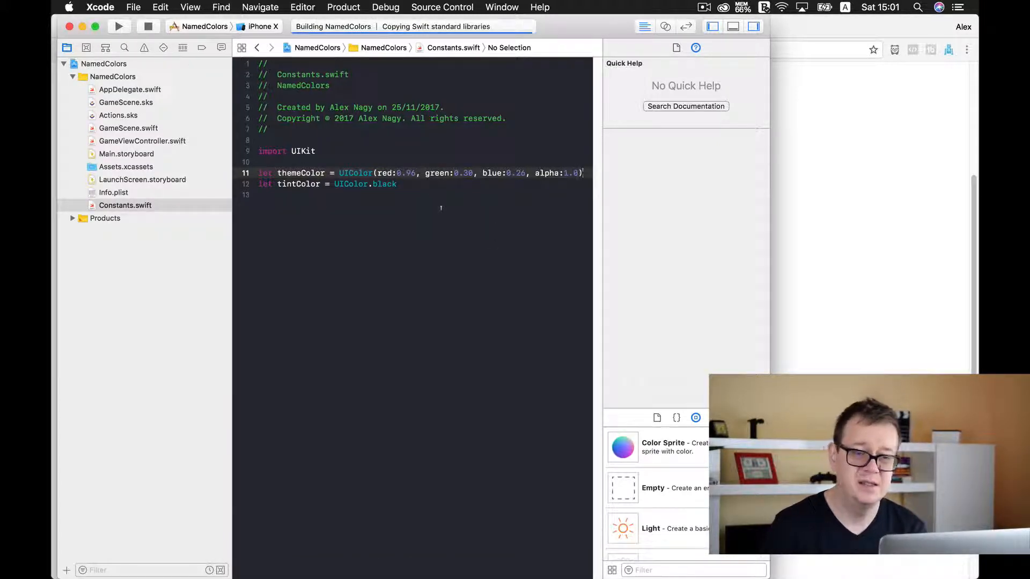
{"action": "left_click", "coordinate": [118, 26]}
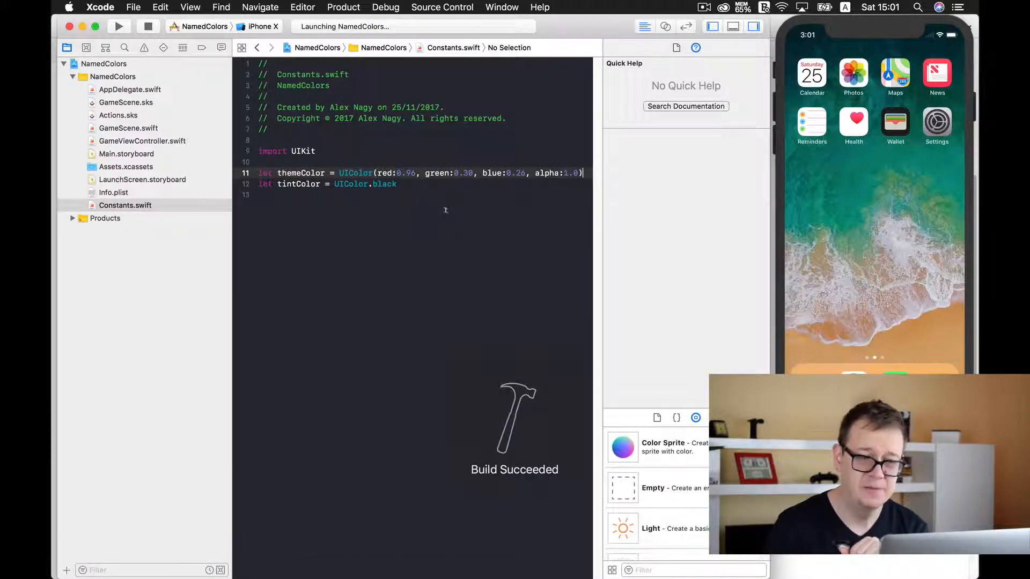
{"action": "left_click", "coordinate": [118, 27]}
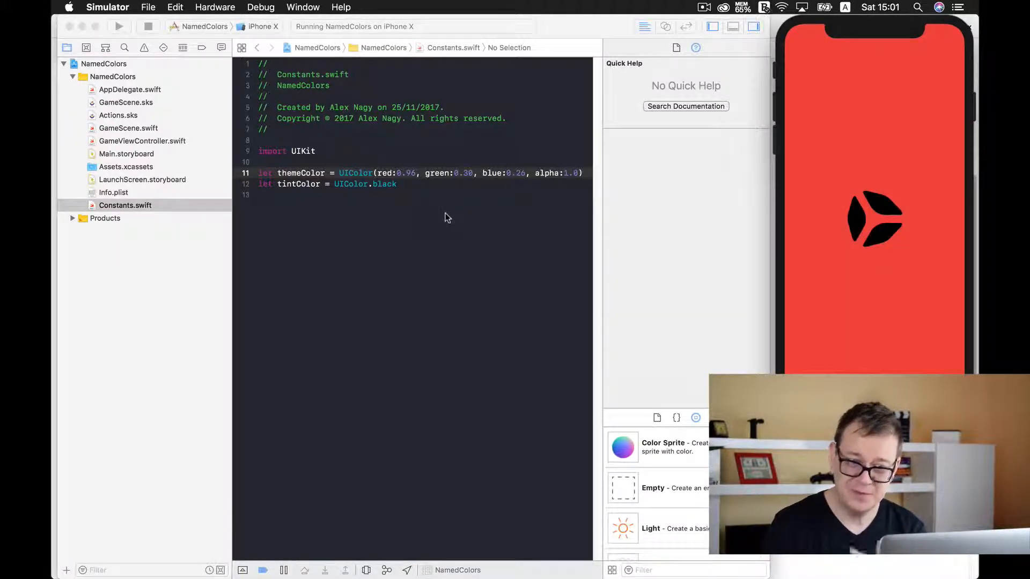
{"action": "mouse_move", "coordinate": [463, 217]}
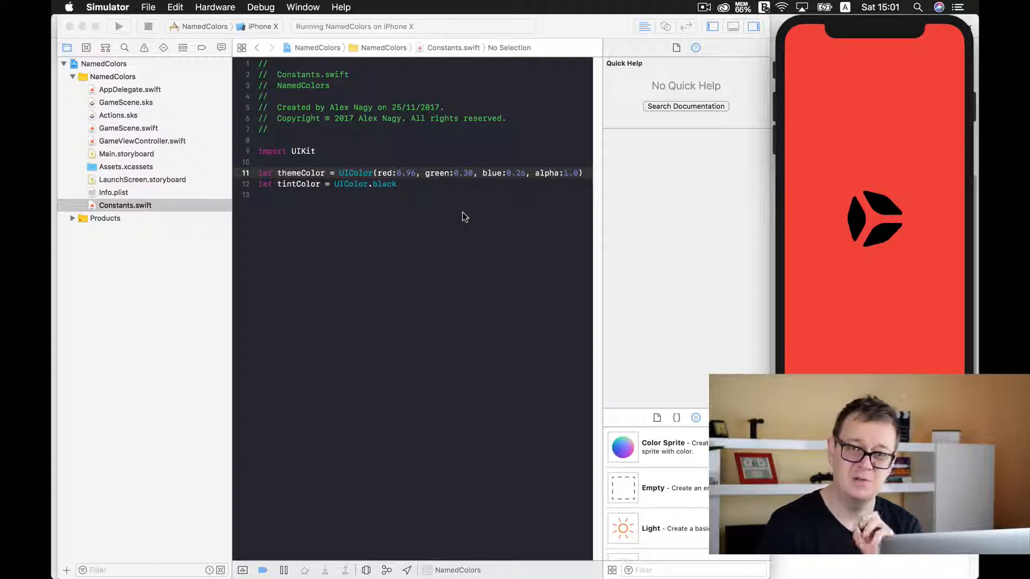
{"action": "mouse_move", "coordinate": [74, 215]}
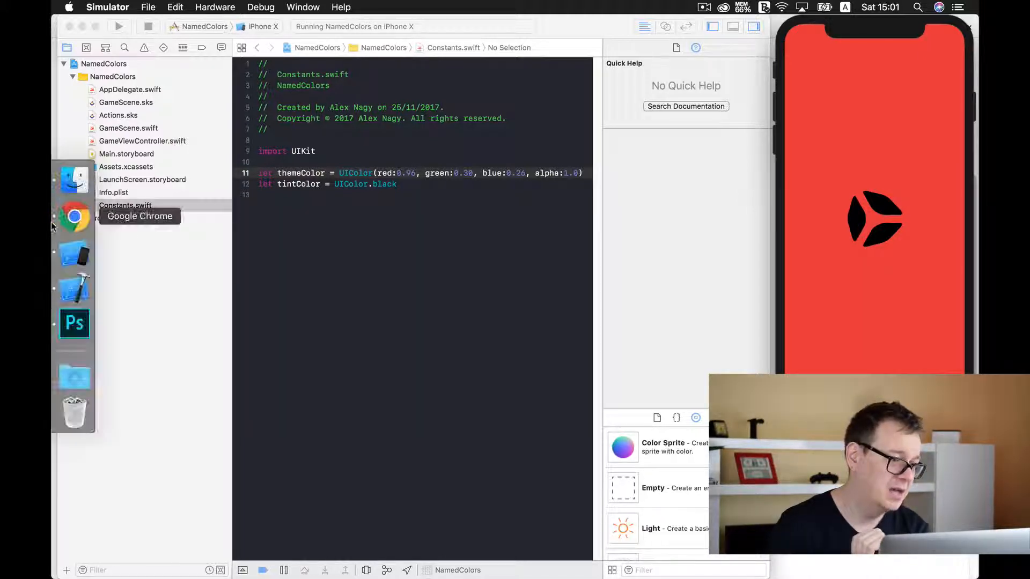
Go back to the UI Color converter in Chrome to convert F5F5F5.
{"action": "left_click", "coordinate": [74, 217]}
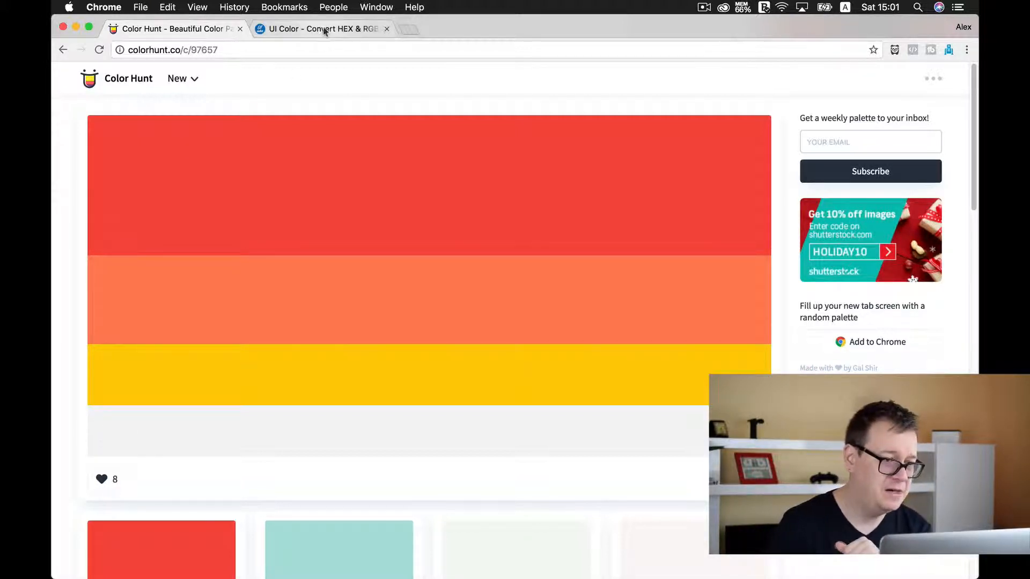
{"action": "left_click", "coordinate": [321, 28]}
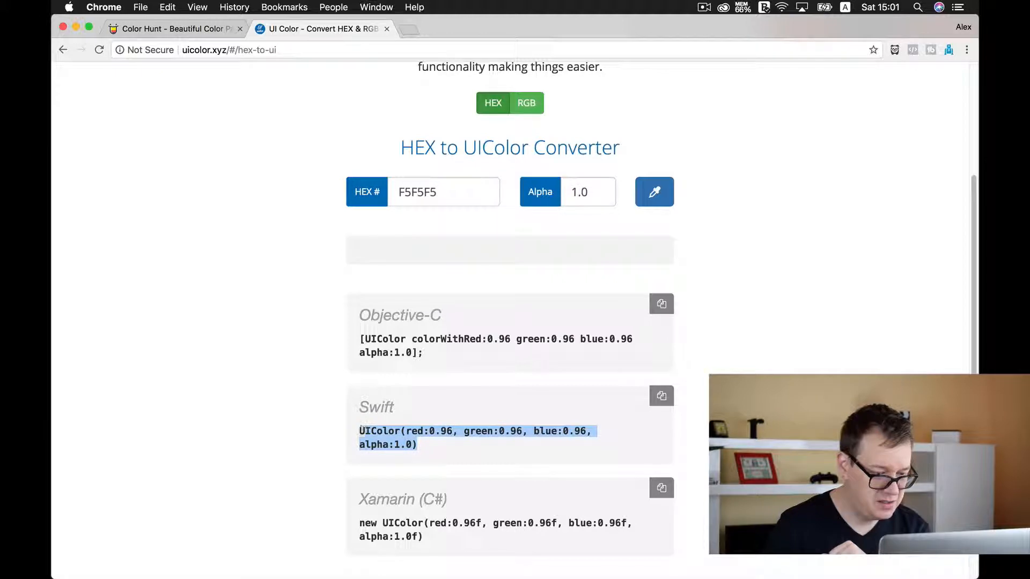
{"action": "mouse_move", "coordinate": [74, 217]}
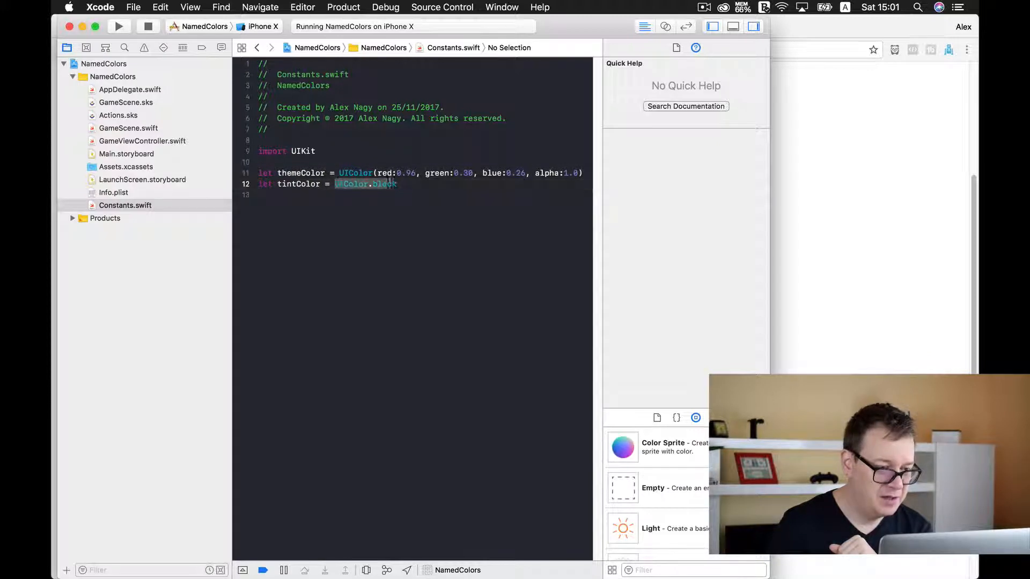
Set tintColor to UIColor(red:0.96, green:0.96, blue:0.96, alpha:1.0) and rebuild.
{"action": "type", "text": "UIColor(red:0.96, green:0.96, blue:0.96, alpha:1.0)"}
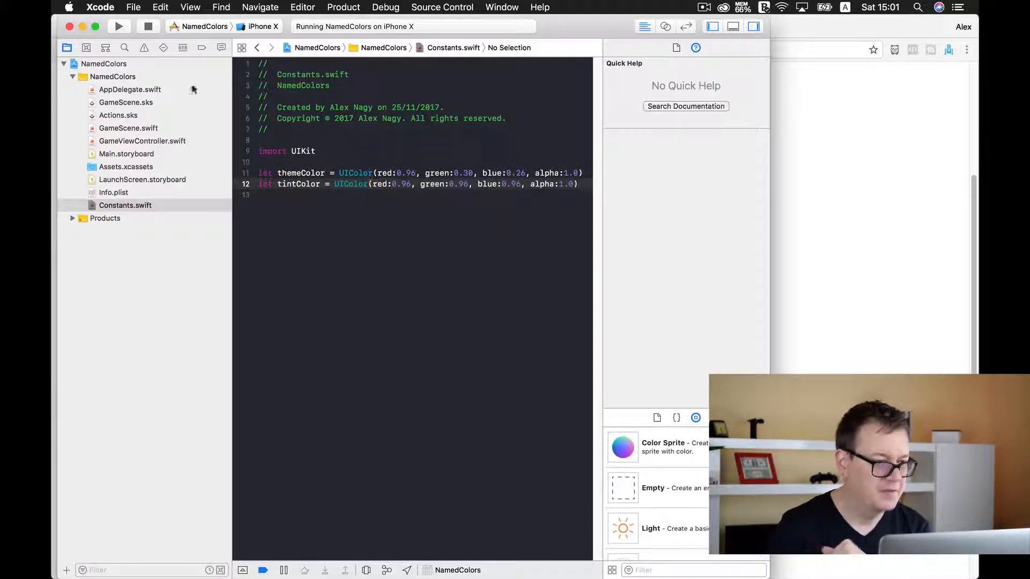
{"action": "left_click", "coordinate": [118, 26]}
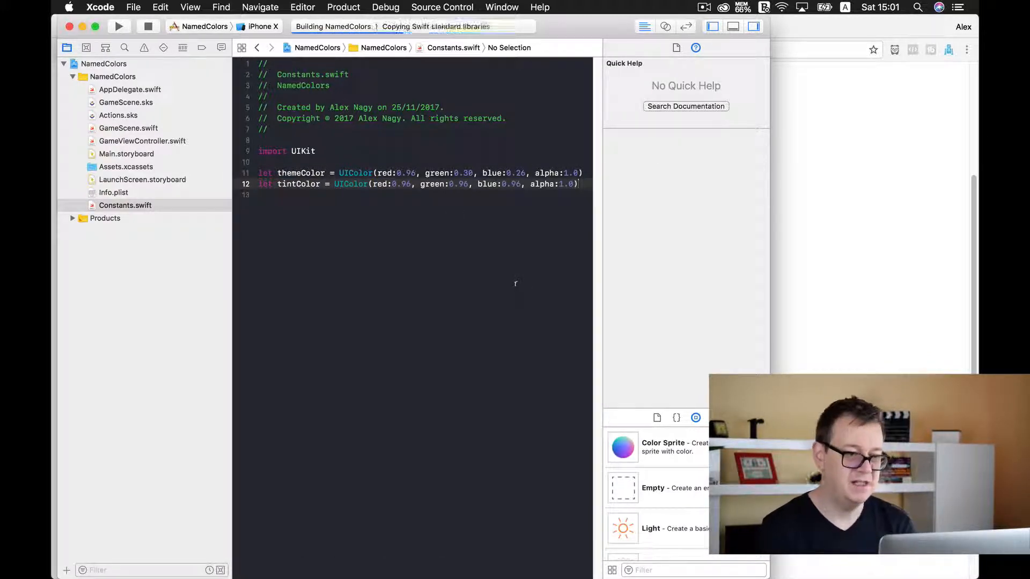
{"action": "left_click", "coordinate": [118, 26]}
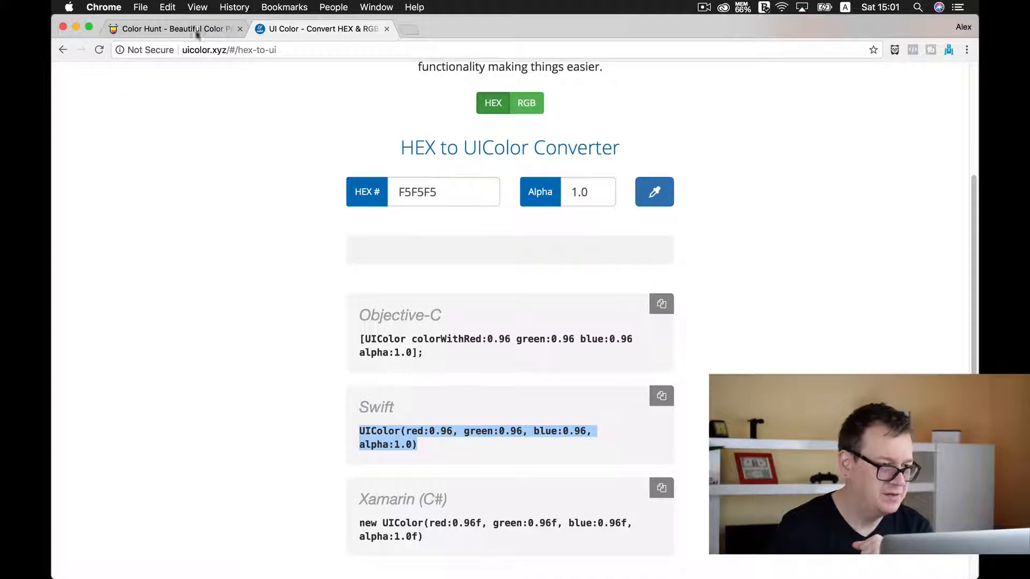
Take yellow #FFCD00 from the Color Hunt palette into the UIColor converter.
{"action": "left_click", "coordinate": [174, 29]}
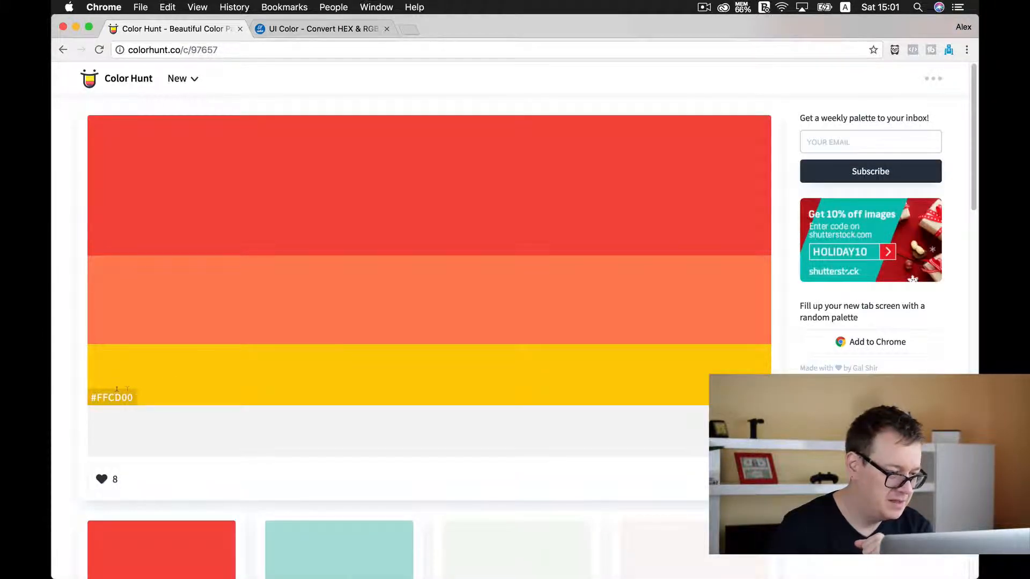
{"action": "mouse_move", "coordinate": [323, 31]}
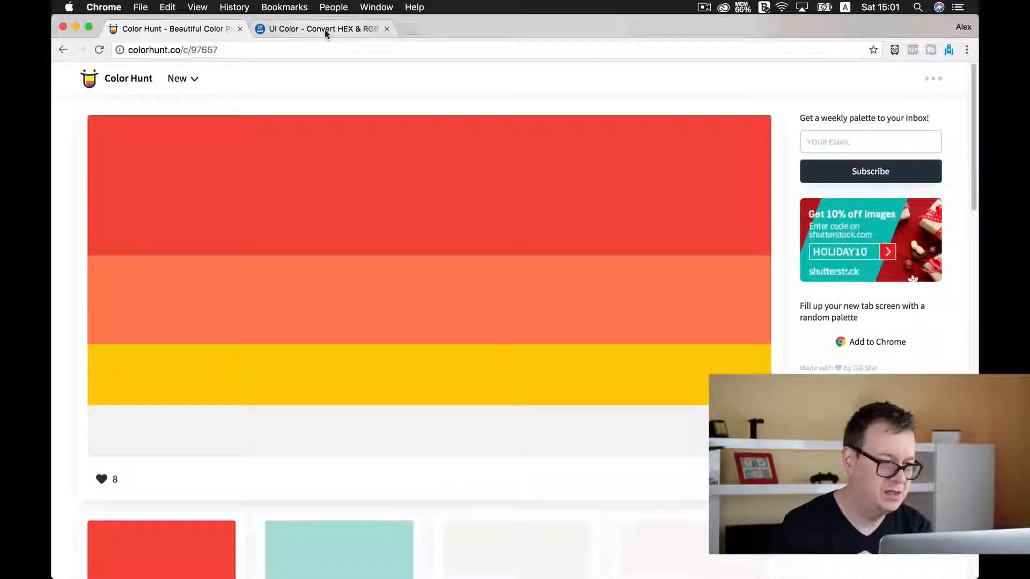
{"action": "left_click", "coordinate": [321, 29]}
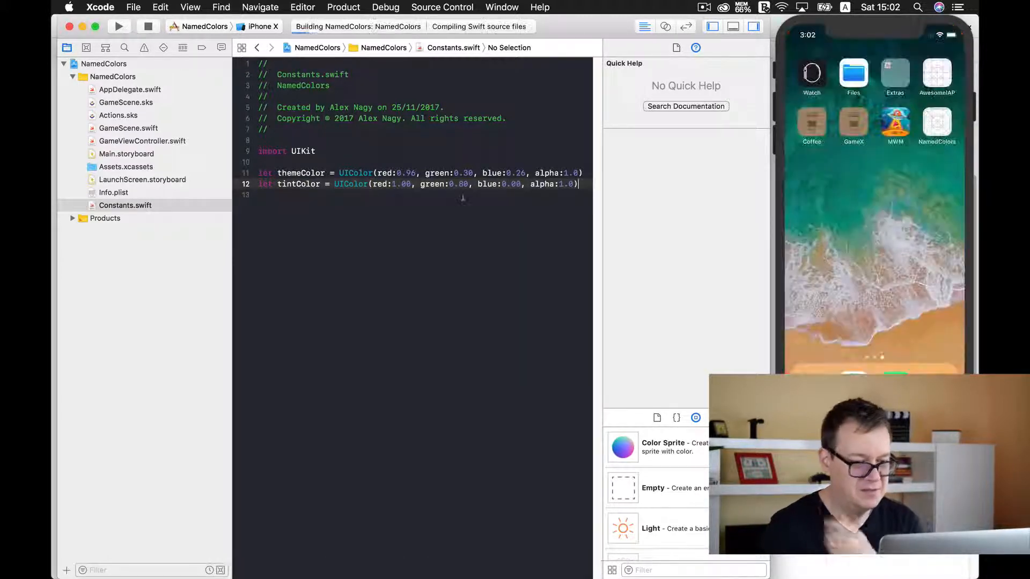
Rebuild NamedColors and bring up the iPhone X simulator showing the yellow logo.
{"action": "left_click", "coordinate": [118, 26]}
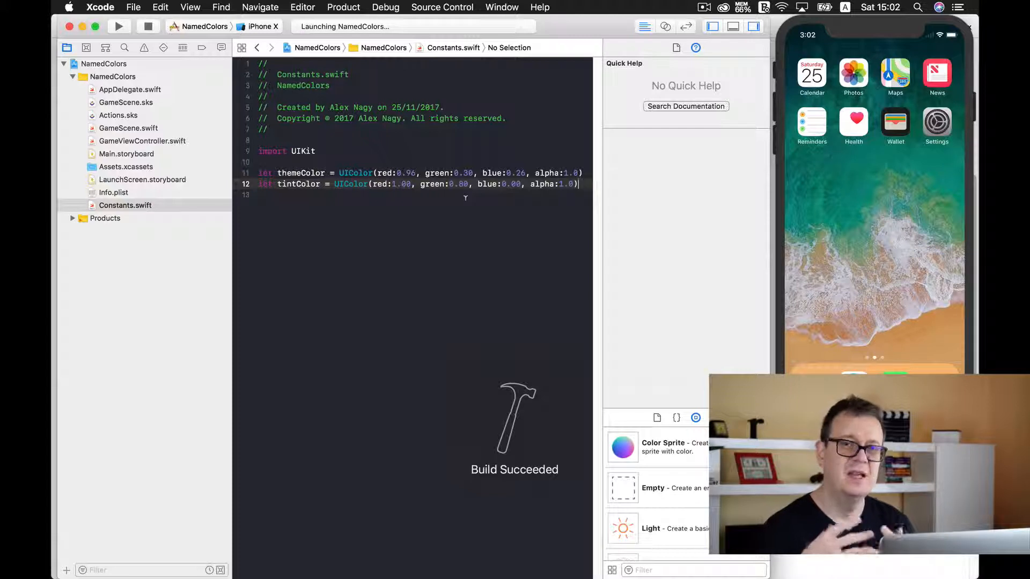
{"action": "left_click", "coordinate": [118, 26]}
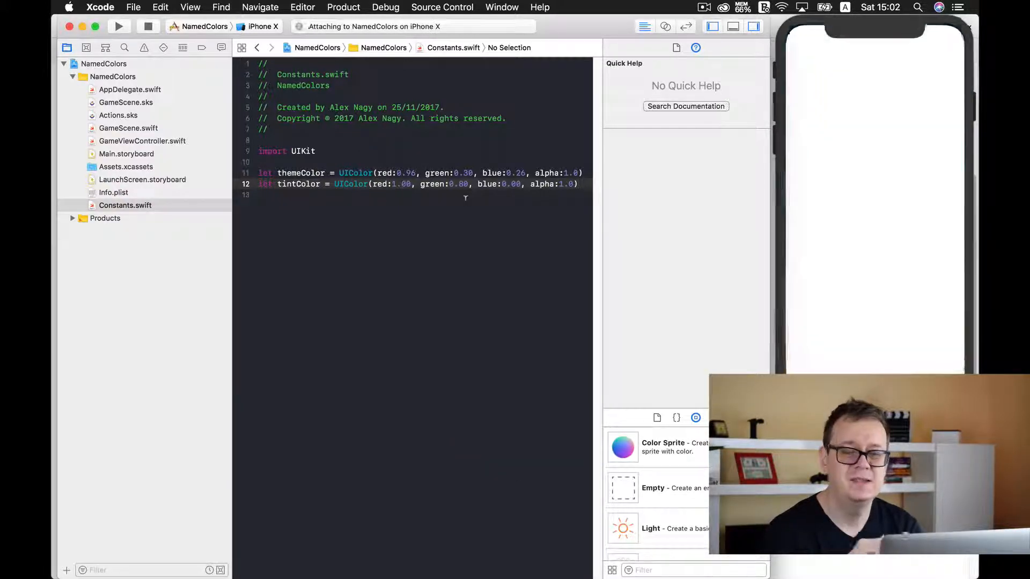
{"action": "left_click", "coordinate": [118, 26]}
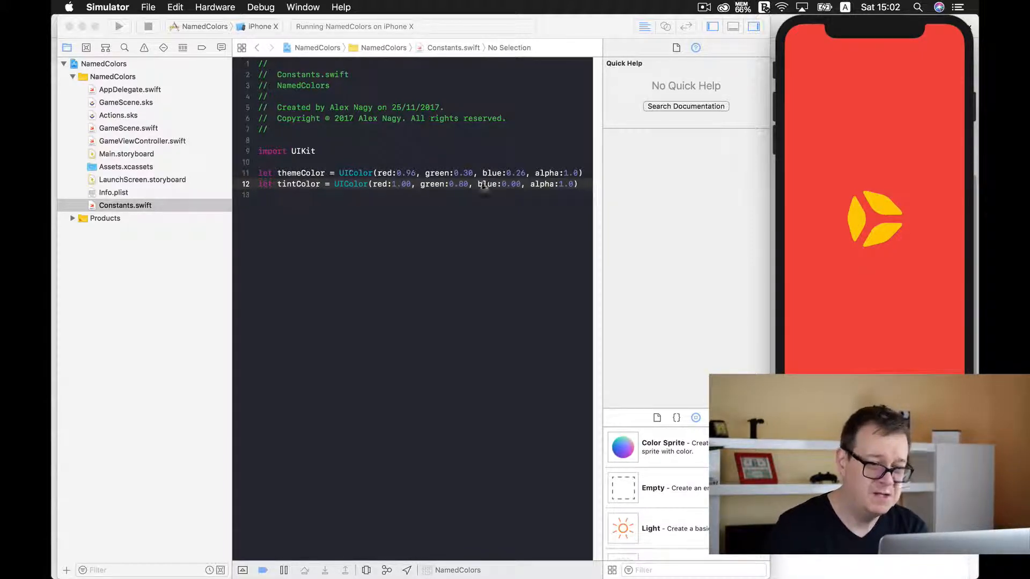
{"action": "mouse_move", "coordinate": [684, 150]}
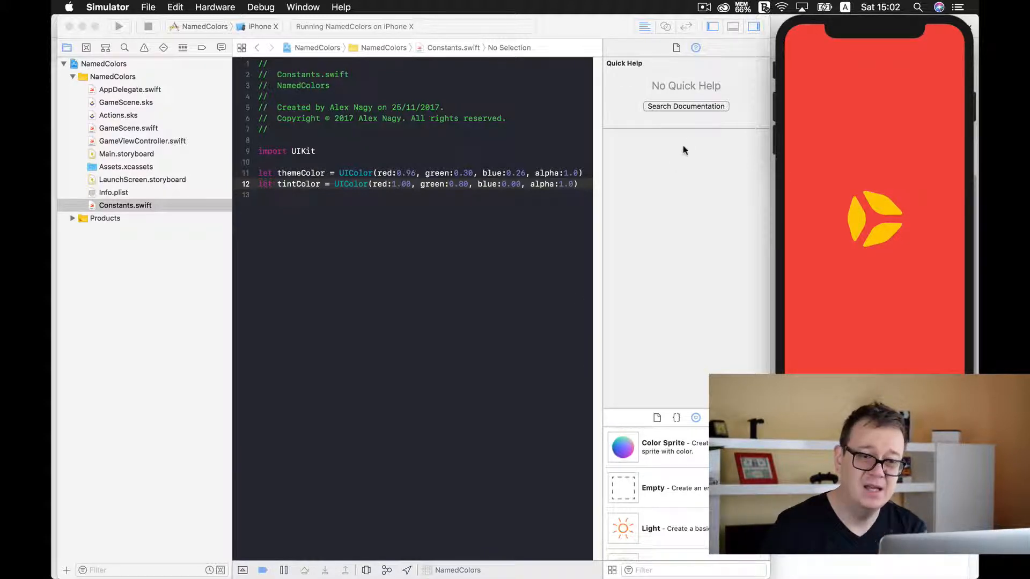
{"action": "mouse_move", "coordinate": [577, 202]}
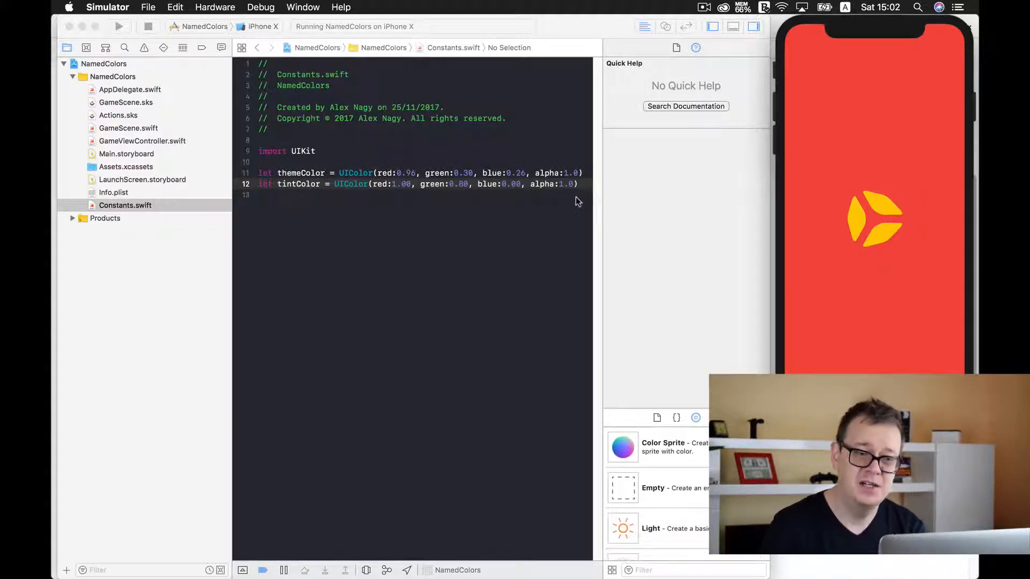
{"action": "mouse_move", "coordinate": [635, 202]}
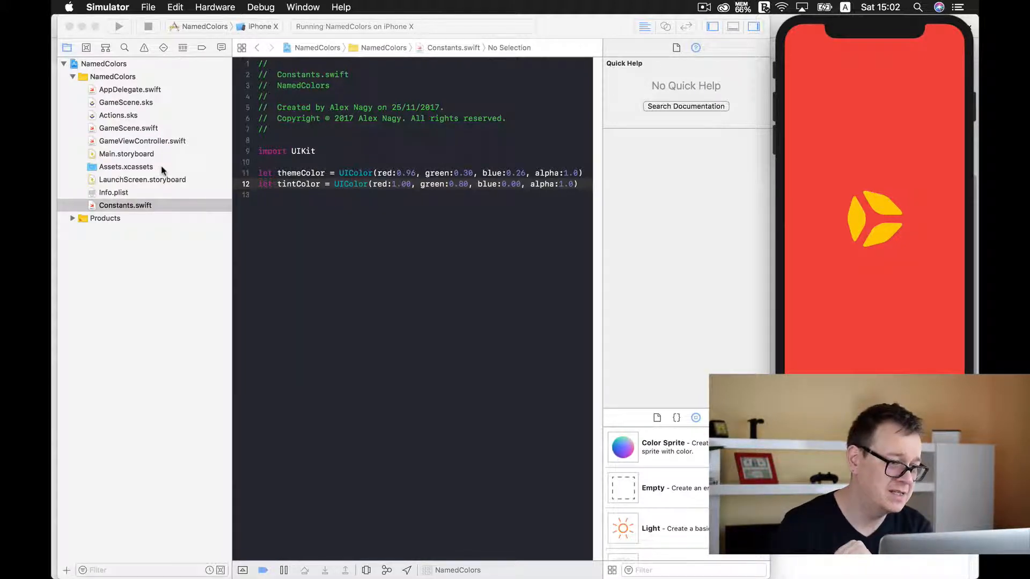
Add a New Color Set to Assets.xcassets and start renaming it ThemeColor.
{"action": "left_click", "coordinate": [126, 167]}
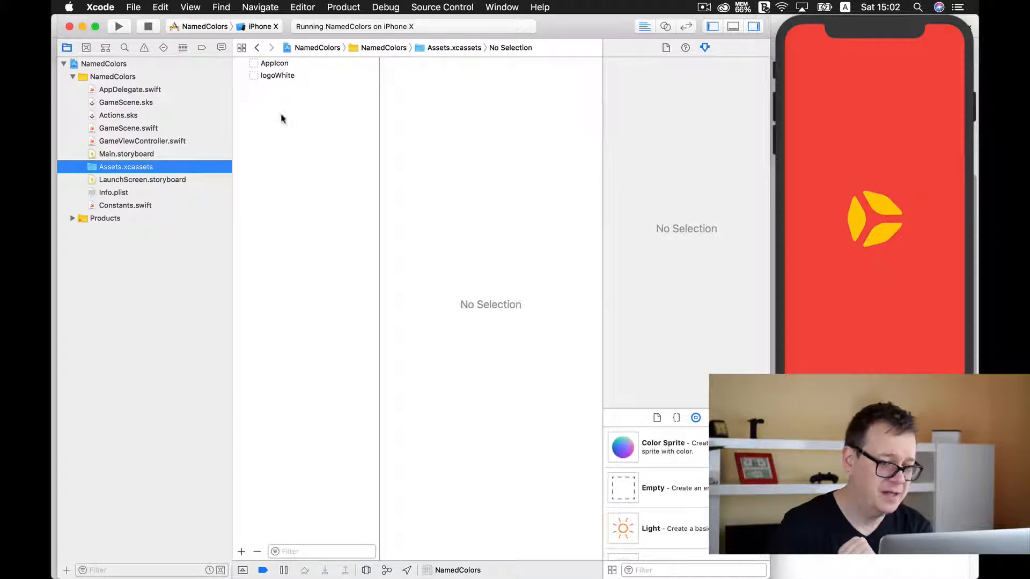
{"action": "right_click", "coordinate": [283, 118]}
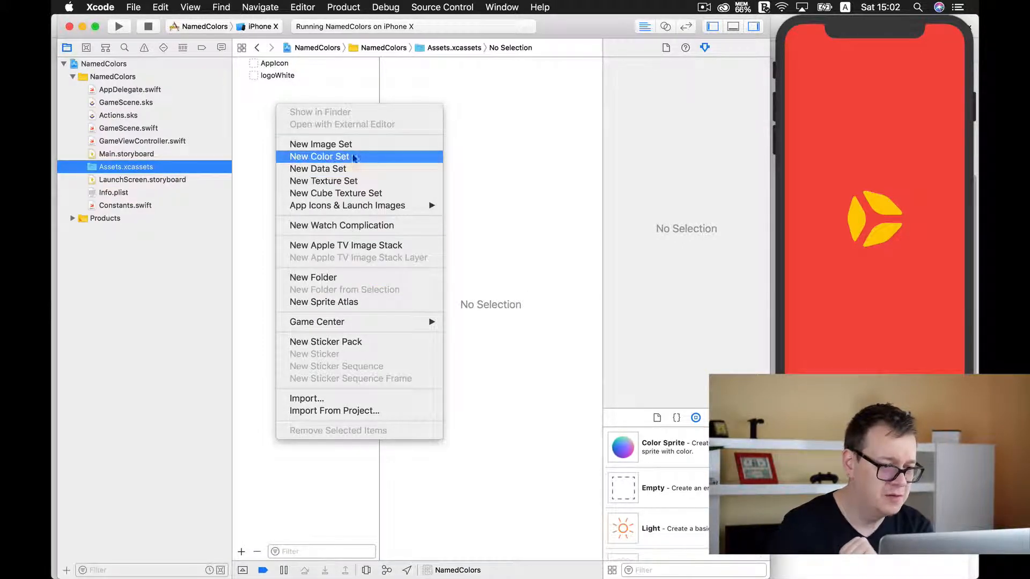
{"action": "left_click", "coordinate": [319, 156]}
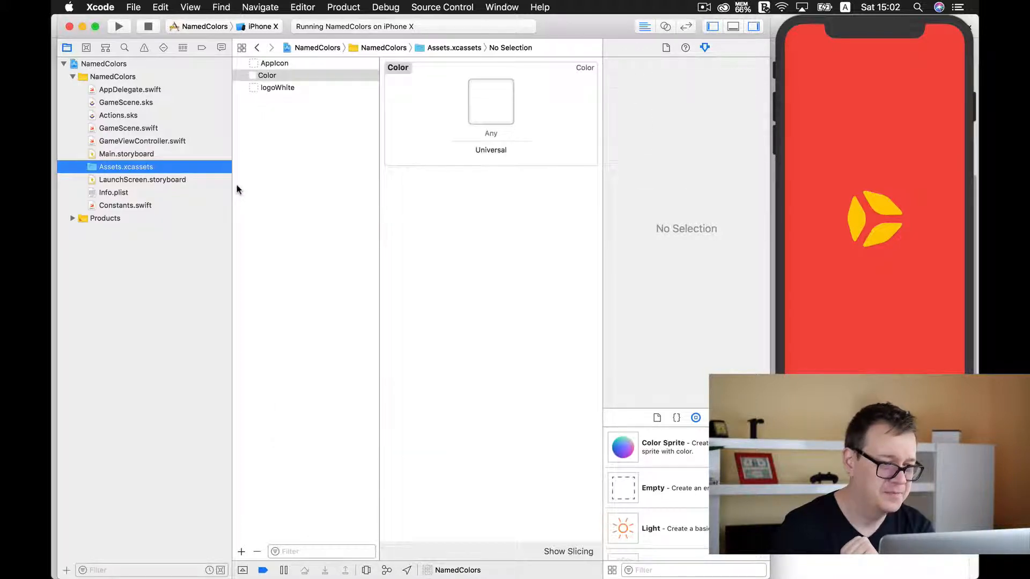
{"action": "left_click", "coordinate": [267, 75]}
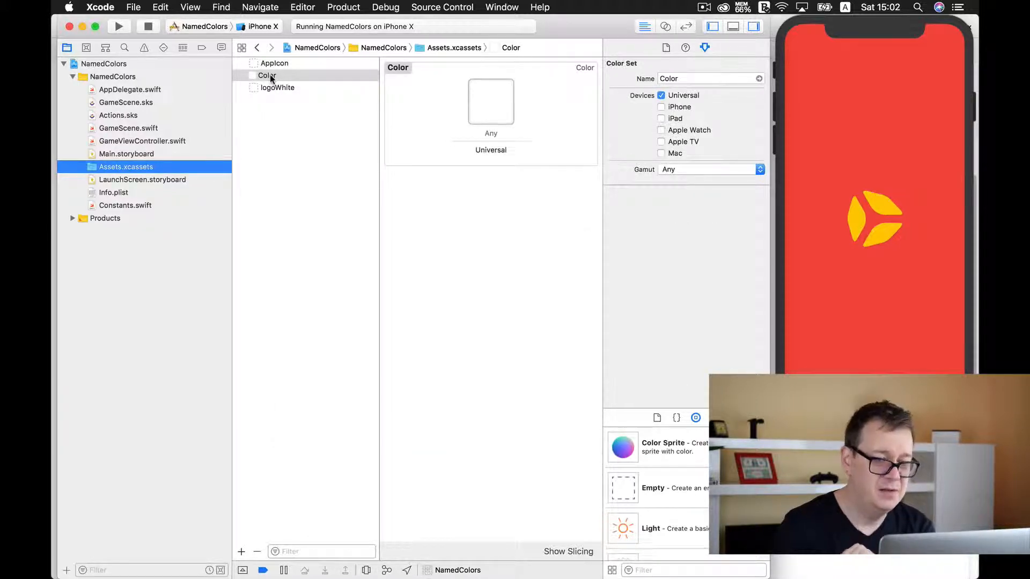
{"action": "left_click", "coordinate": [267, 75]}
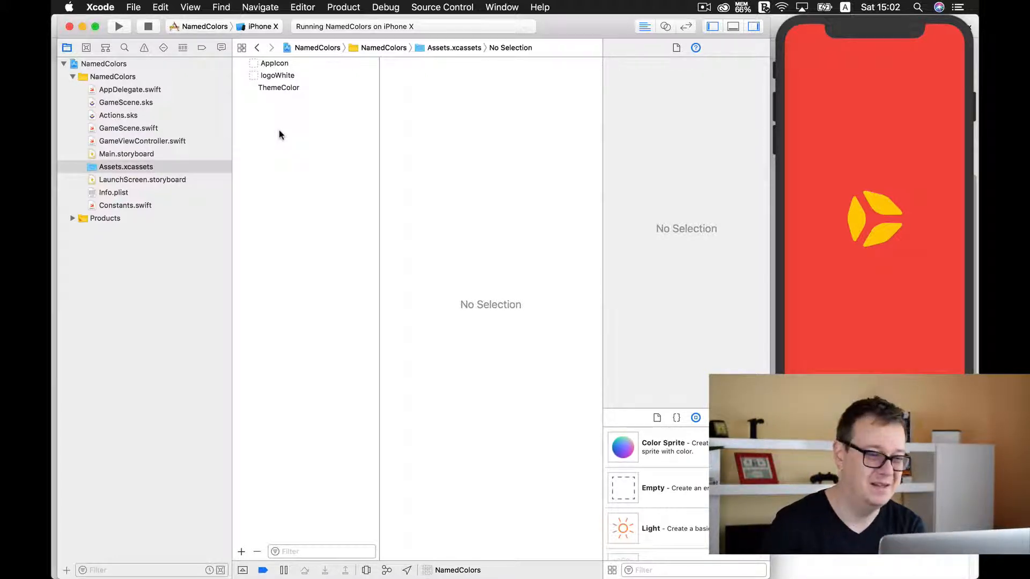
Select ThemeColor's Any swatch to view its white sRGB colour attributes.
{"action": "left_click", "coordinate": [278, 87]}
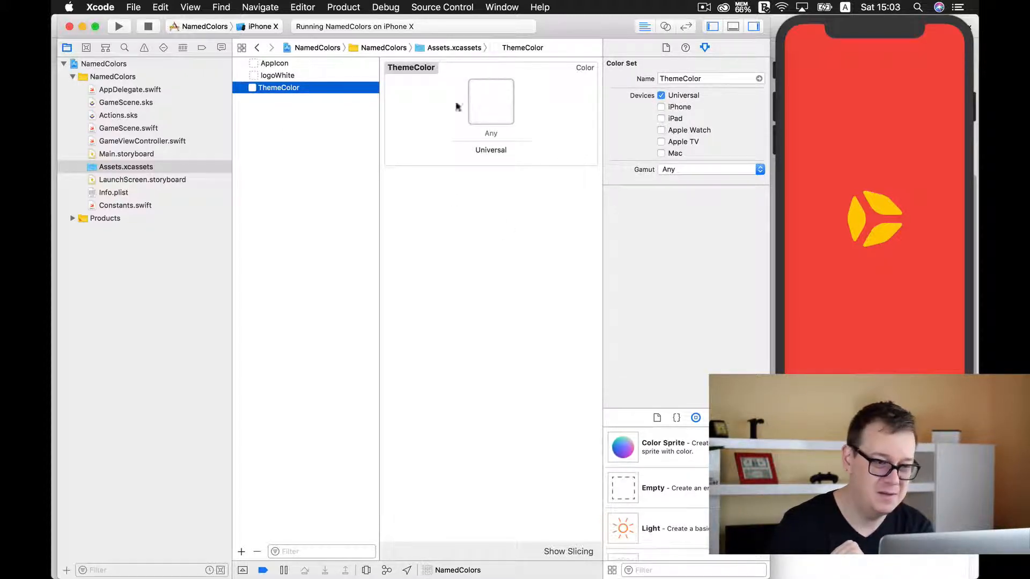
{"action": "left_click", "coordinate": [491, 102]}
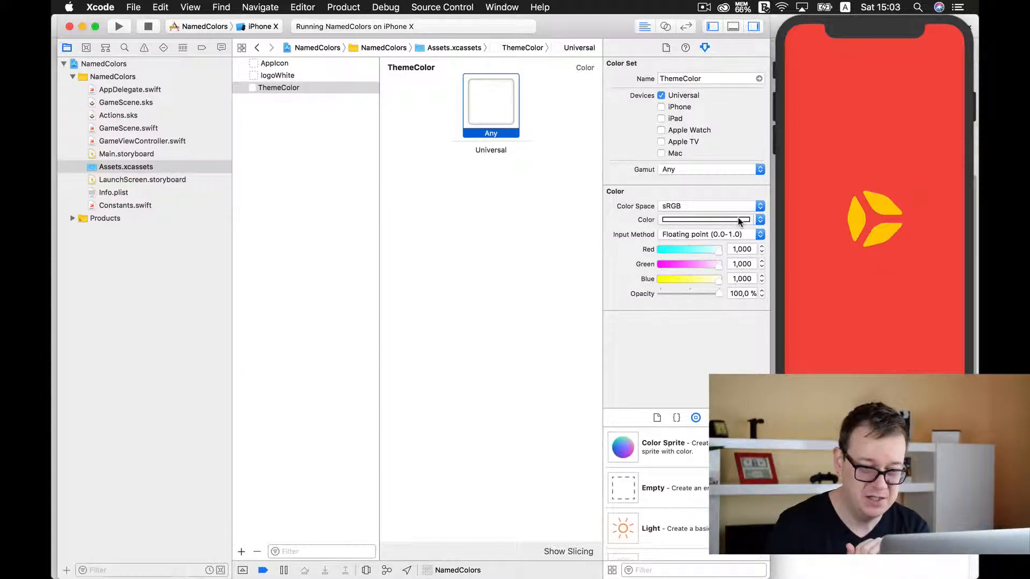
{"action": "left_click", "coordinate": [702, 220]}
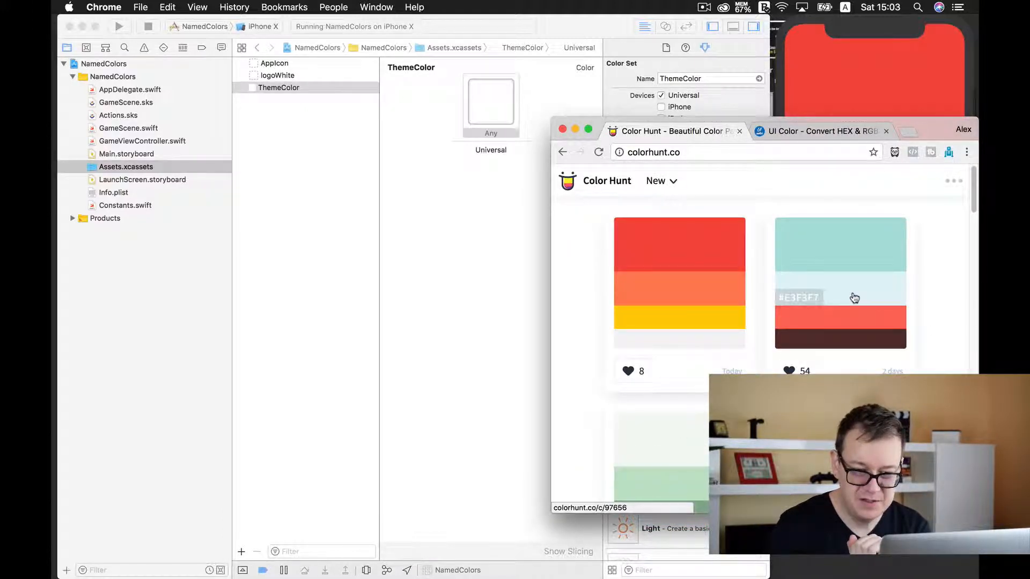
Eyedrop the Color Hunt palette's teal (0.689, 0.871, 0.860) into ThemeColor's Any swatch.
{"action": "left_click", "coordinate": [854, 297]}
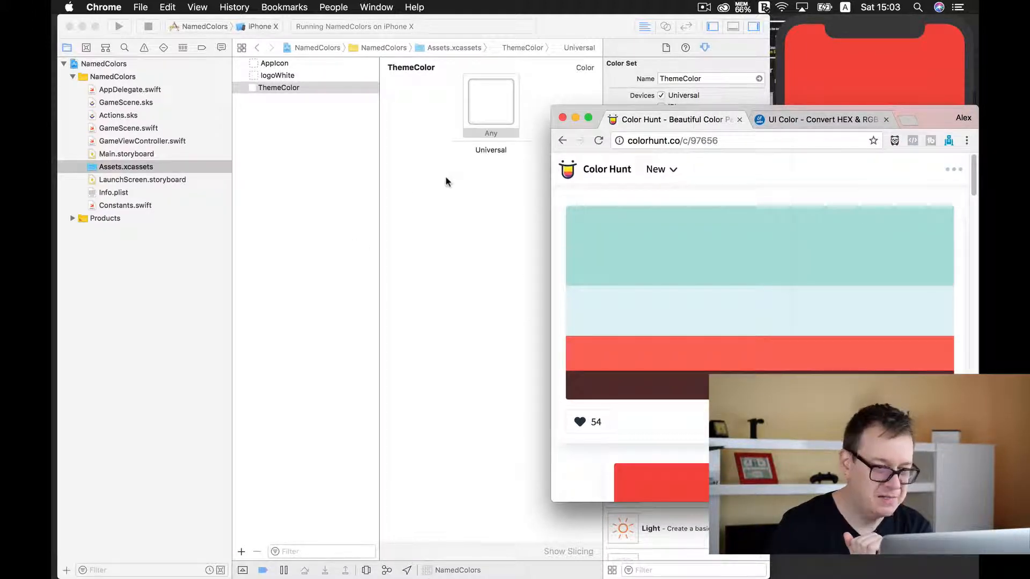
{"action": "left_click", "coordinate": [490, 105]}
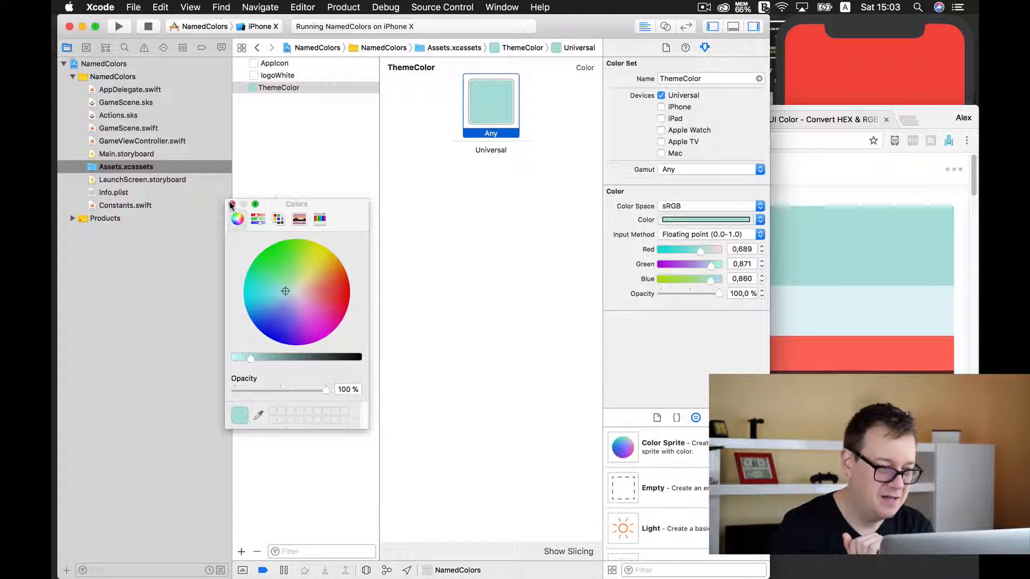
{"action": "left_click", "coordinate": [231, 204]}
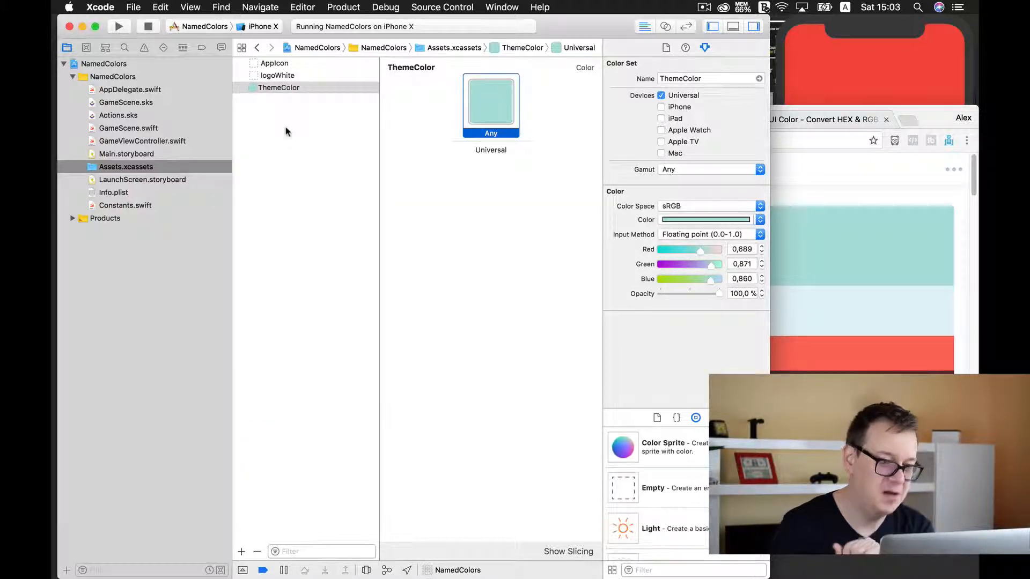
{"action": "left_click", "coordinate": [276, 124]}
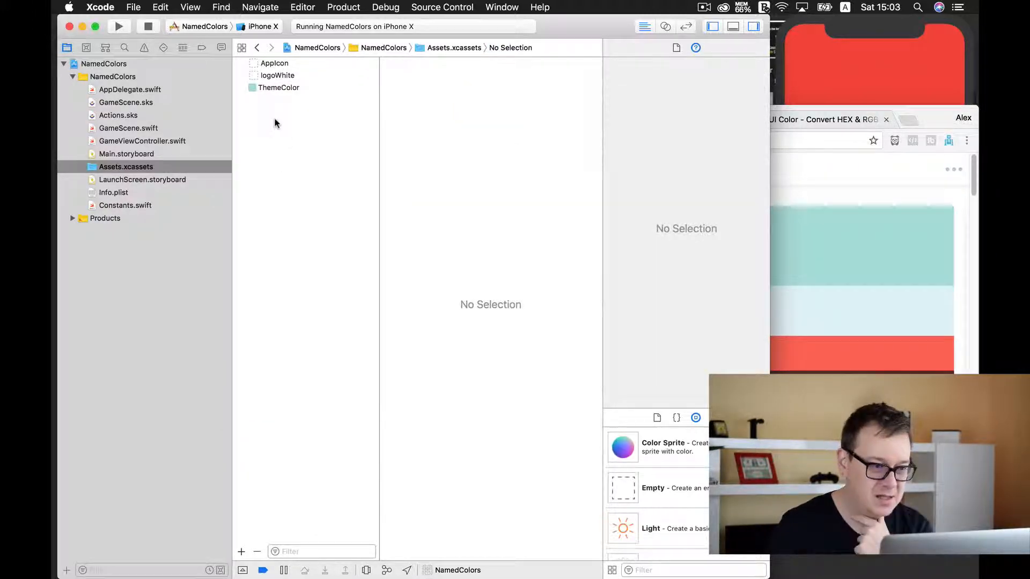
Add a new color set to the asset catalog named TintColor.
{"action": "right_click", "coordinate": [275, 123]}
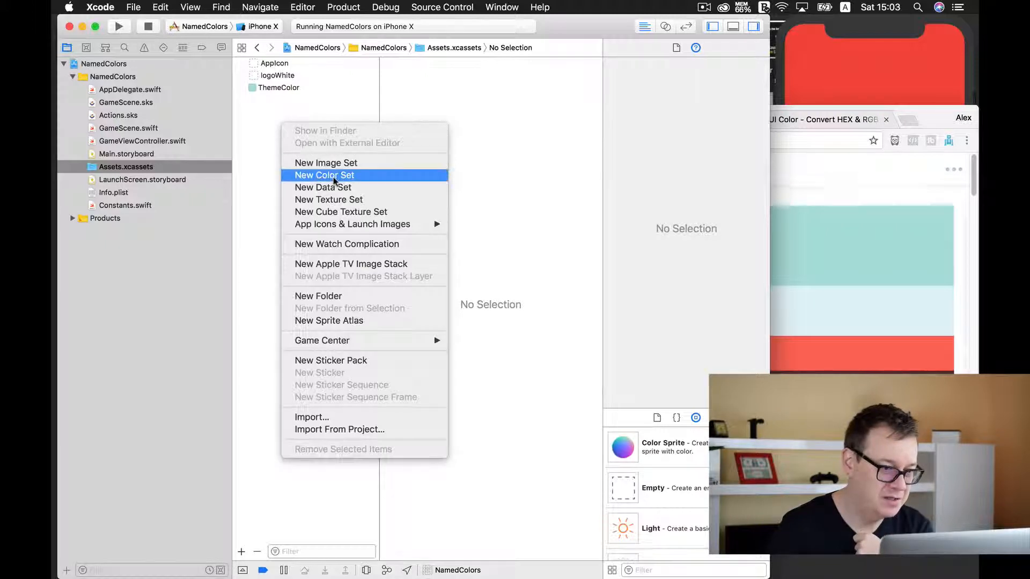
{"action": "left_click", "coordinate": [324, 175]}
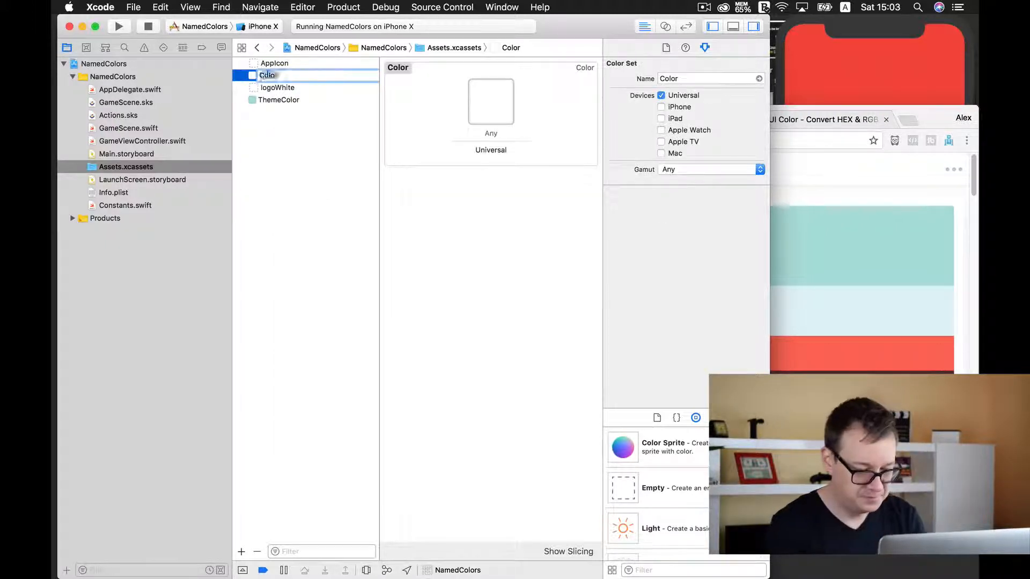
{"action": "type", "text": "TintColor"}
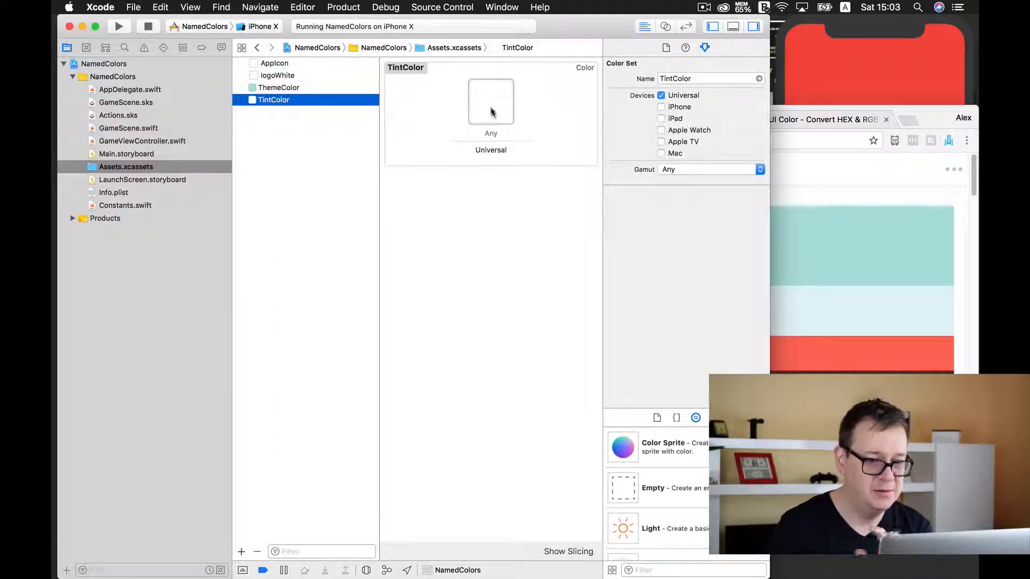
Set TintColor's universal colour to coral (0.990, 0.428, 0.368) and compare it with ThemeColor.
{"action": "left_click", "coordinate": [491, 101]}
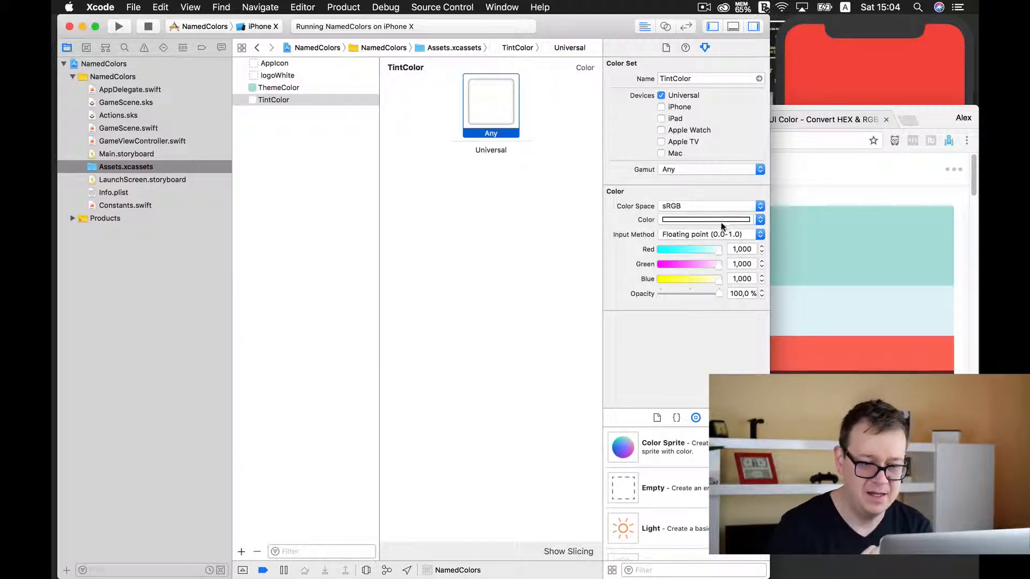
{"action": "left_click", "coordinate": [702, 219]}
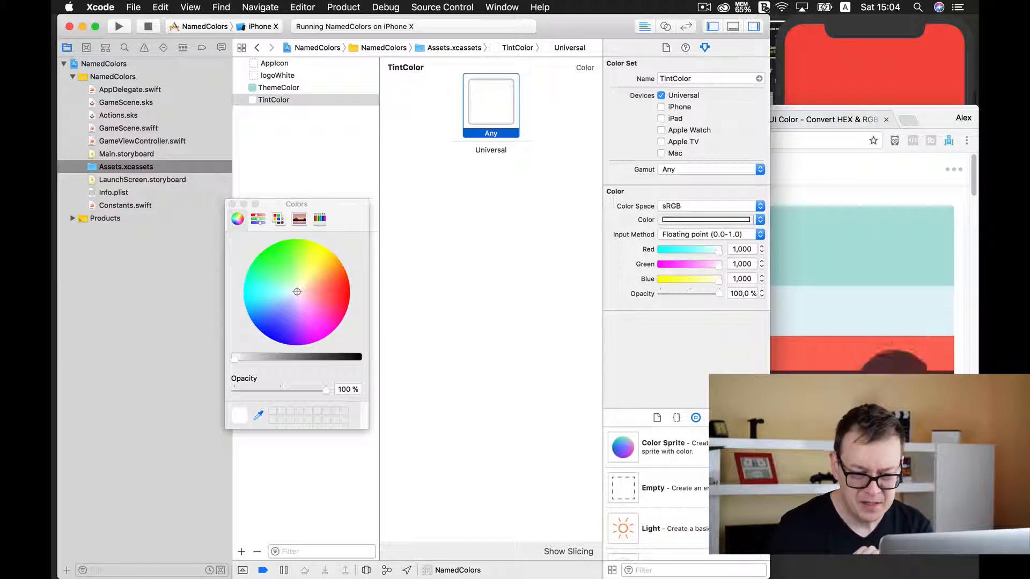
{"action": "left_click", "coordinate": [329, 289]}
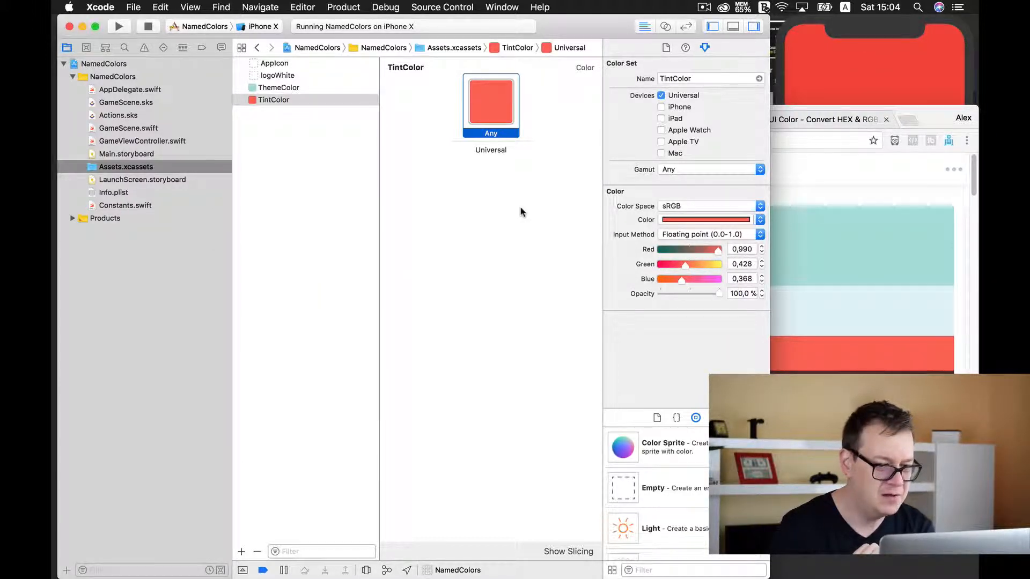
{"action": "left_click", "coordinate": [279, 87]}
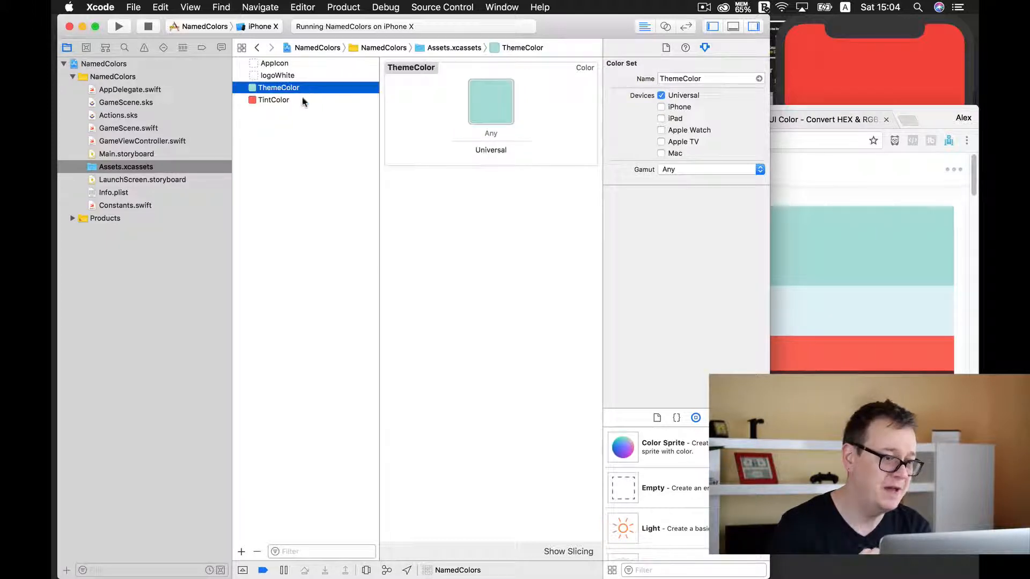
{"action": "left_click", "coordinate": [273, 99]}
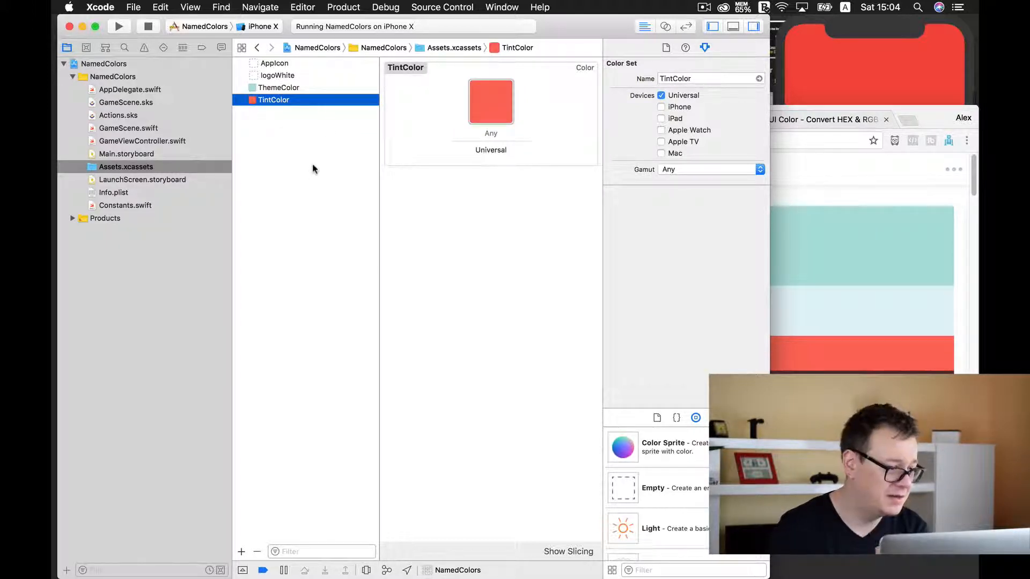
{"action": "mouse_move", "coordinate": [133, 143]}
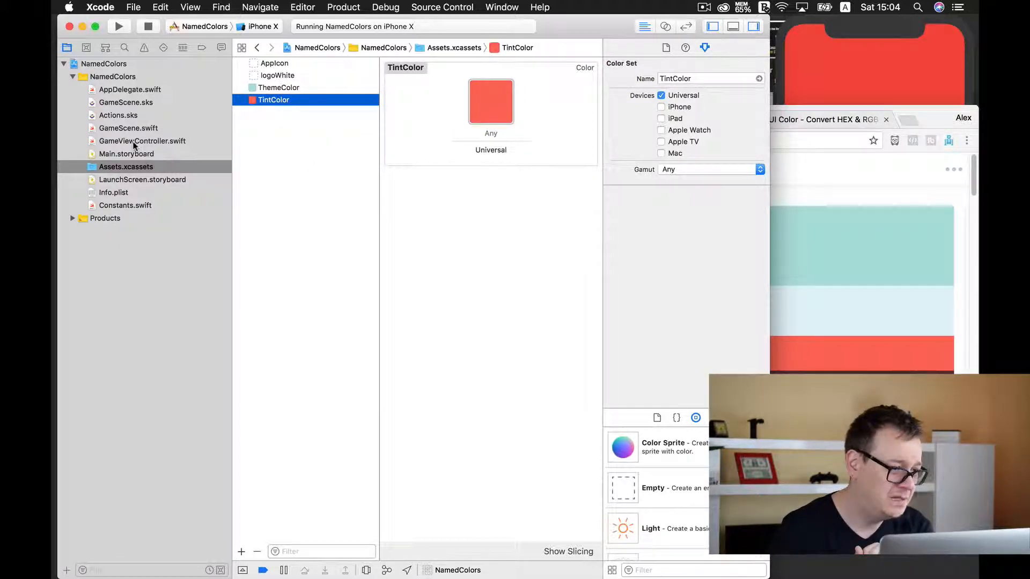
Check colour usage in GameScene.swift, then view Constants.swift's valueless themeColor and tintColor.
{"action": "left_click", "coordinate": [128, 128]}
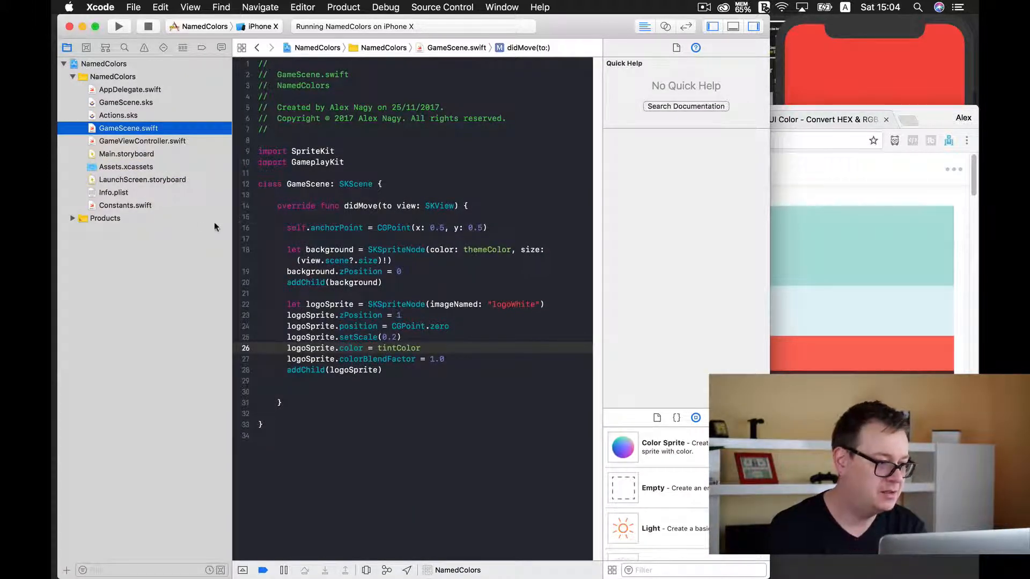
{"action": "left_click", "coordinate": [125, 205]}
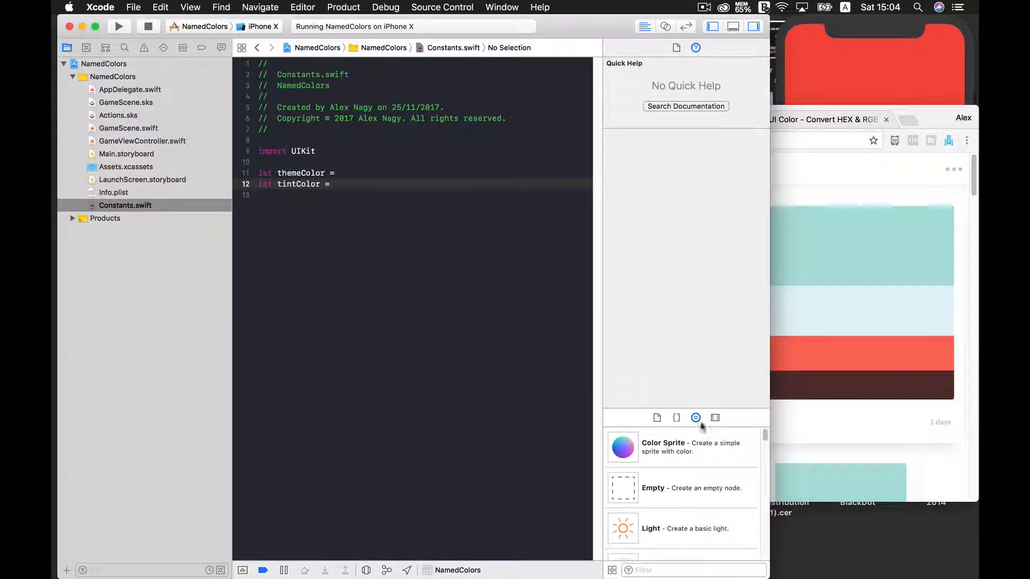
Drag ThemeColor and TintColor from the Media library after the = signs as colour literals.
{"action": "left_click", "coordinate": [715, 418]}
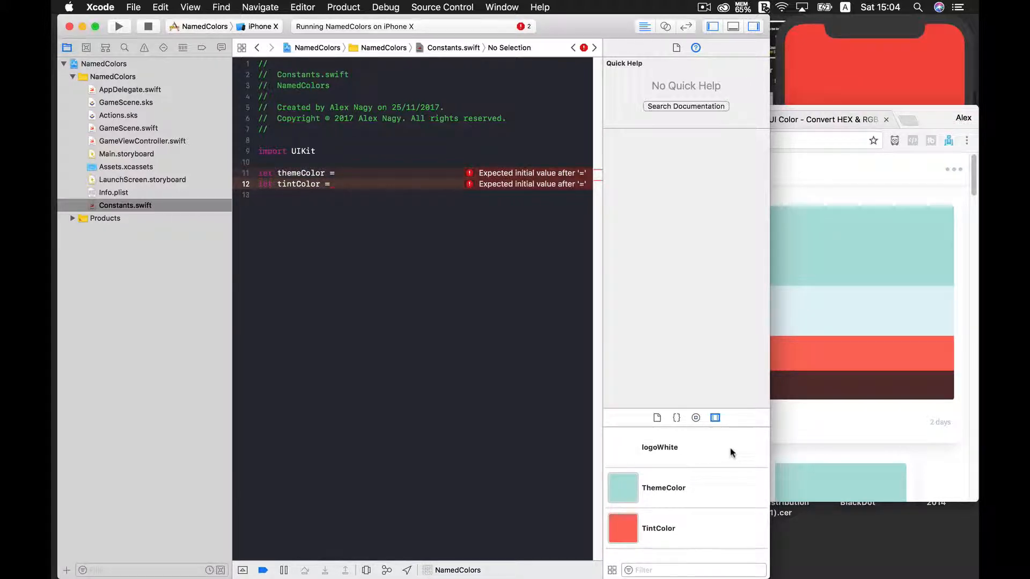
{"action": "mouse_move", "coordinate": [714, 418]}
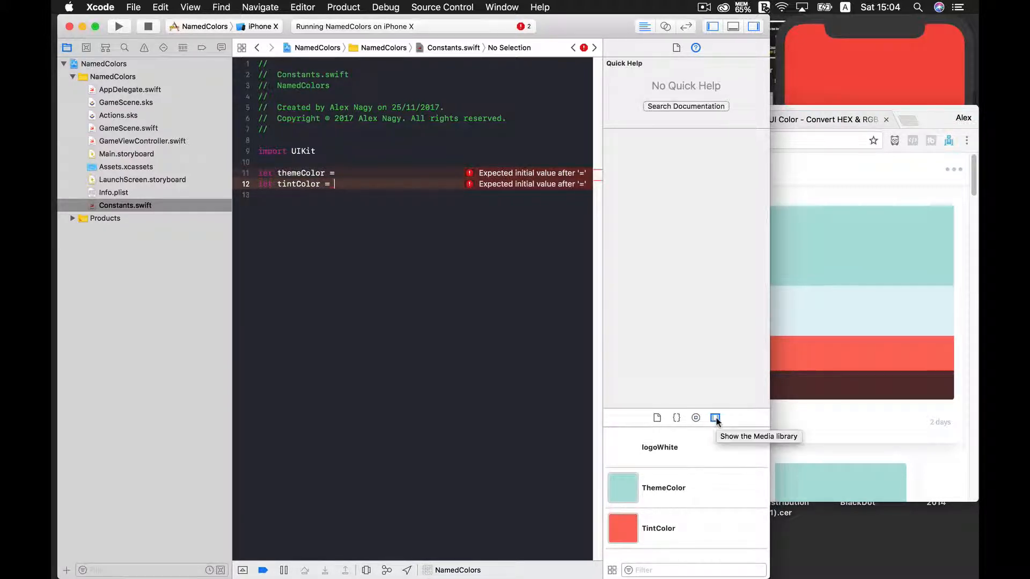
{"action": "mouse_move", "coordinate": [708, 504]}
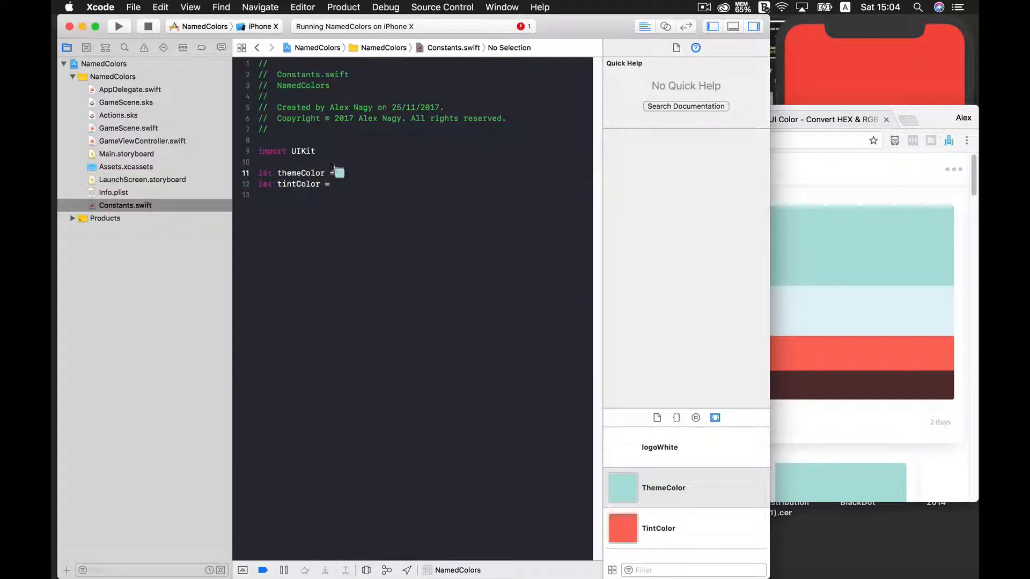
{"action": "left_click", "coordinate": [335, 183]}
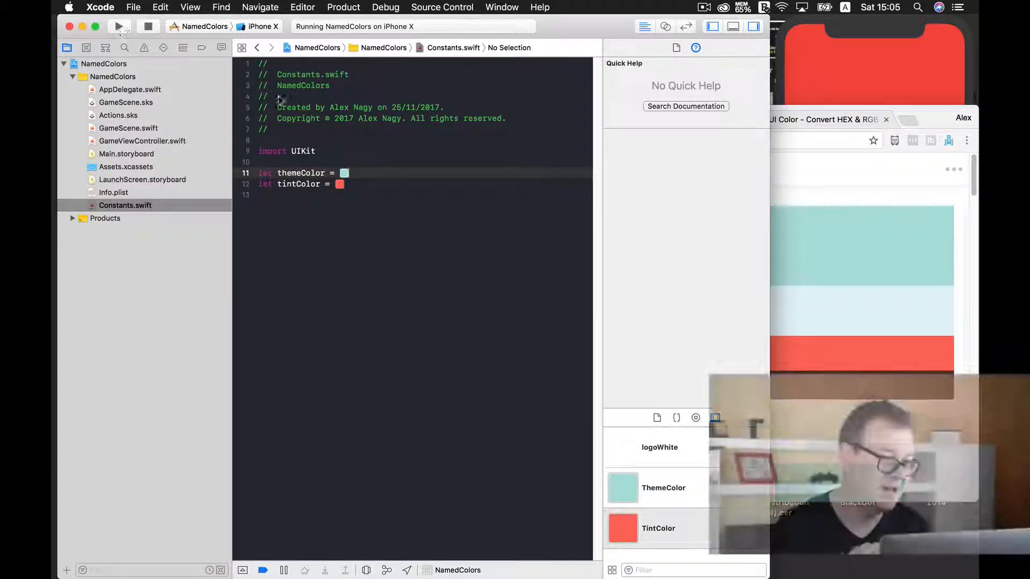
Run NamedColors to show the coral logo on a teal background in the simulator.
{"action": "left_click", "coordinate": [118, 26]}
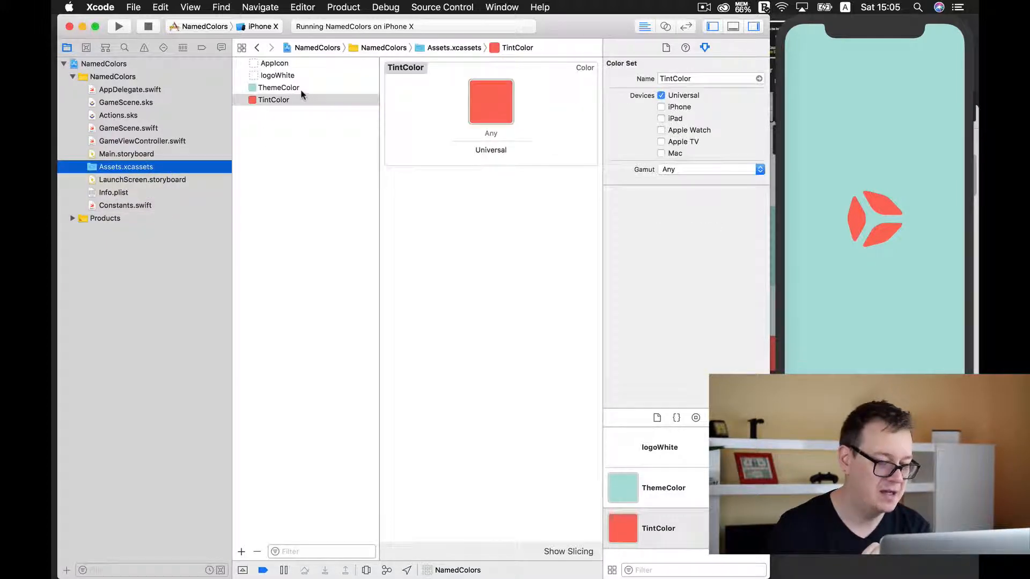
Recolour ThemeColor to dark brown (0.344, 0.191, 0.194), then reopen Constants.swift.
{"action": "left_click", "coordinate": [279, 88]}
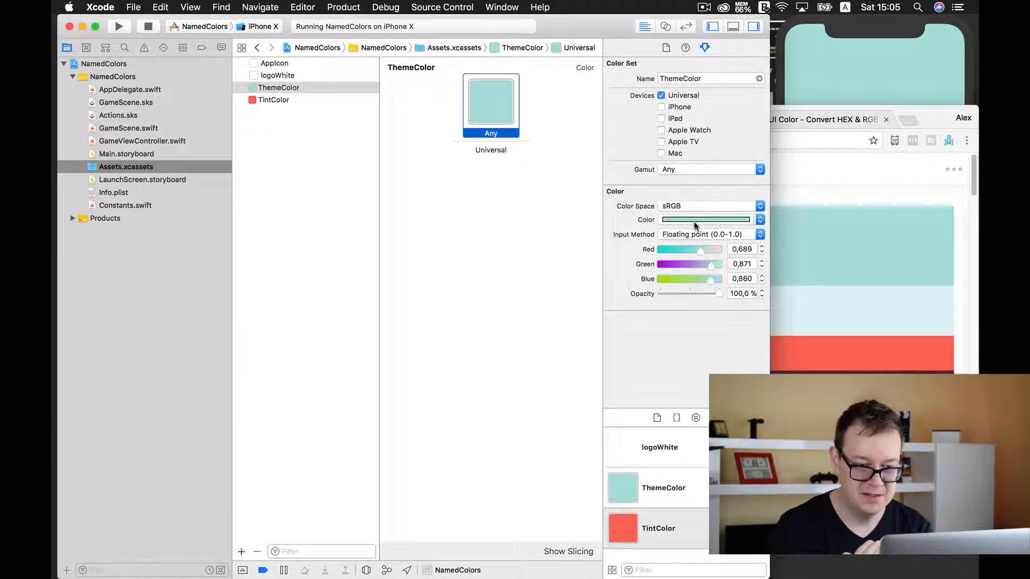
{"action": "left_click", "coordinate": [703, 219]}
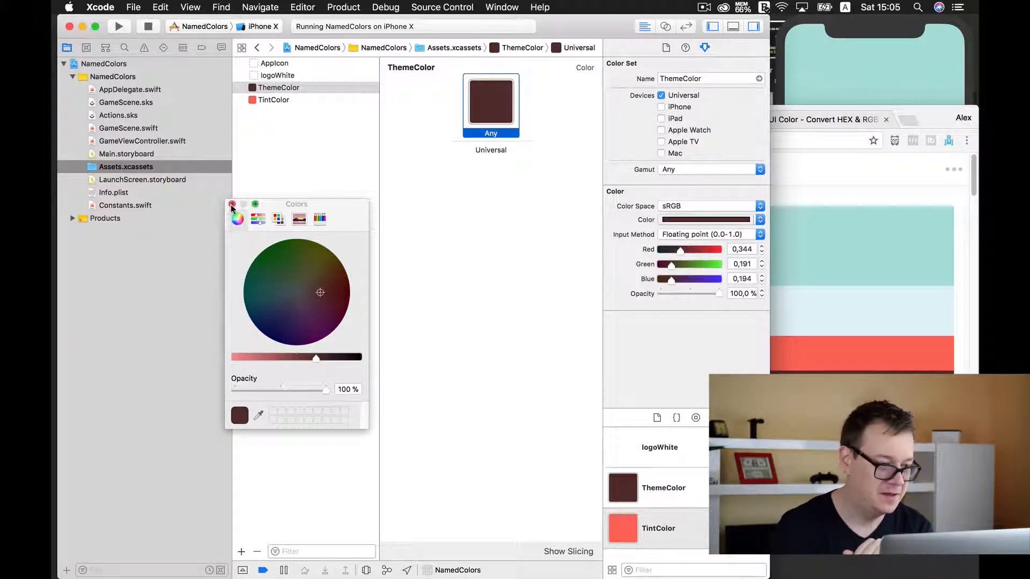
{"action": "left_click", "coordinate": [231, 204]}
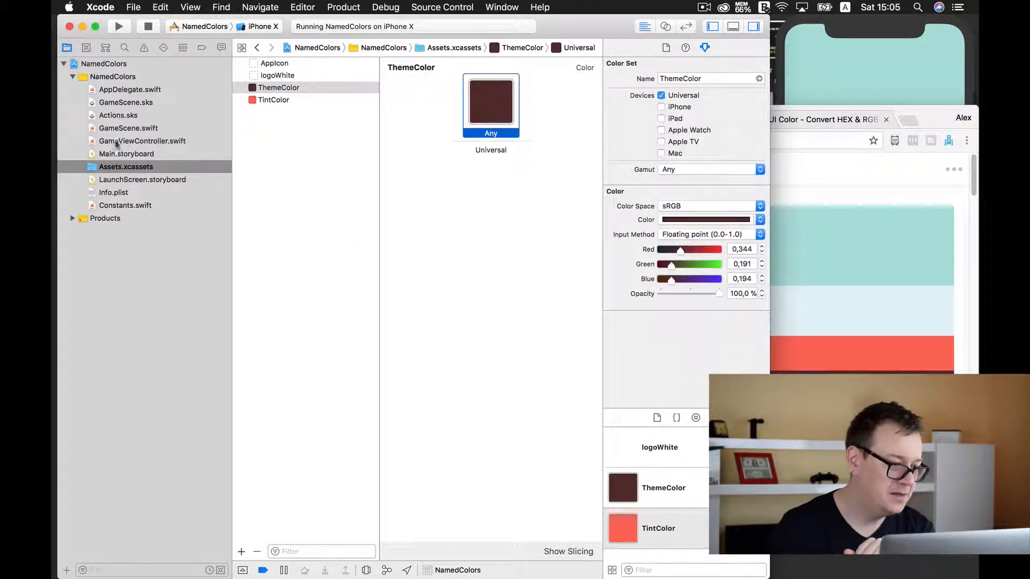
{"action": "mouse_move", "coordinate": [125, 132]}
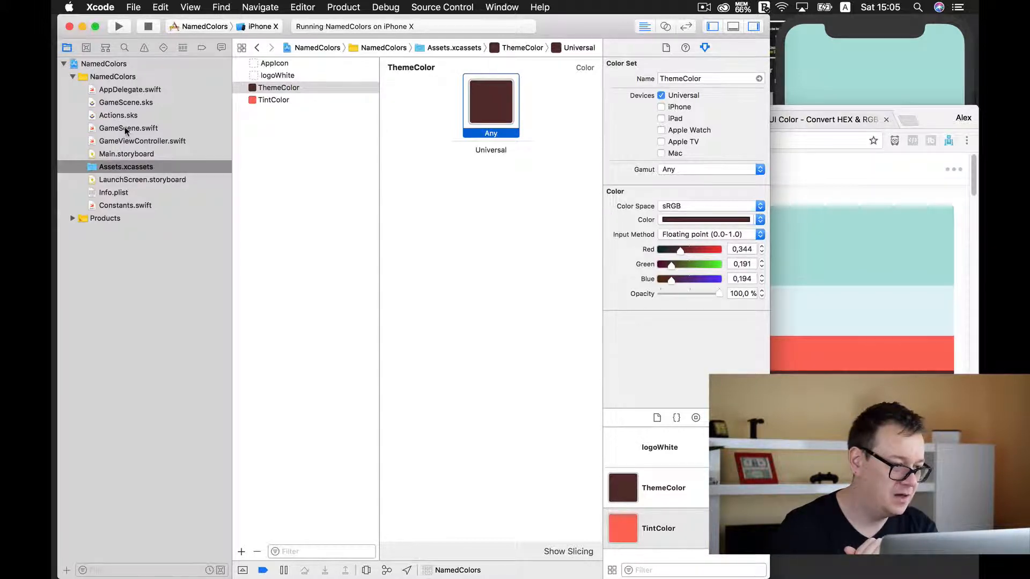
{"action": "left_click", "coordinate": [125, 205]}
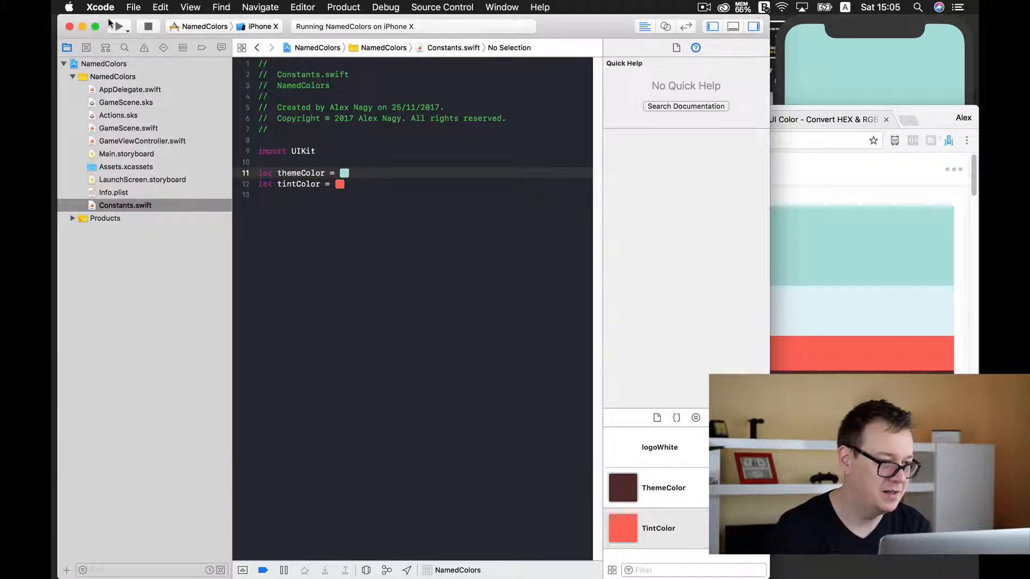
Rerun the still-teal app, inspect the themeColor literal and ThemeColor asset, then stop it.
{"action": "left_click", "coordinate": [118, 27]}
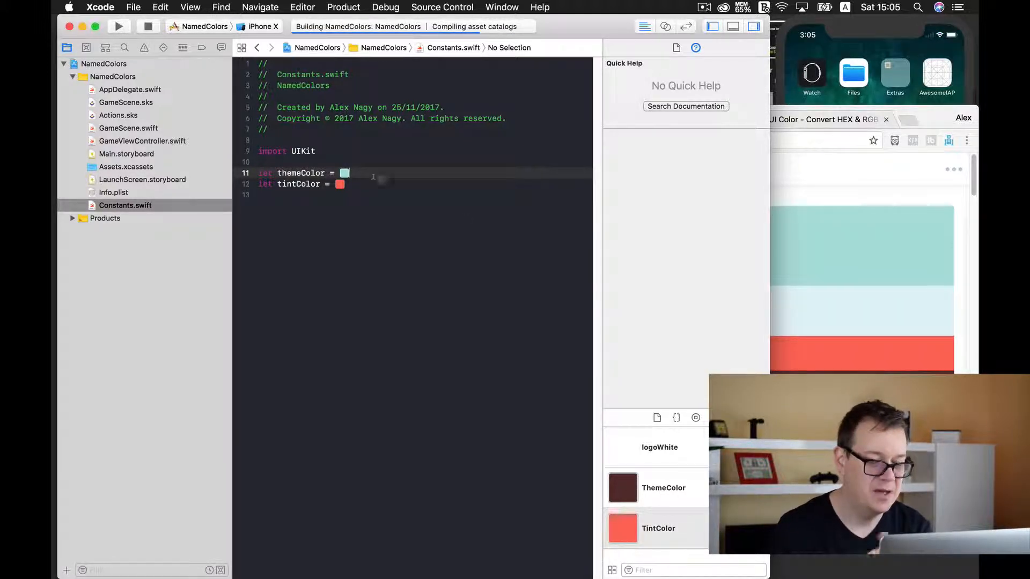
{"action": "left_click", "coordinate": [118, 26]}
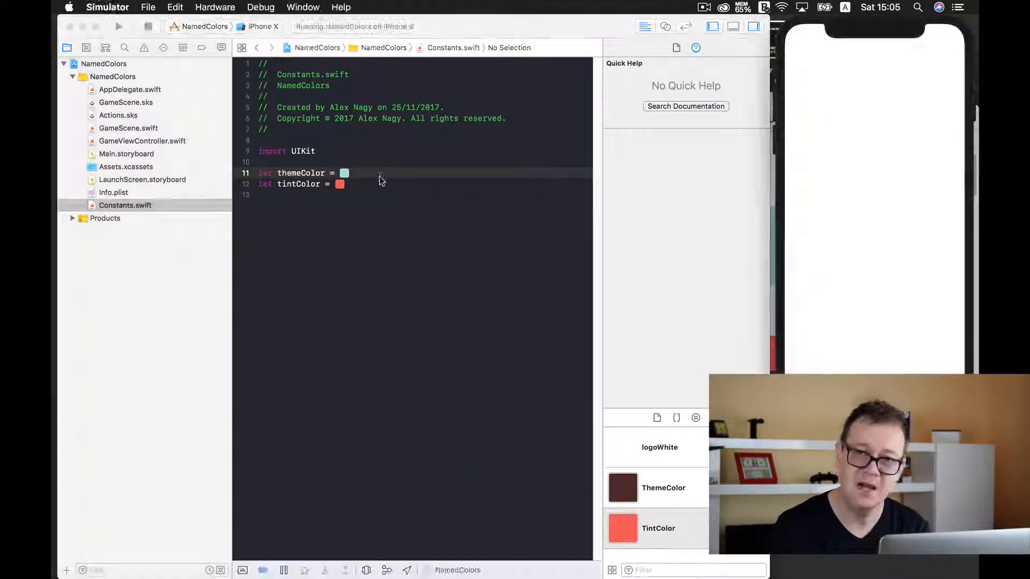
{"action": "left_click", "coordinate": [118, 27]}
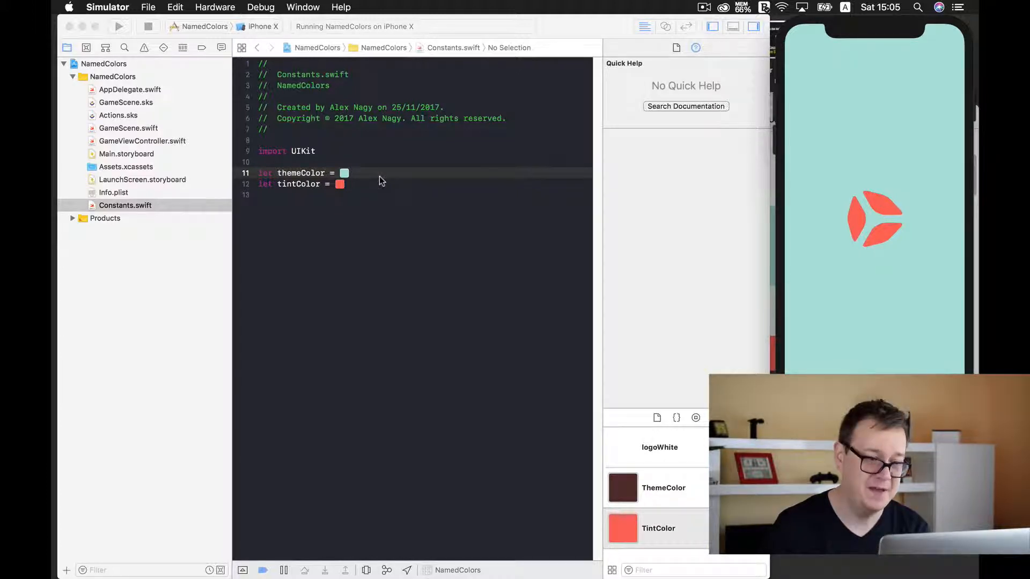
{"action": "left_click", "coordinate": [361, 173]}
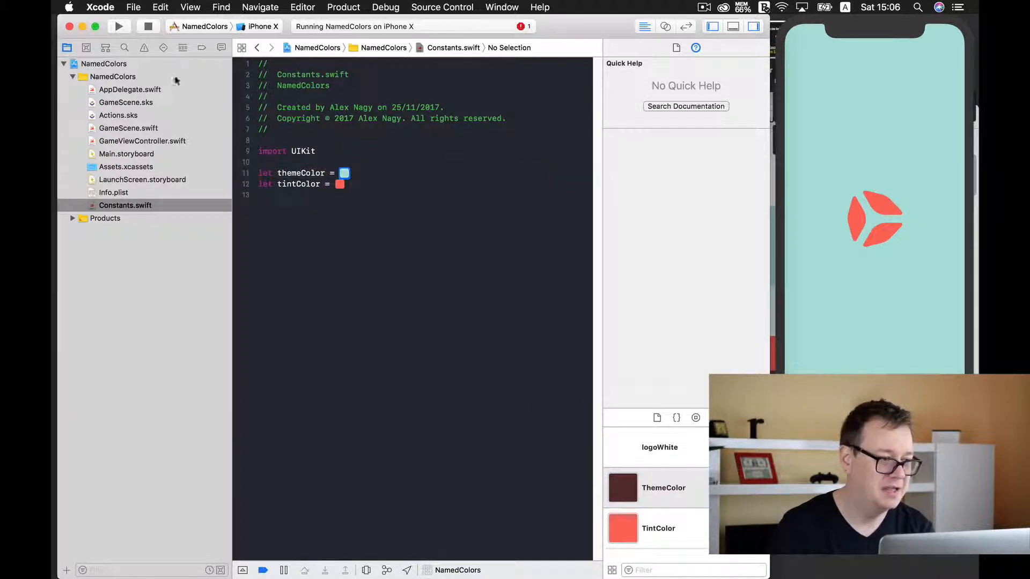
{"action": "left_click", "coordinate": [656, 488]}
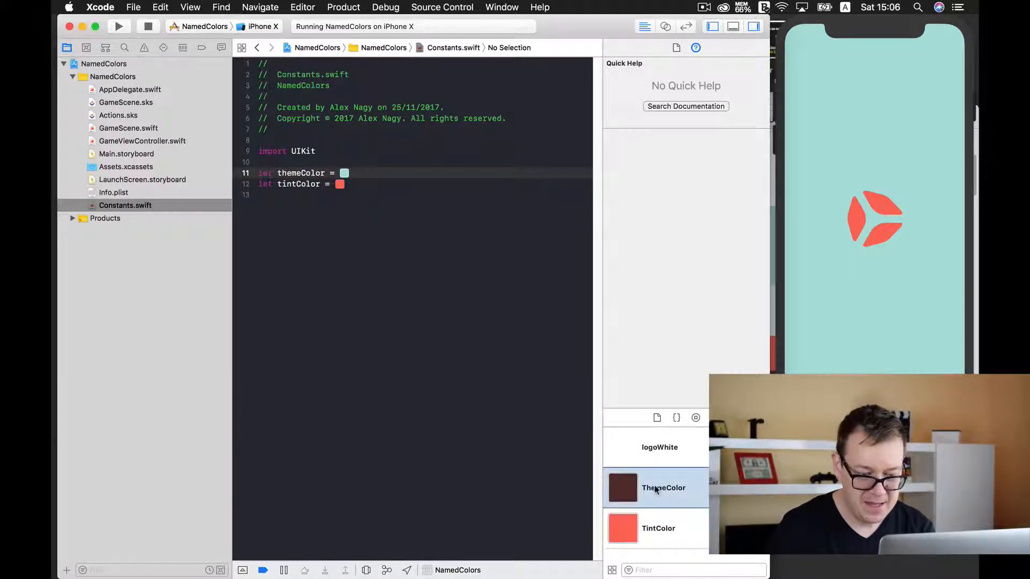
{"action": "left_click", "coordinate": [148, 27]}
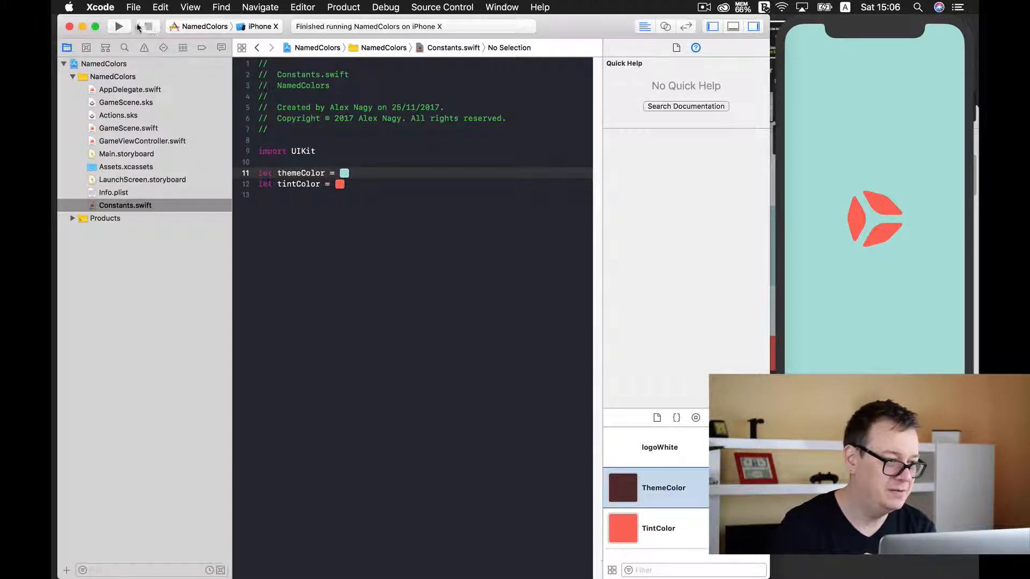
Delete themeColor's teal literal and relaunch on iPhone X after the disconnected-phone run fails.
{"action": "left_click", "coordinate": [99, 7]}
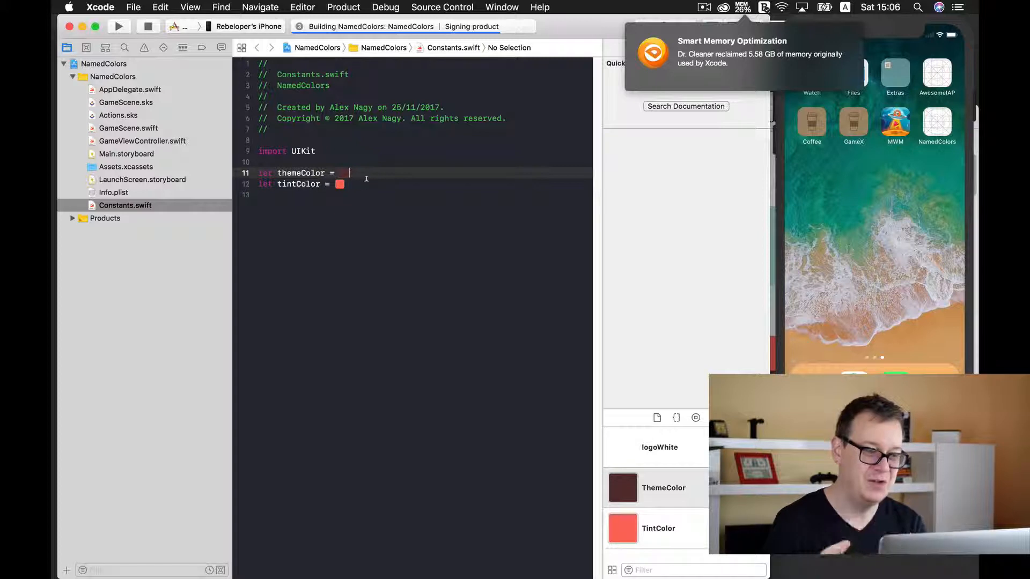
{"action": "left_click", "coordinate": [118, 27]}
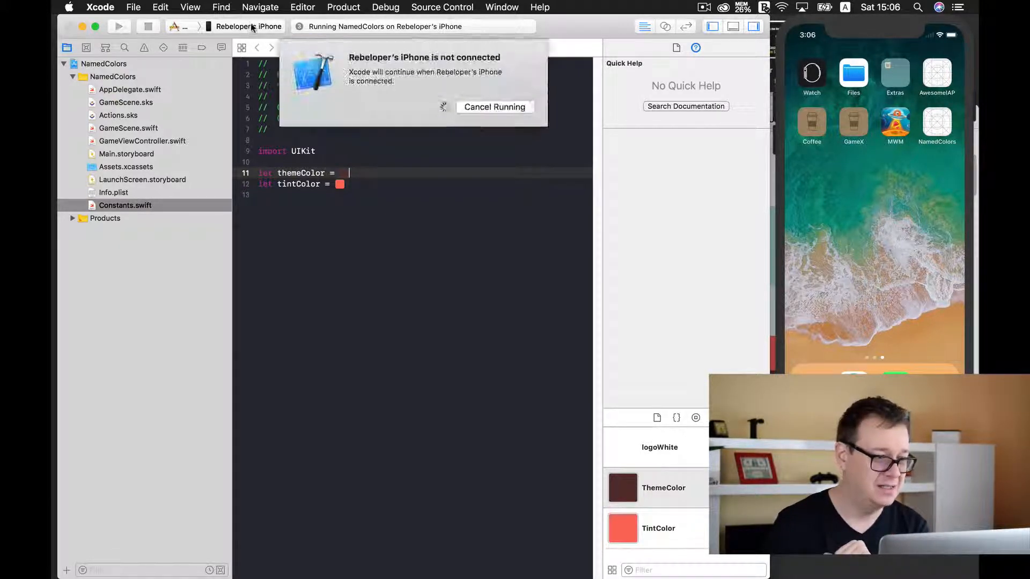
{"action": "left_click", "coordinate": [494, 106]}
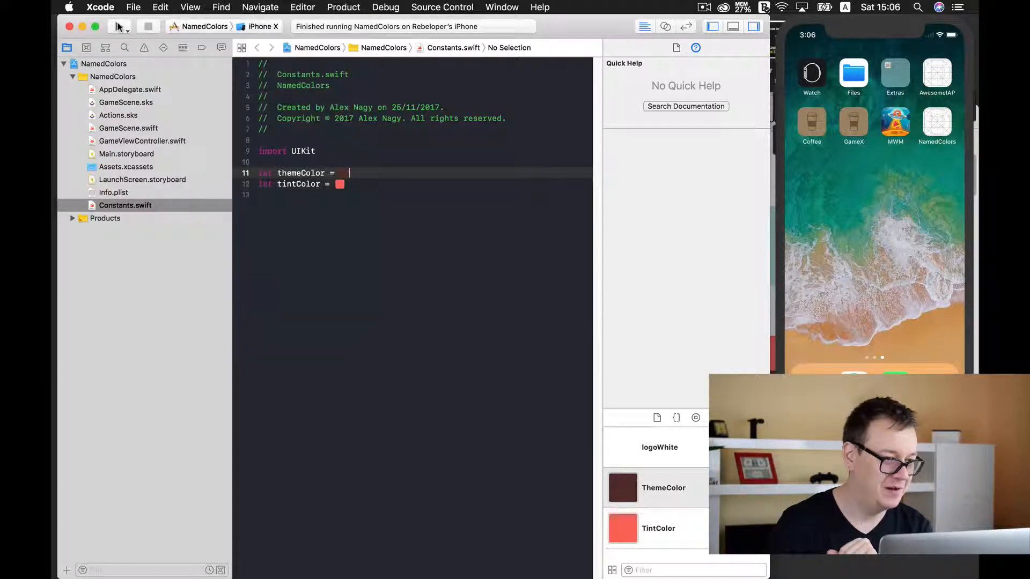
{"action": "left_click", "coordinate": [118, 26]}
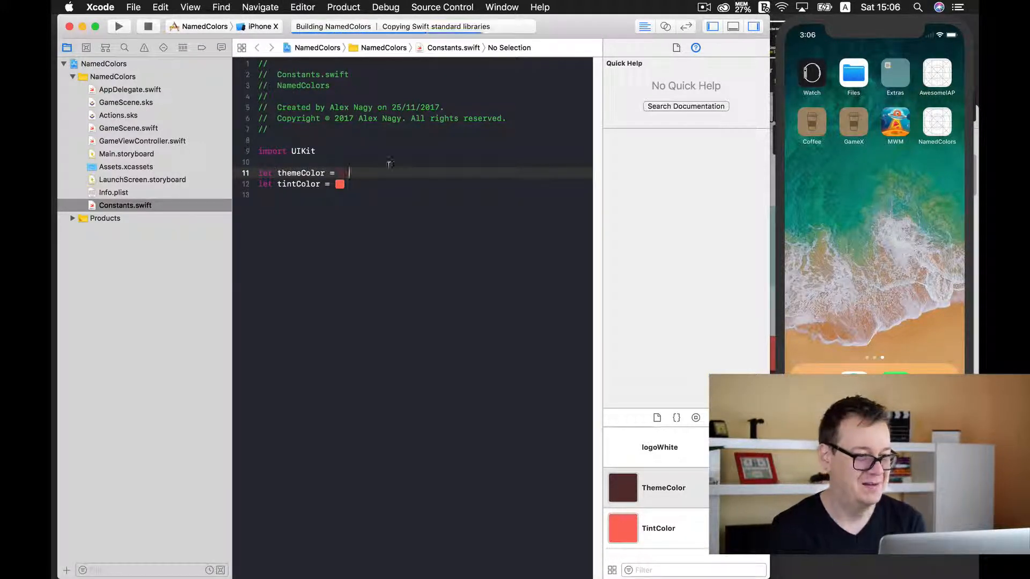
{"action": "left_click", "coordinate": [118, 26]}
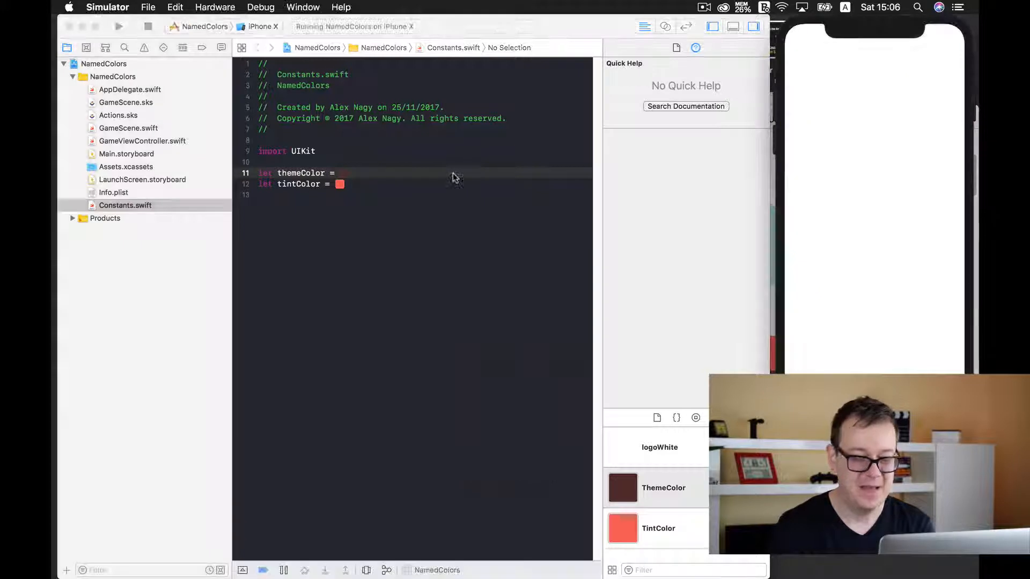